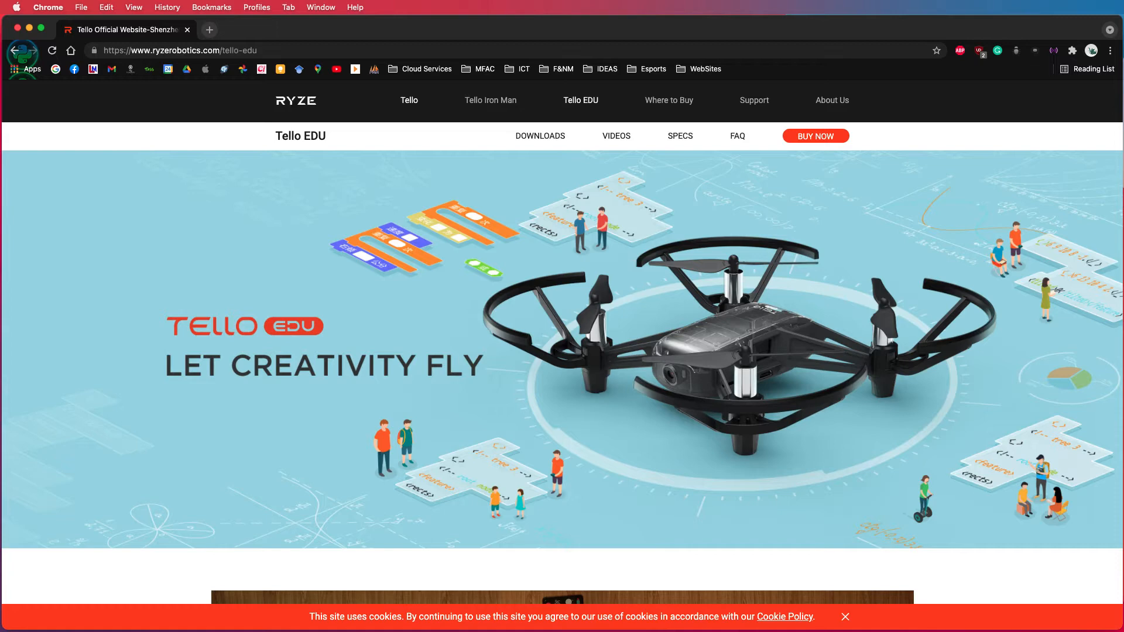
pyautogui.moveTo(881, 339)
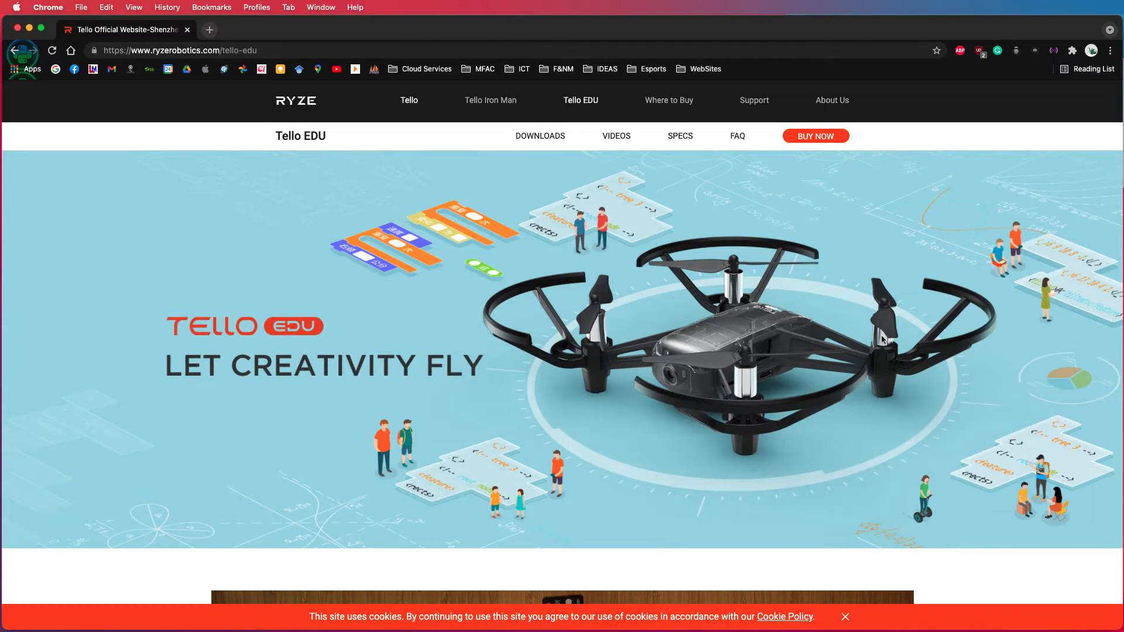
# Step: Bring up the code4funSydney/Tello repository page on GitHub
pyautogui.scroll(-3)
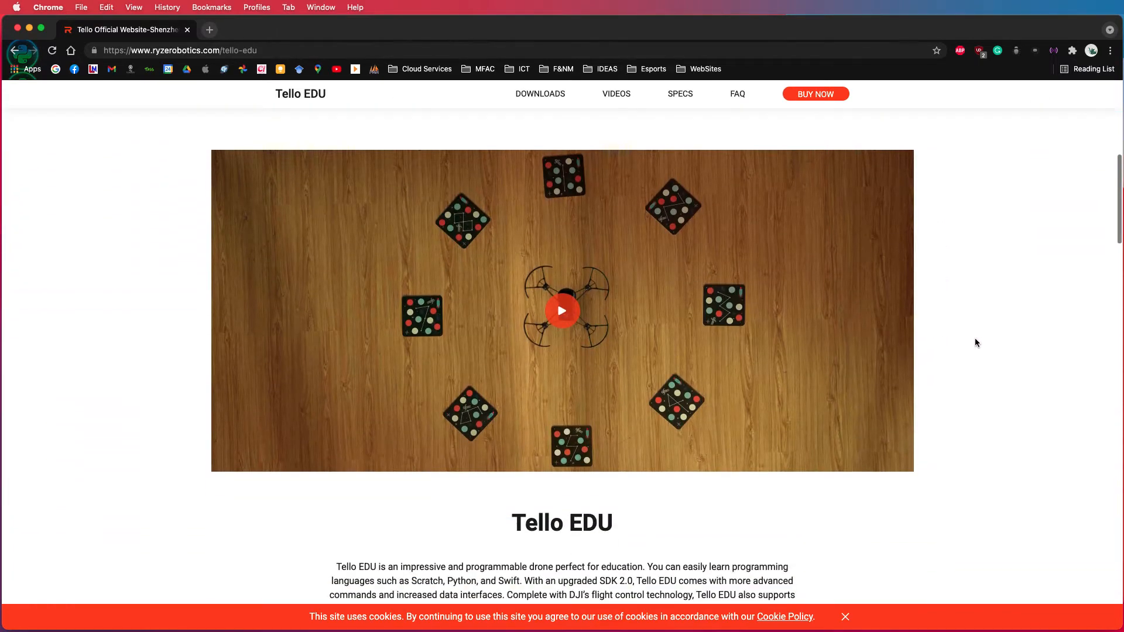
pyautogui.scroll(-3)
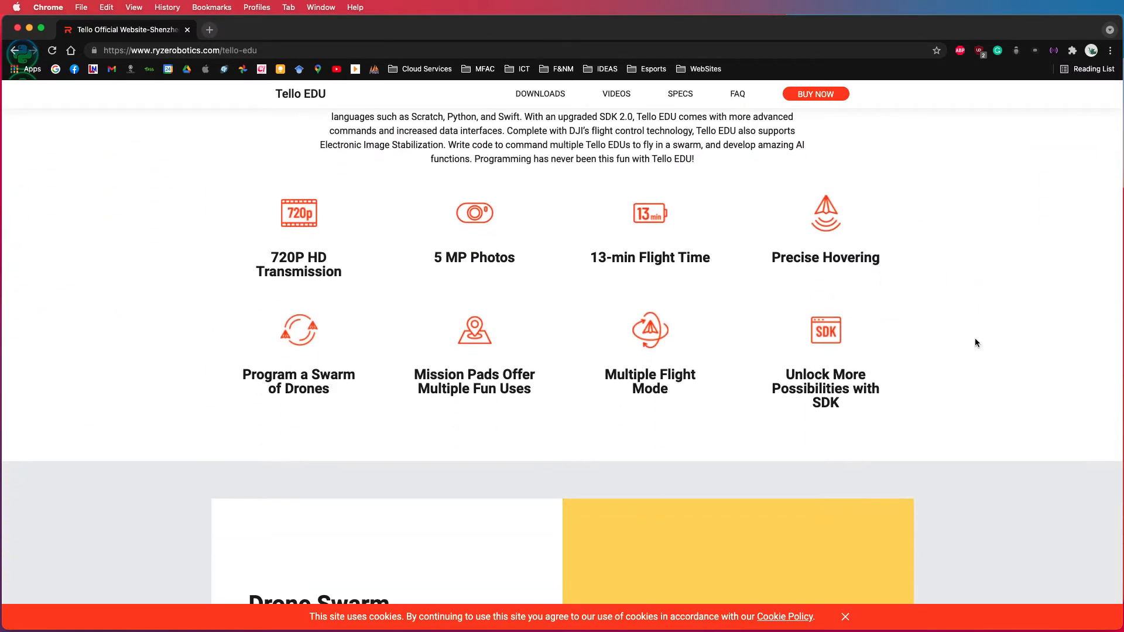
pyautogui.scroll(-3)
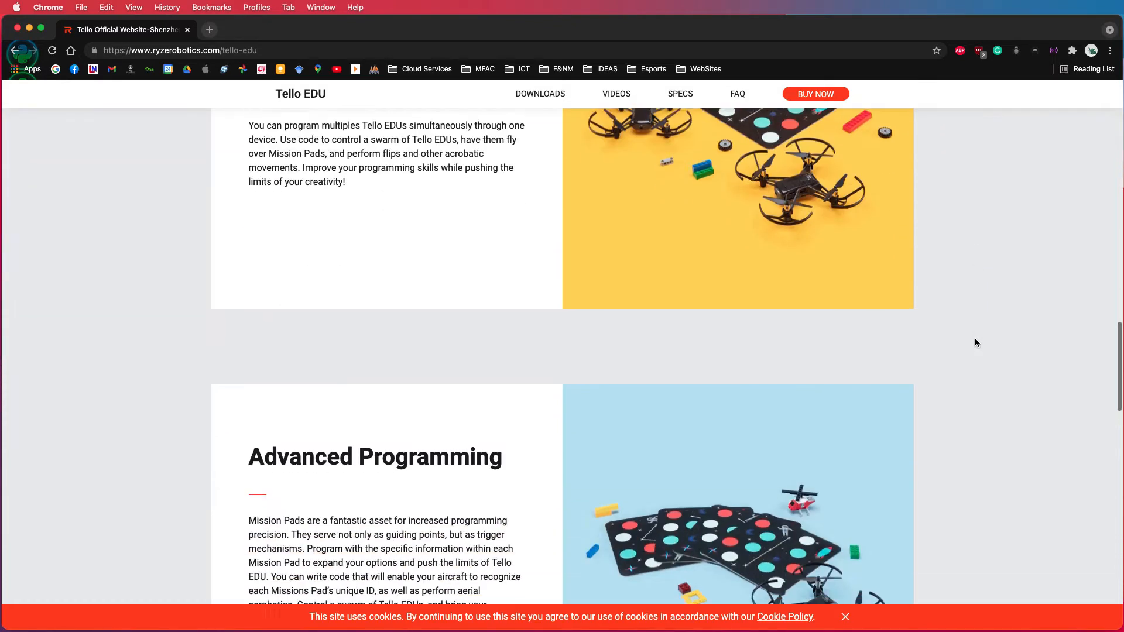
pyautogui.scroll(-3)
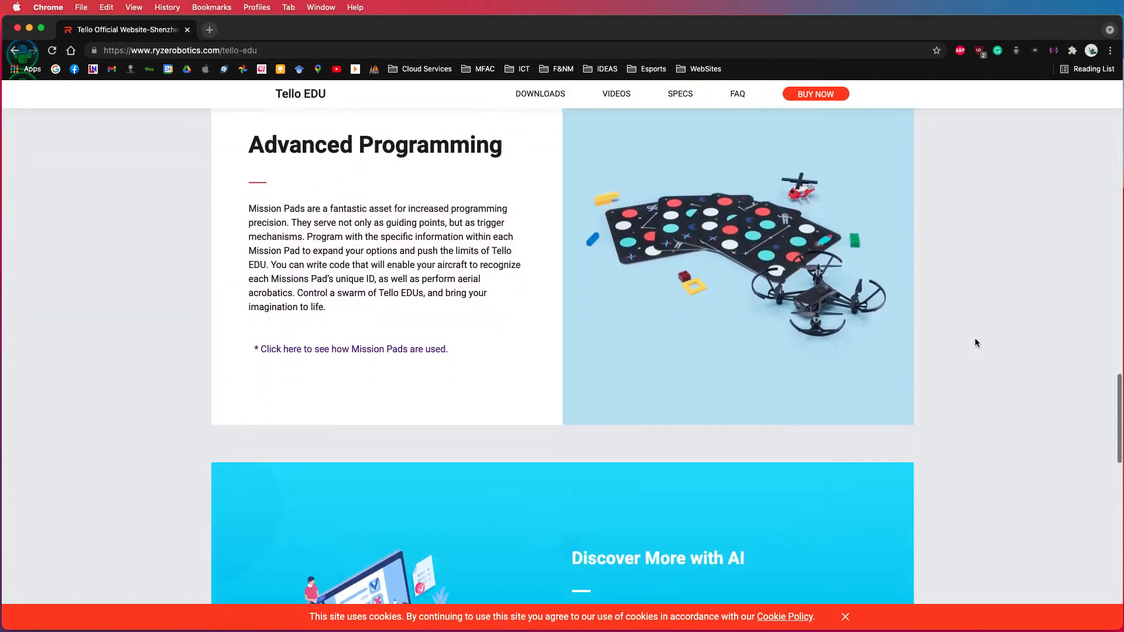
pyautogui.scroll(-3)
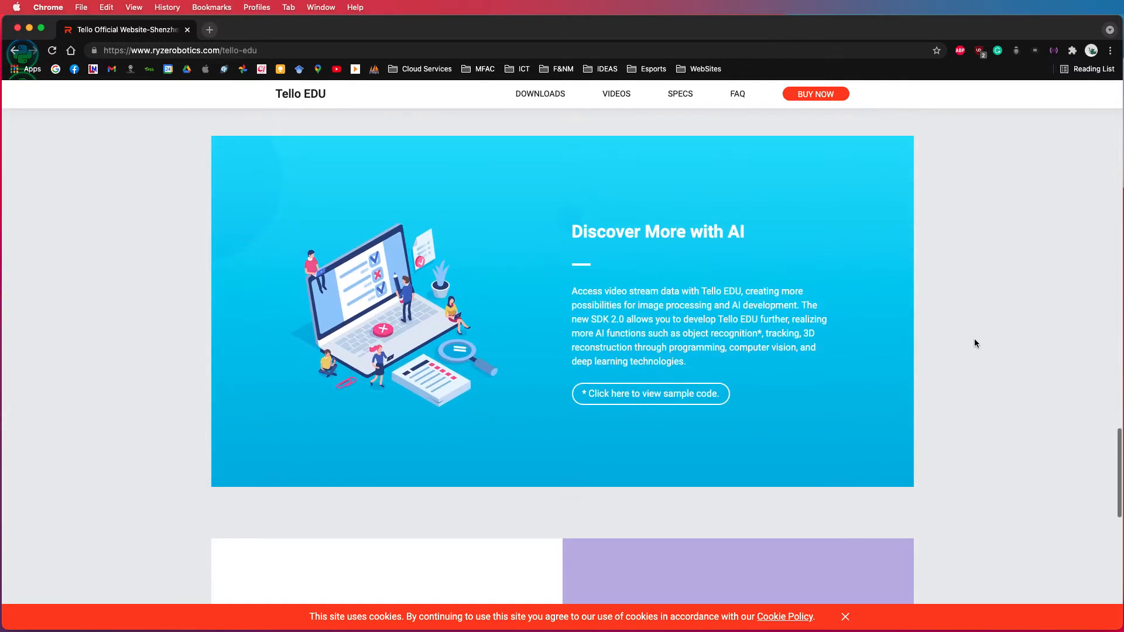
pyautogui.scroll(-3)
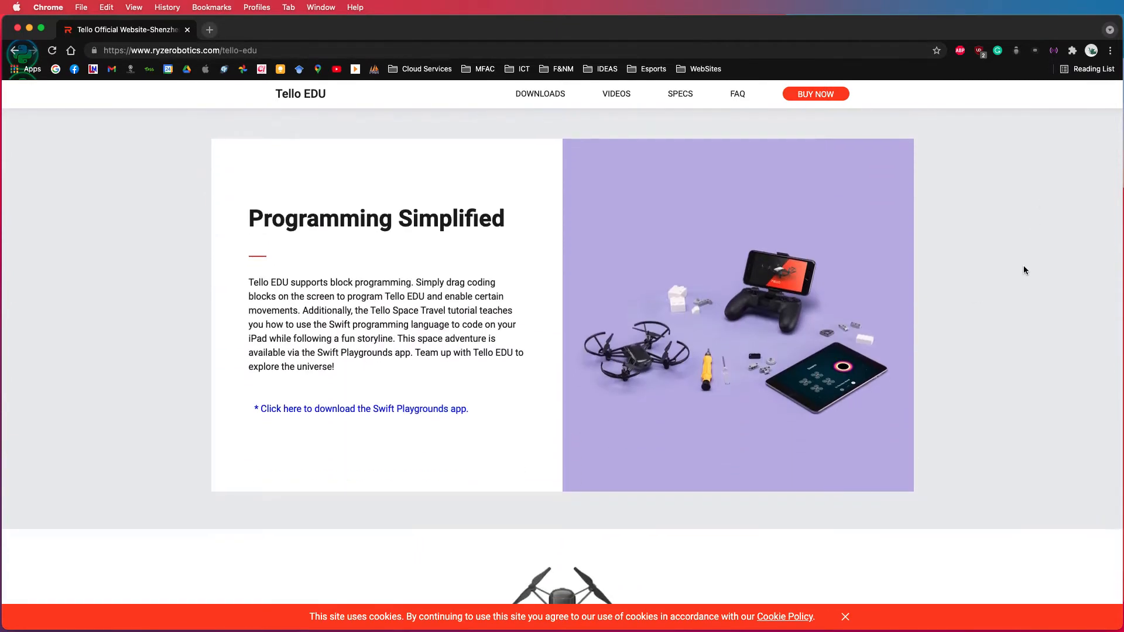
pyautogui.scroll(-3)
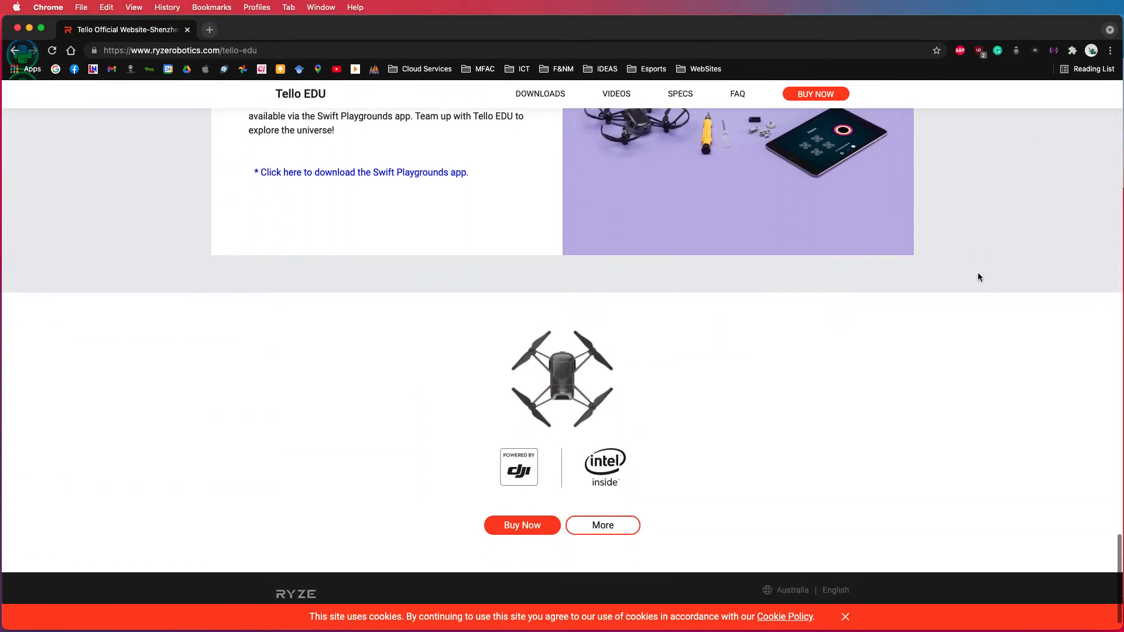
pyautogui.scroll(3)
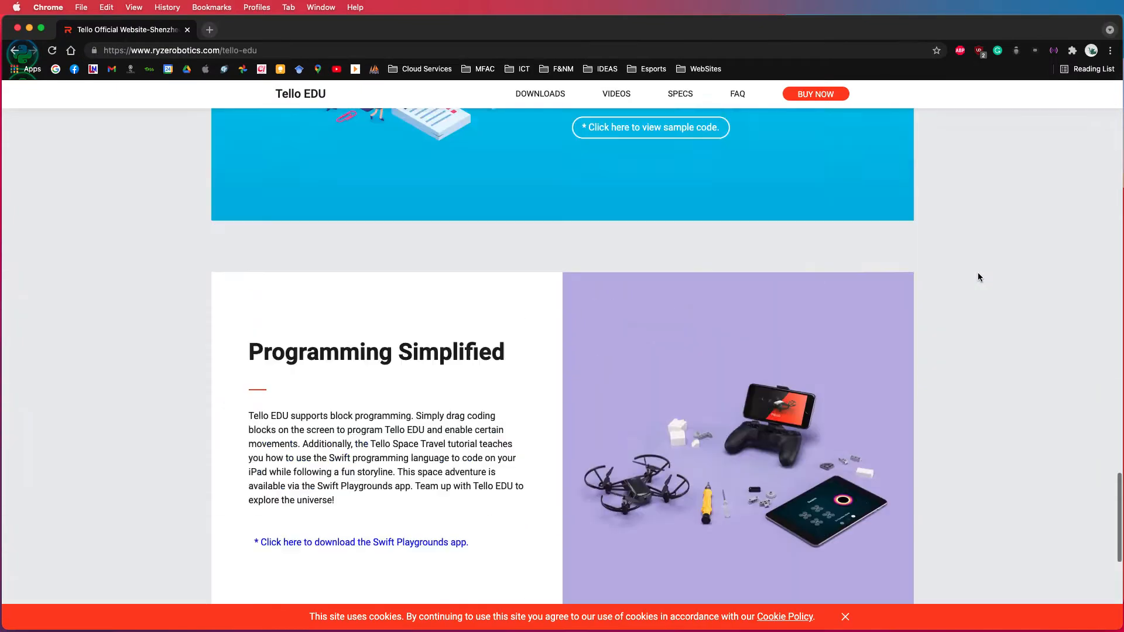
pyautogui.scroll(3)
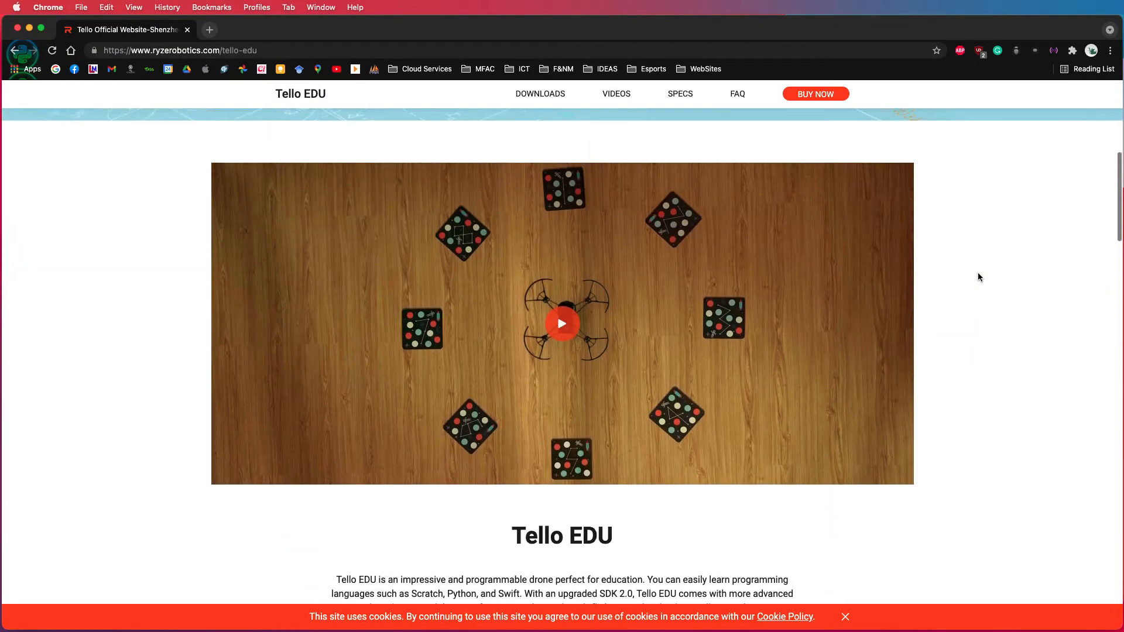
pyautogui.scroll(3)
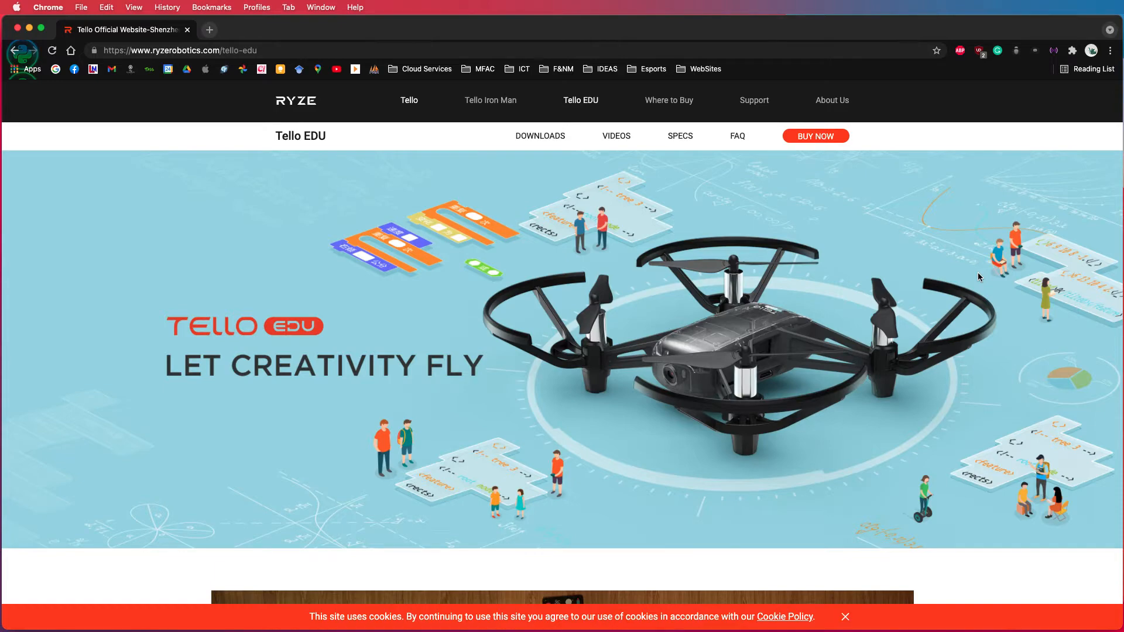
pyautogui.click(29, 30)
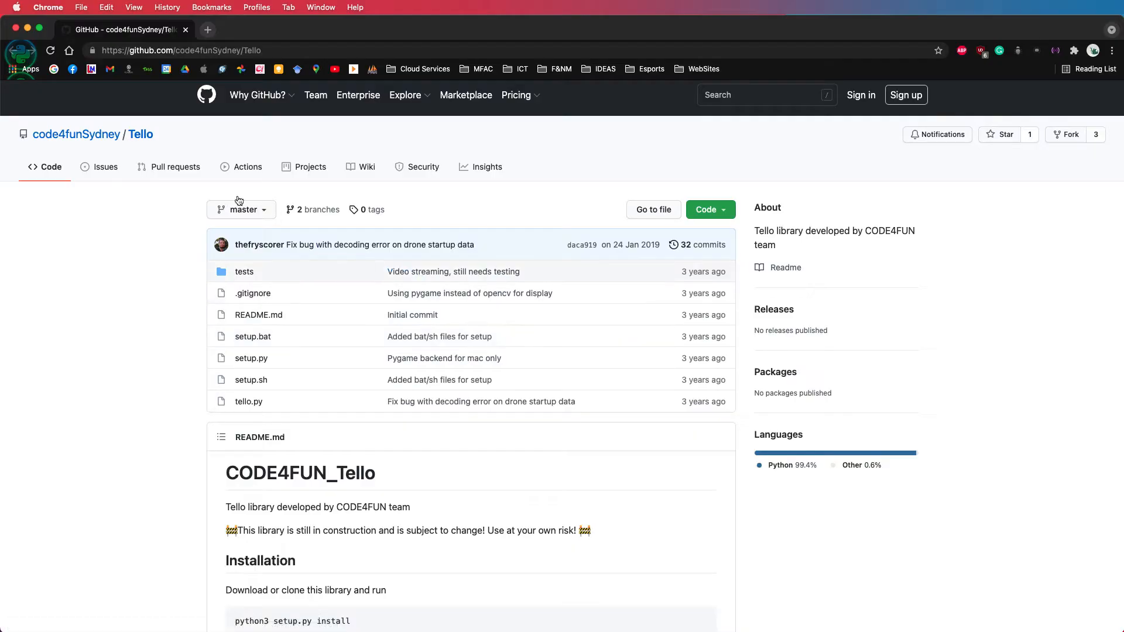
pyautogui.moveTo(76, 133)
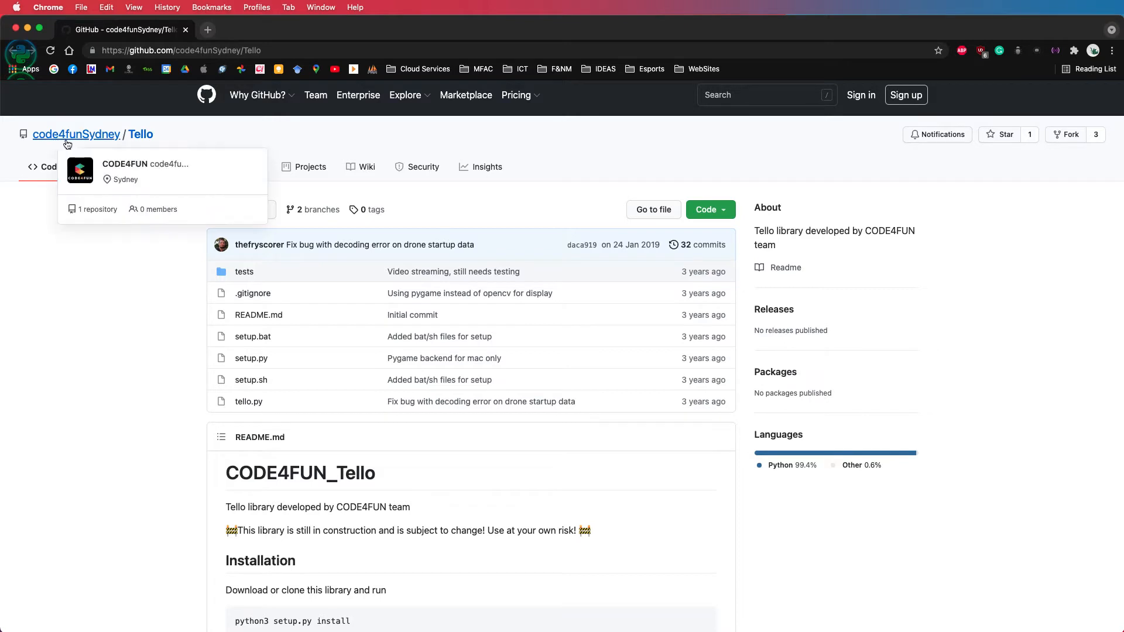
pyautogui.moveTo(149, 145)
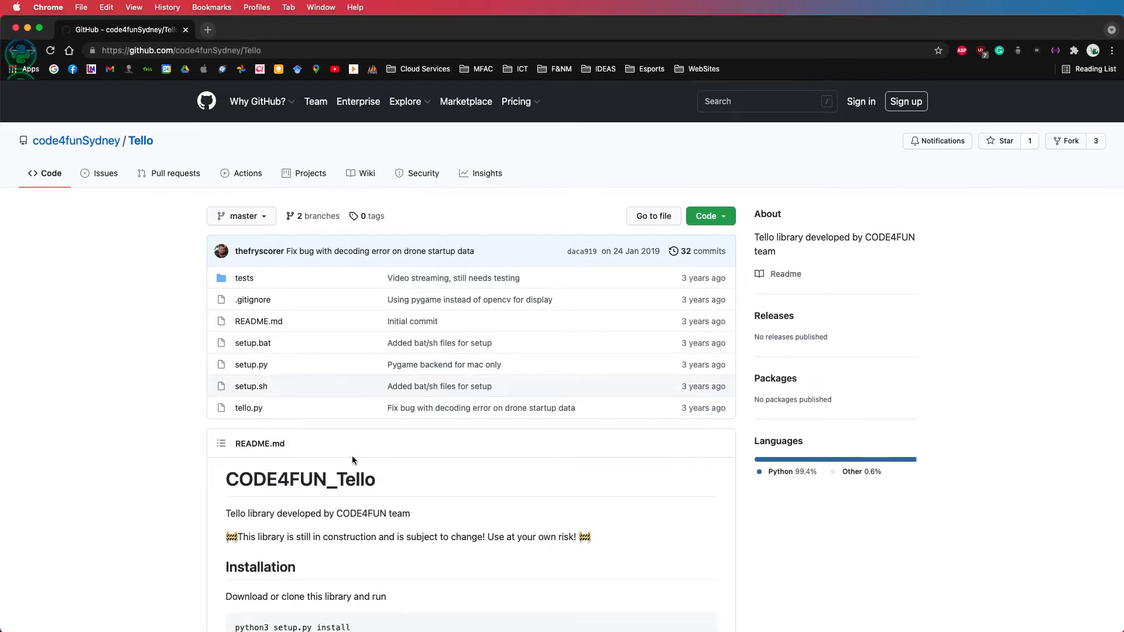
# Step: Download the whole Tello repository as Tello-master.zip via the Code menu
pyautogui.click(705, 215)
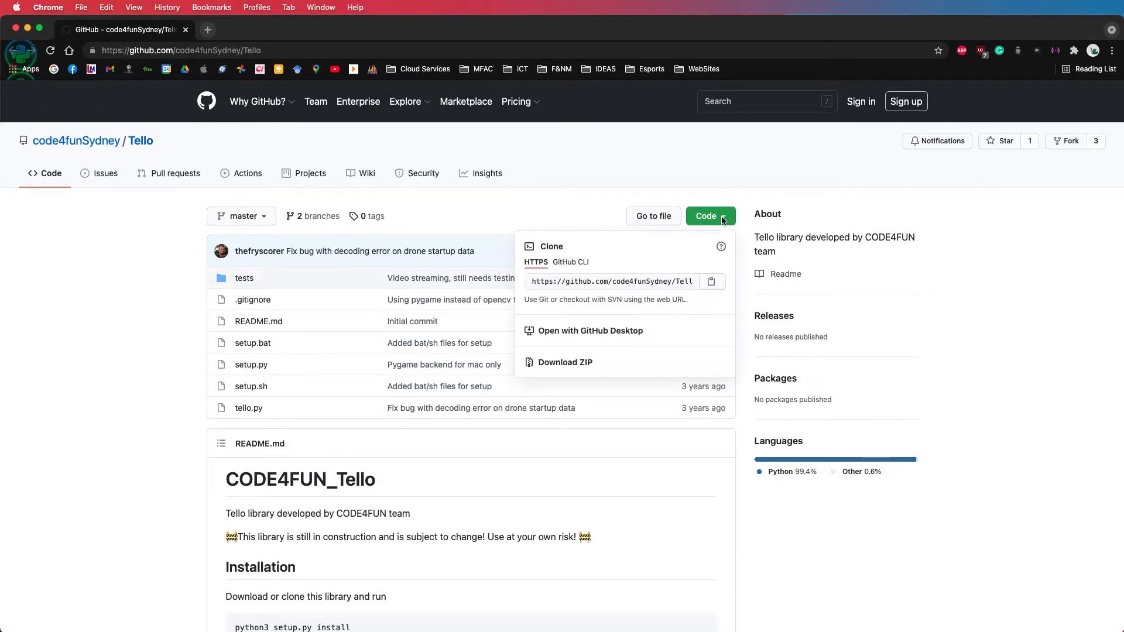
pyautogui.click(564, 362)
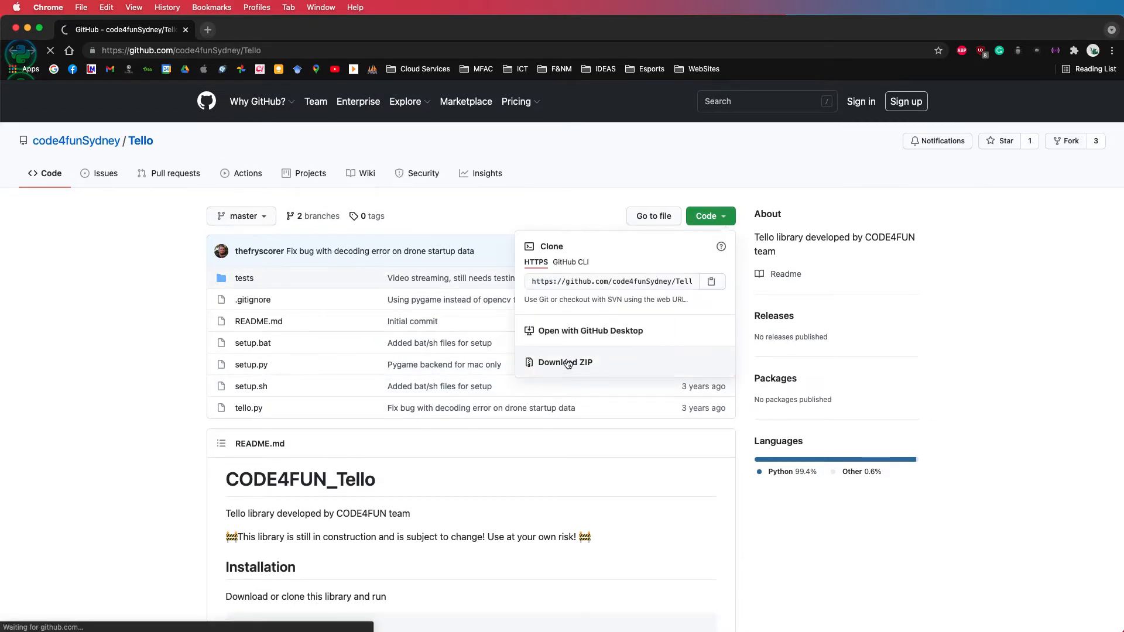
pyautogui.click(564, 362)
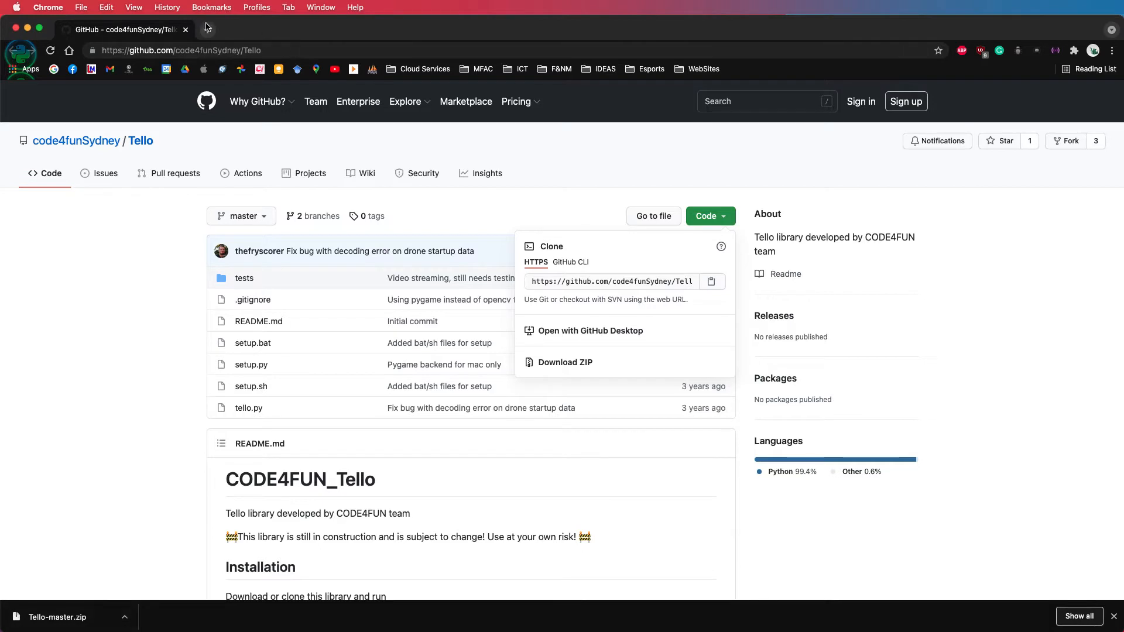
# Step: Find the Python download page in a new tab and download the Python 3.9.6 macOS installer
pyautogui.click(346, 30)
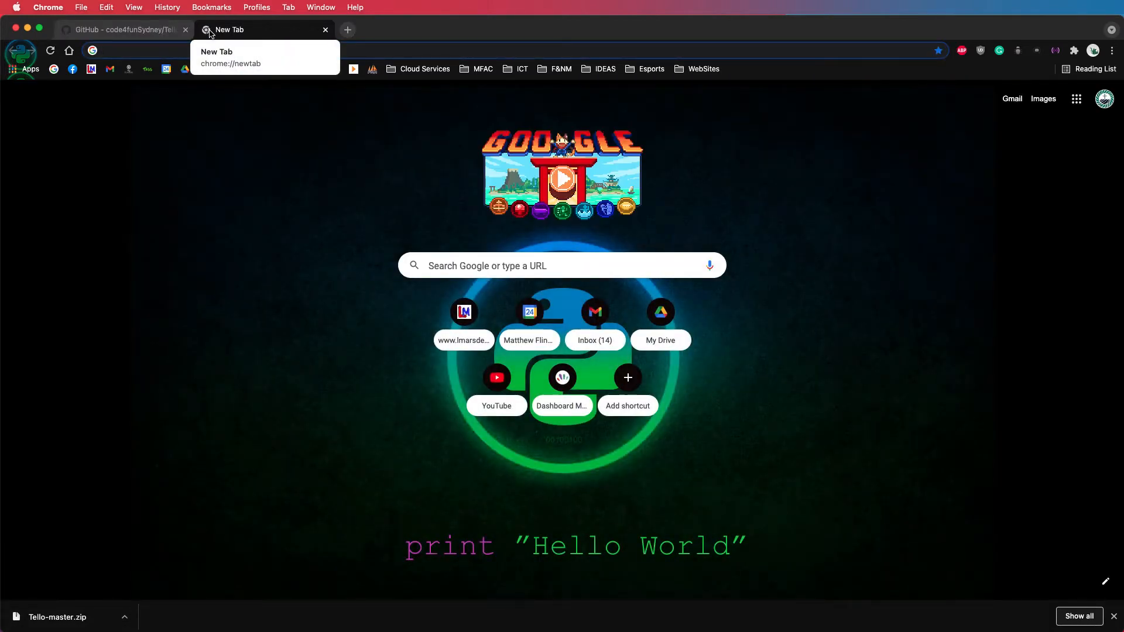
pyautogui.write('python down')
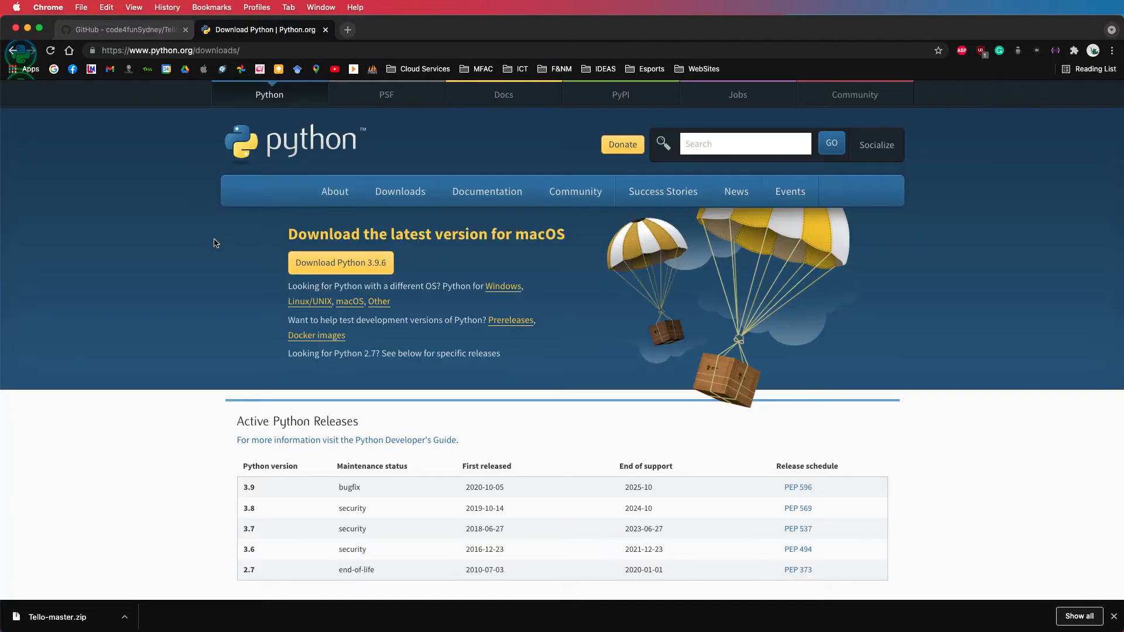
pyautogui.moveTo(283, 282)
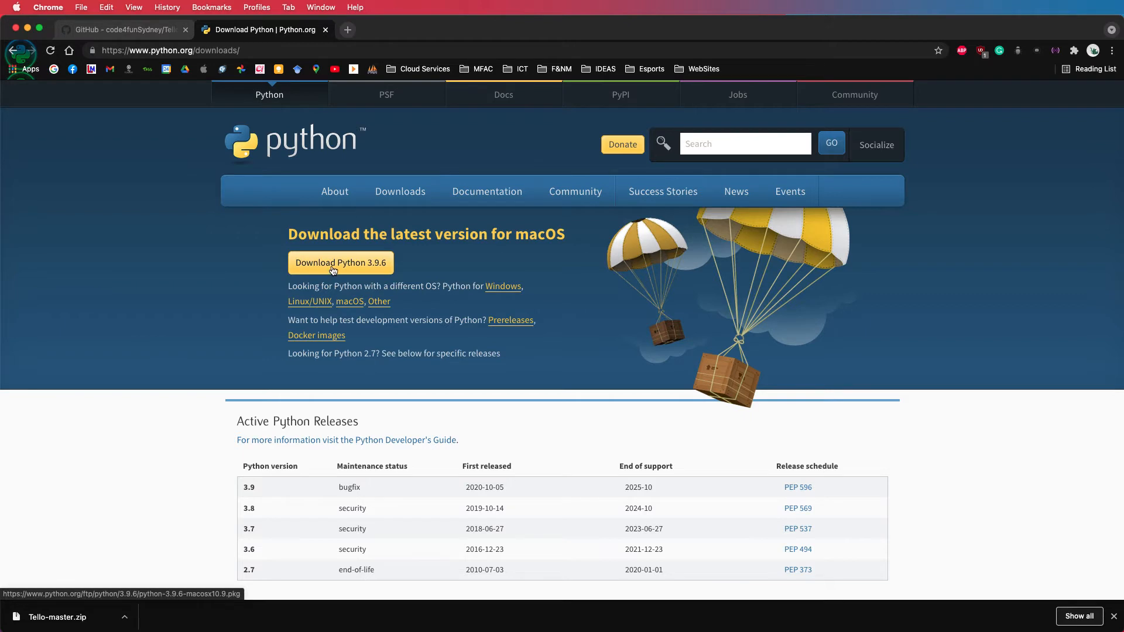
pyautogui.click(341, 262)
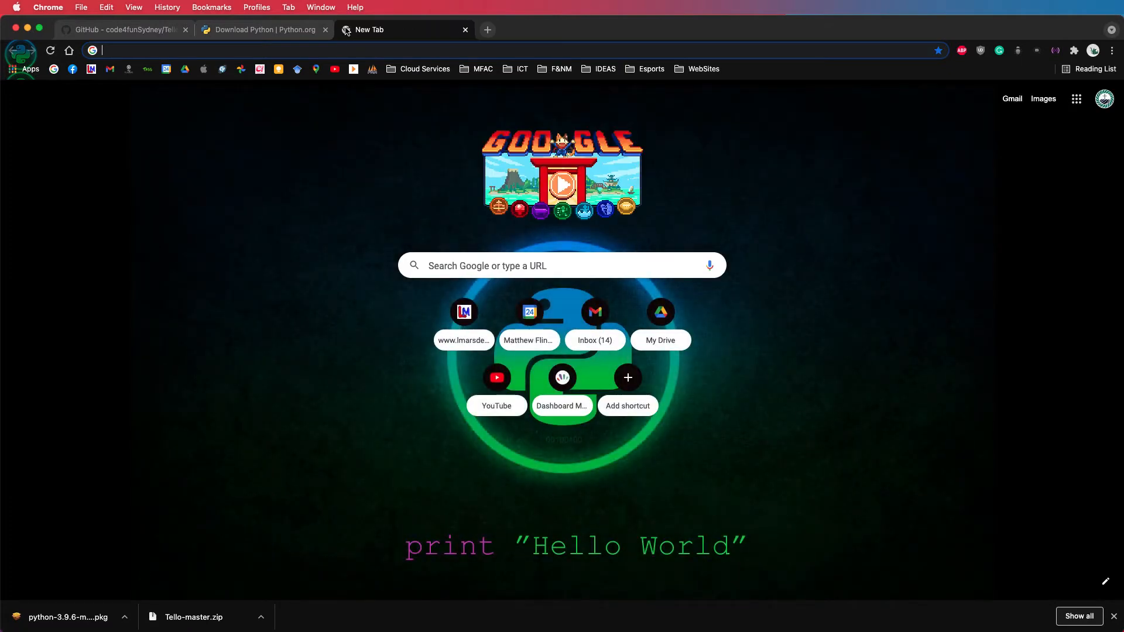
# Step: Search Google for 'pycharm edu Download'
pyautogui.write('pychar')
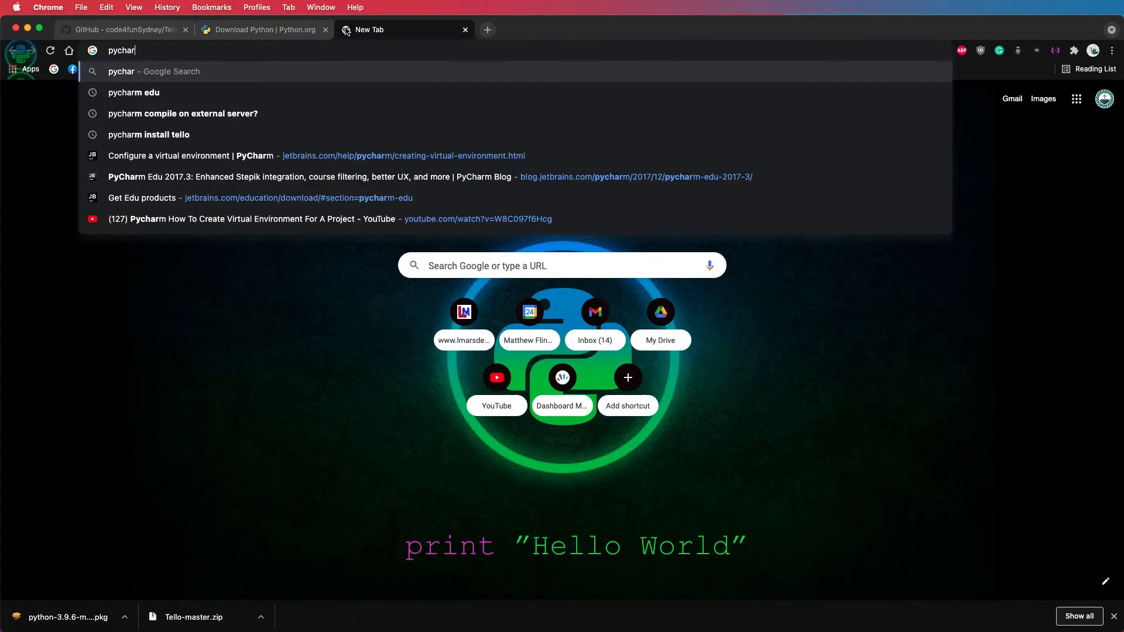
pyautogui.write('m edu')
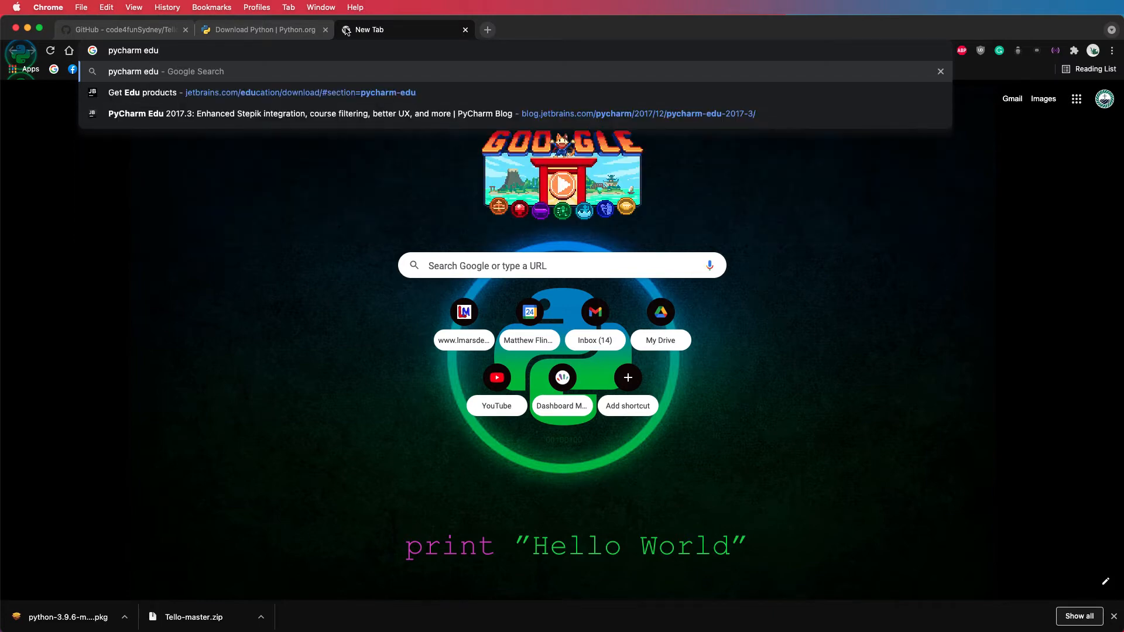
pyautogui.press('Return')
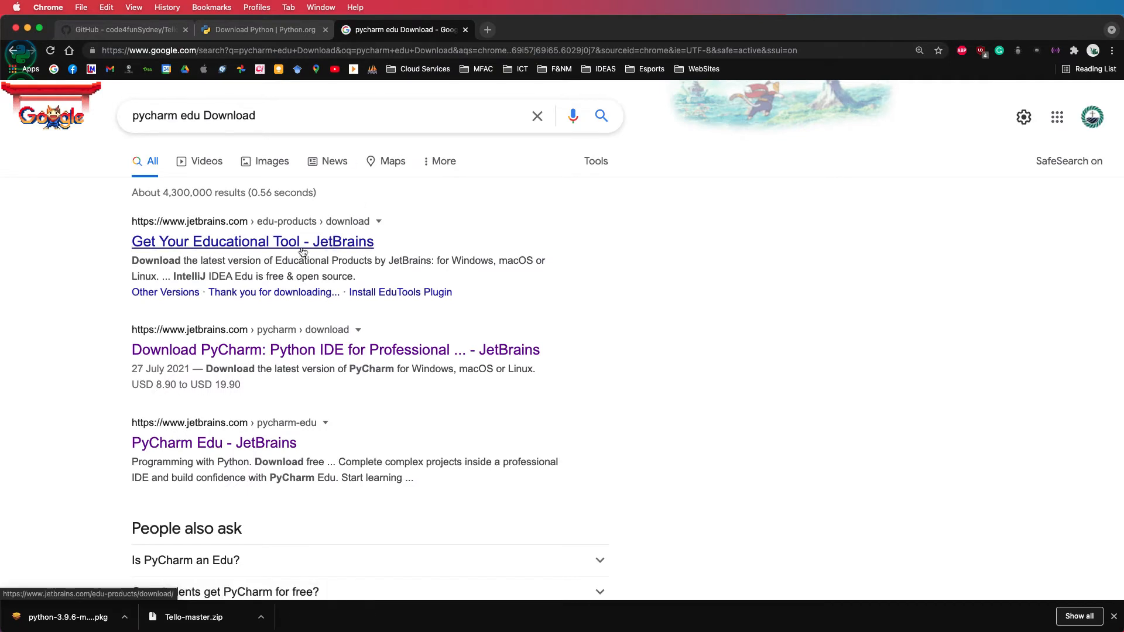
# Step: Open the JetBrains educational tools result and show PyCharm Edu for Python
pyautogui.click(252, 241)
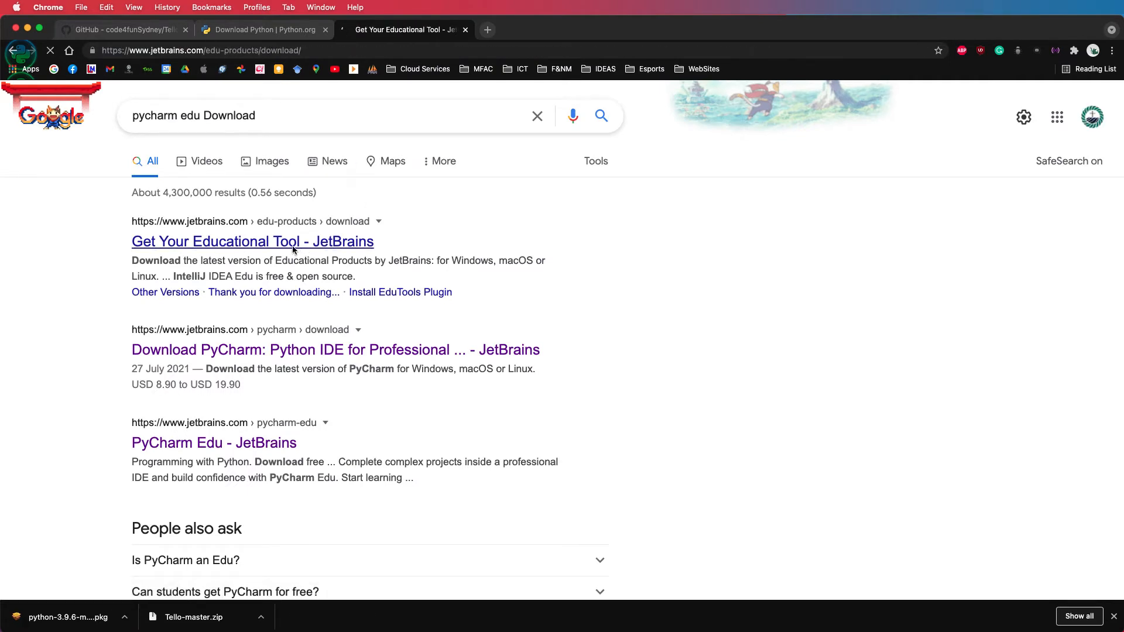
pyautogui.click(251, 241)
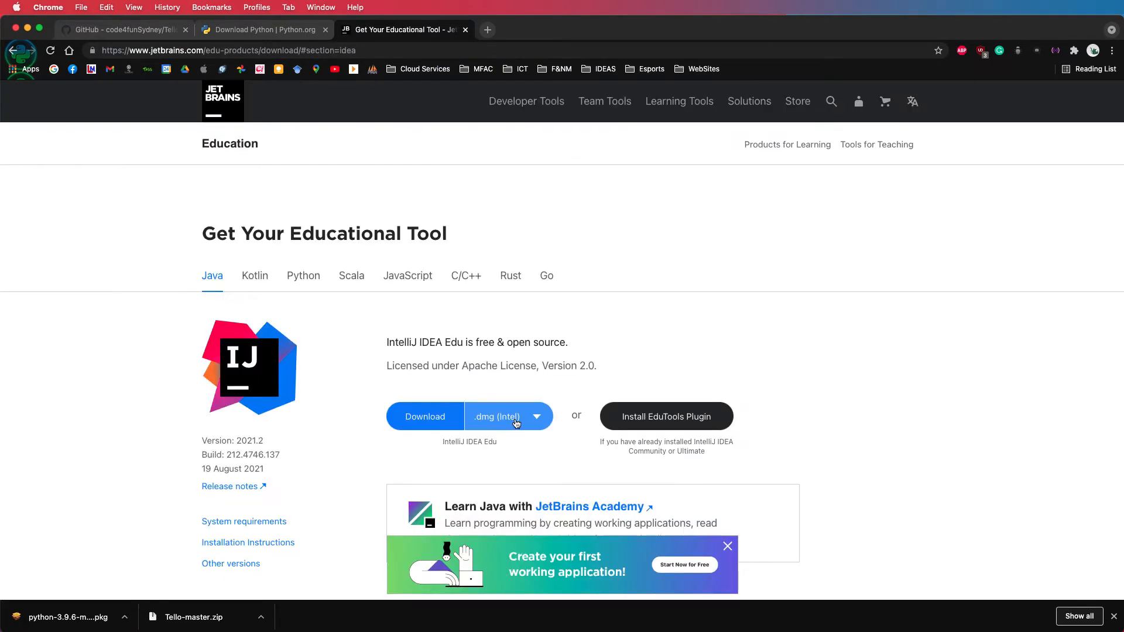
pyautogui.click(303, 275)
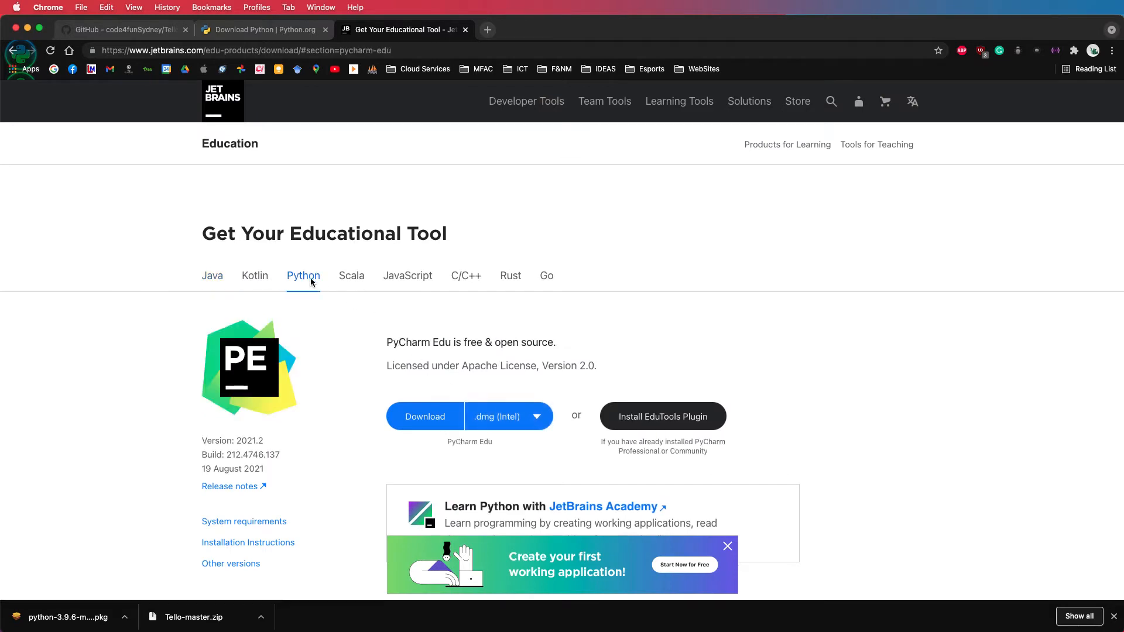
pyautogui.moveTo(507, 426)
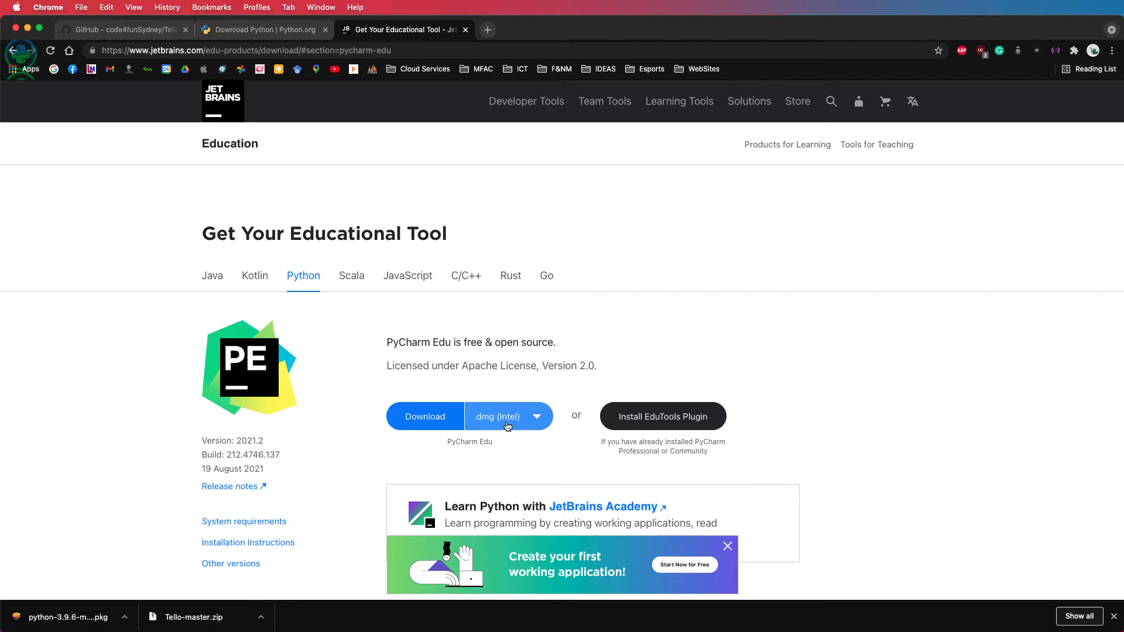
pyautogui.moveTo(209, 617)
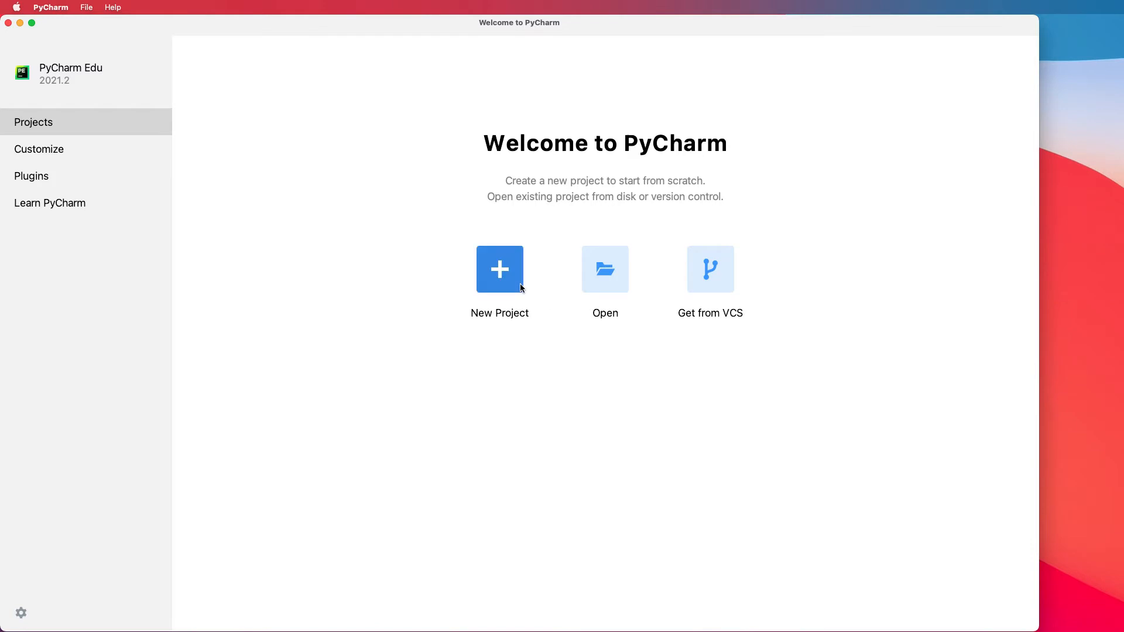
# Step: Start a New Project from the Welcome to PyCharm window
pyautogui.click(499, 270)
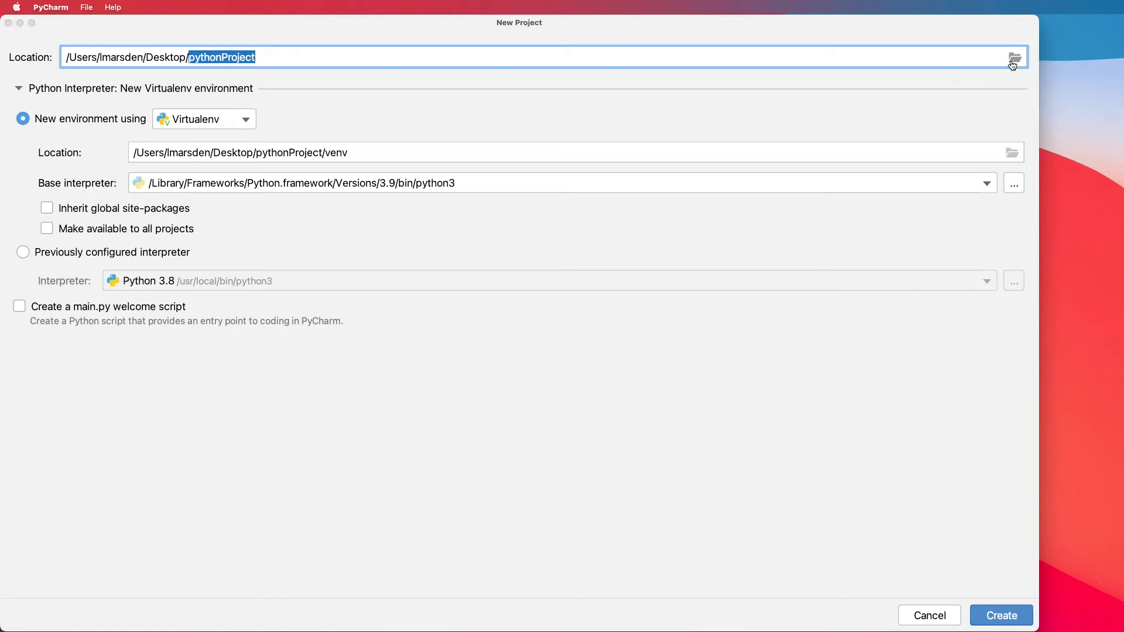
# Step: Create a new Desktop folder named Tello-EDU in the location chooser
pyautogui.click(1014, 56)
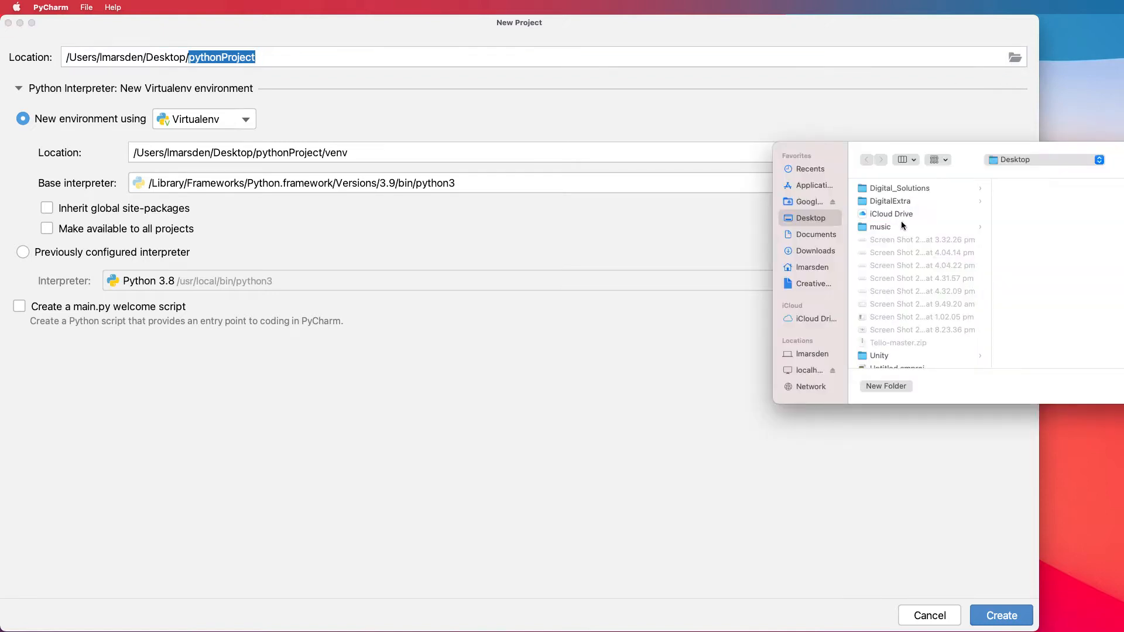
pyautogui.moveTo(808, 397)
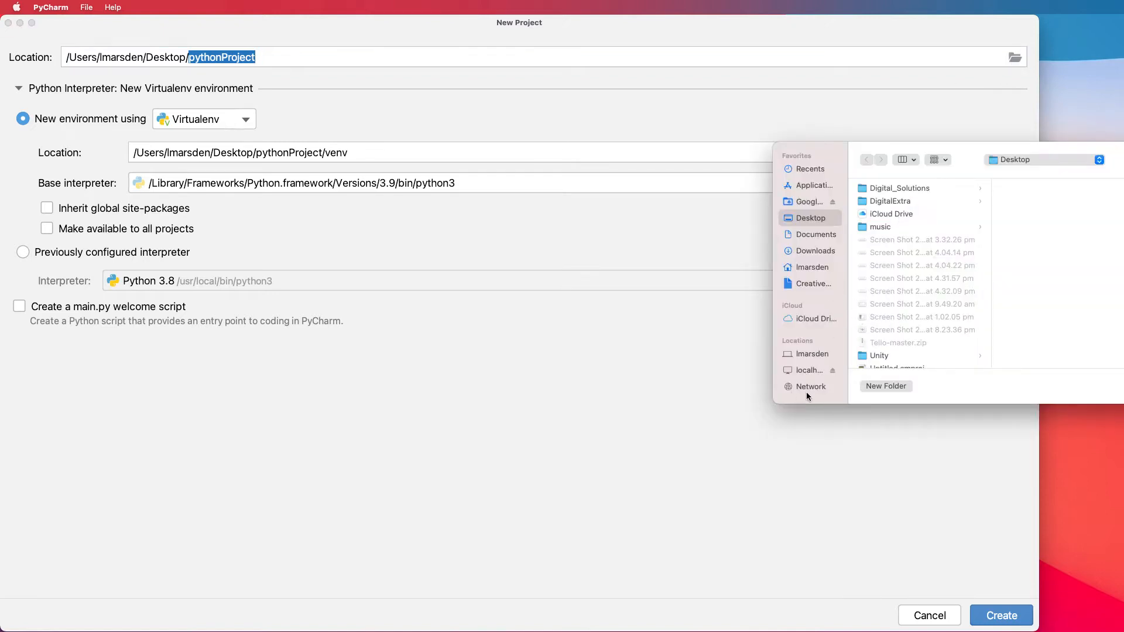
pyautogui.click(885, 385)
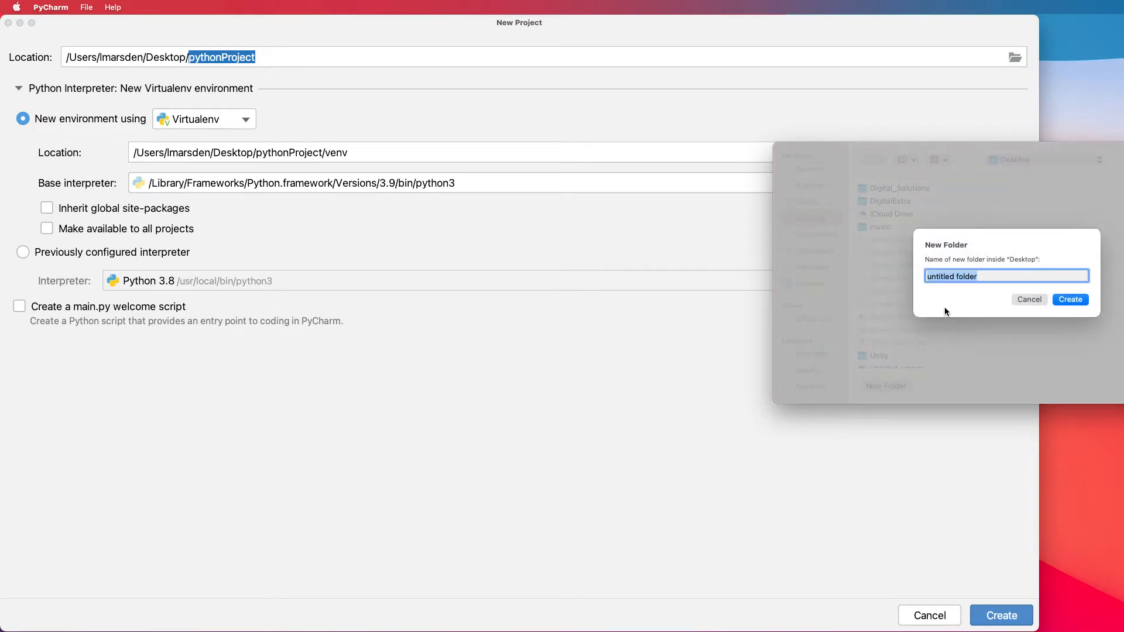
pyautogui.write('Tello-')
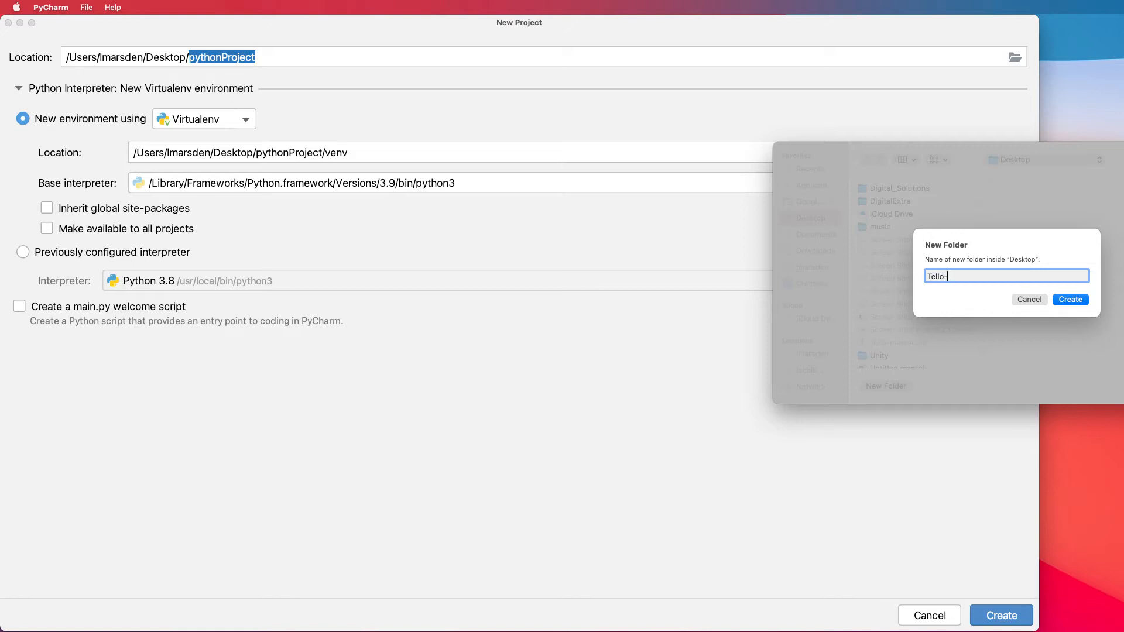
pyautogui.write('EDU')
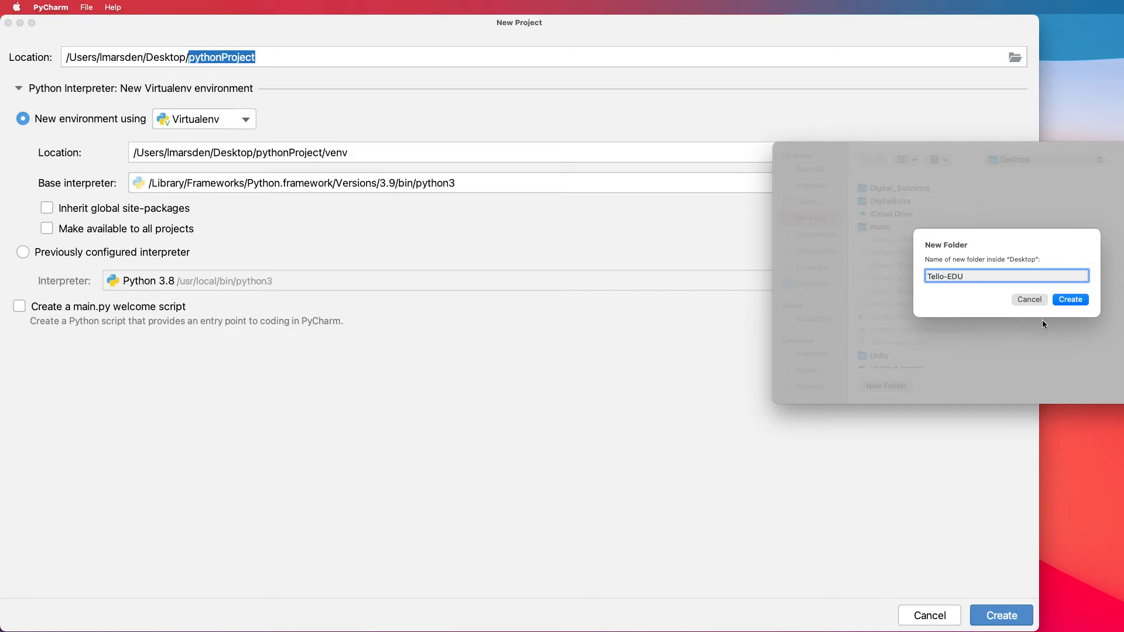
pyautogui.click(1069, 299)
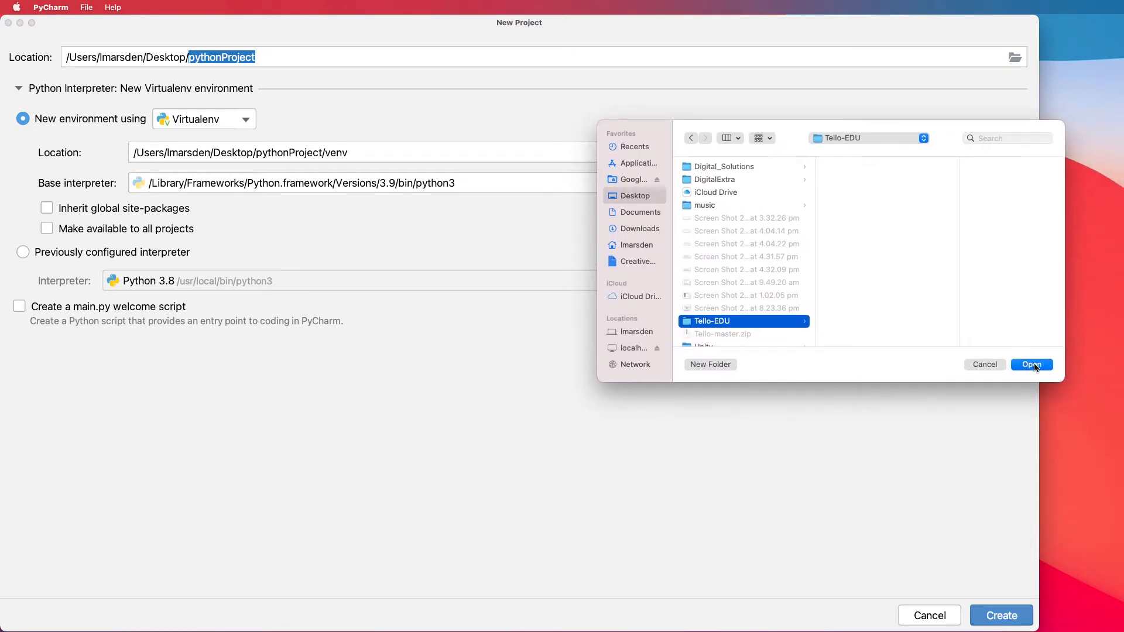
# Step: Set the project location to Desktop/Tello-EDU with a Python 3.9 virtualenv
pyautogui.click(1031, 364)
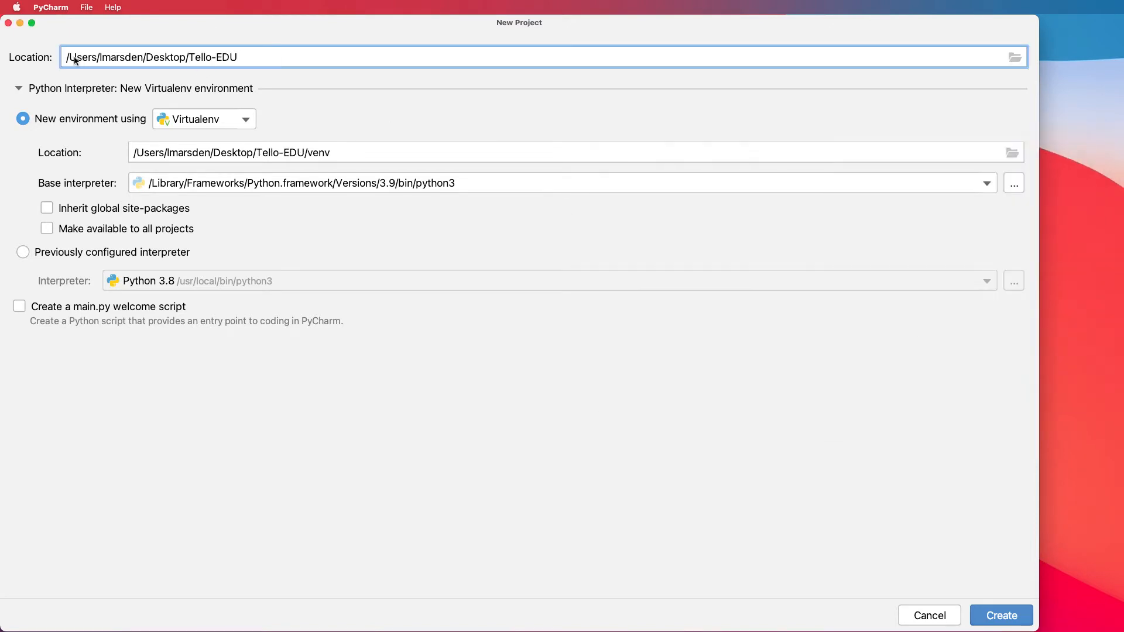
pyautogui.moveTo(209, 58)
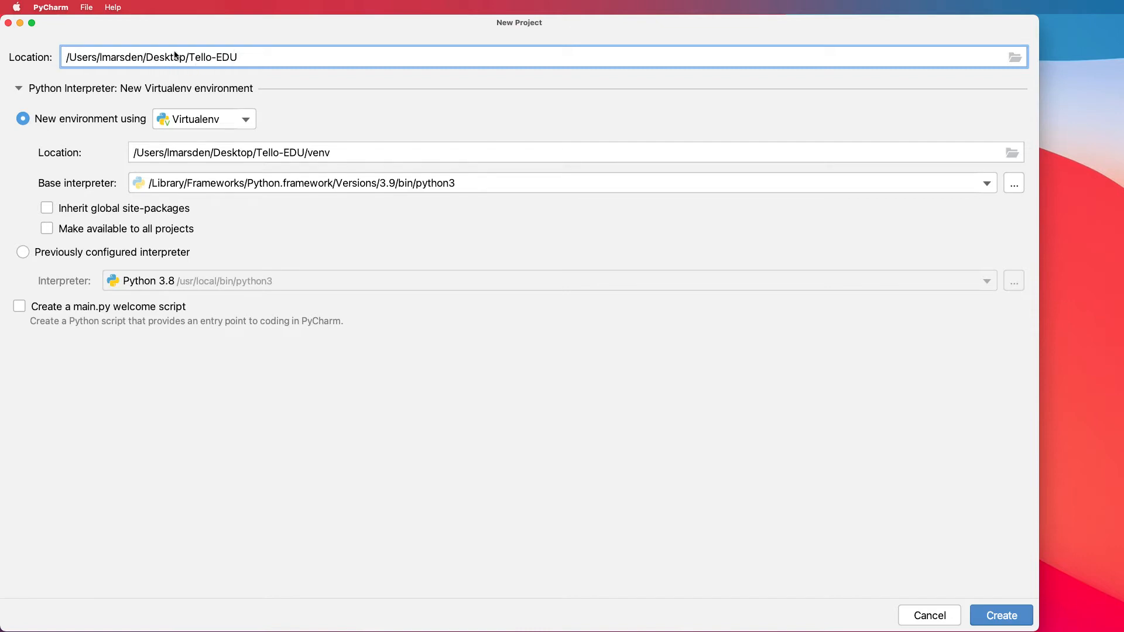
pyautogui.moveTo(225, 82)
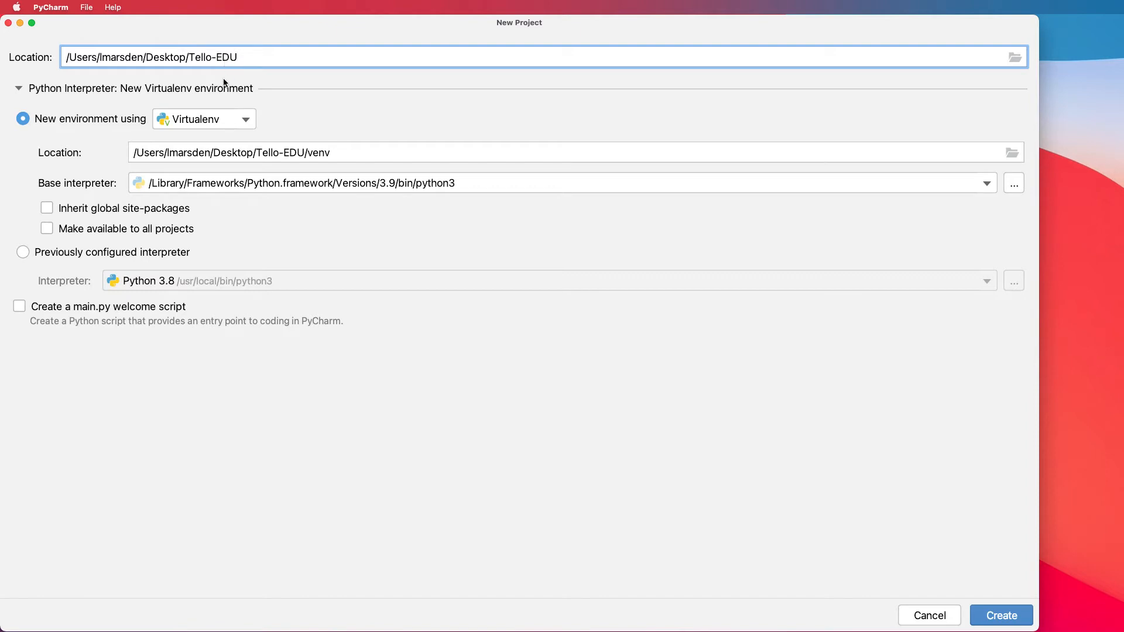
pyautogui.moveTo(106, 156)
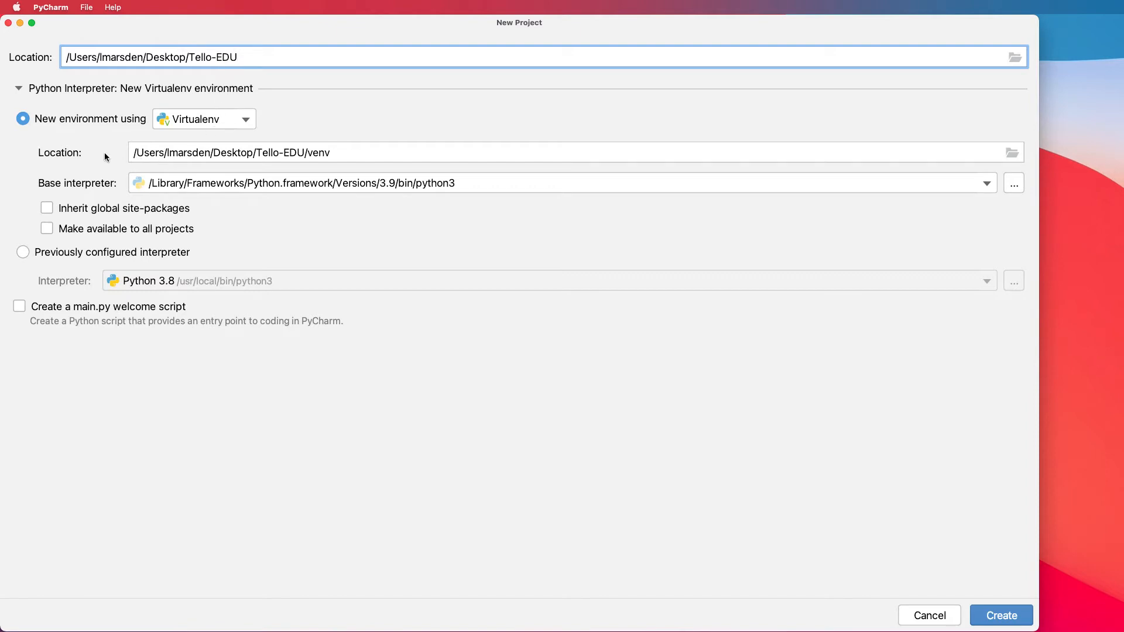
pyautogui.moveTo(286, 157)
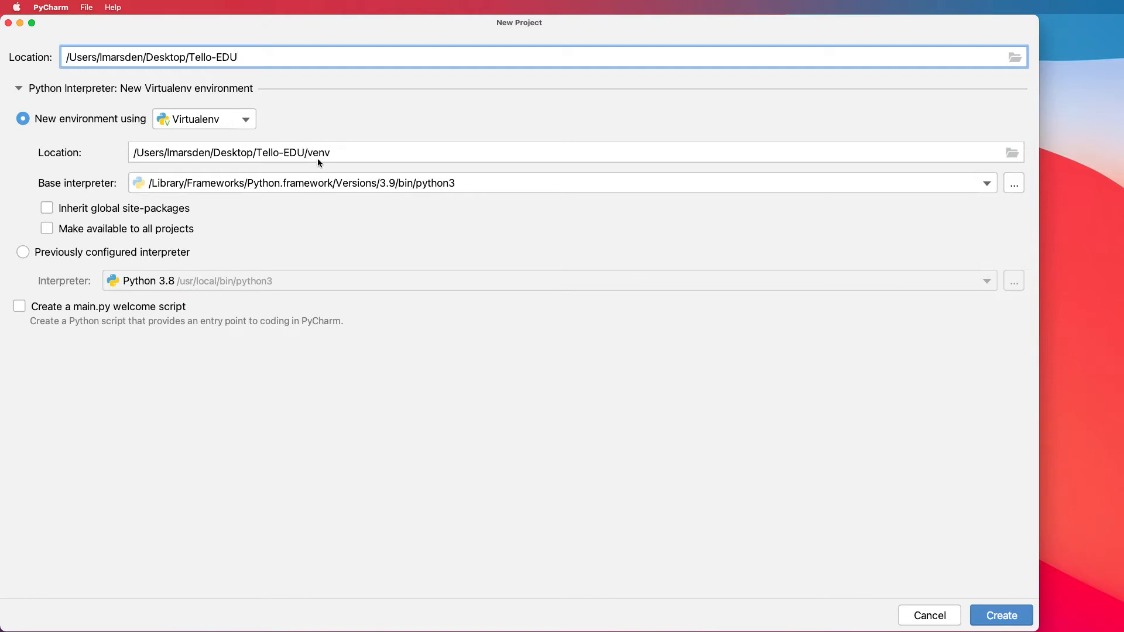
pyautogui.moveTo(260, 119)
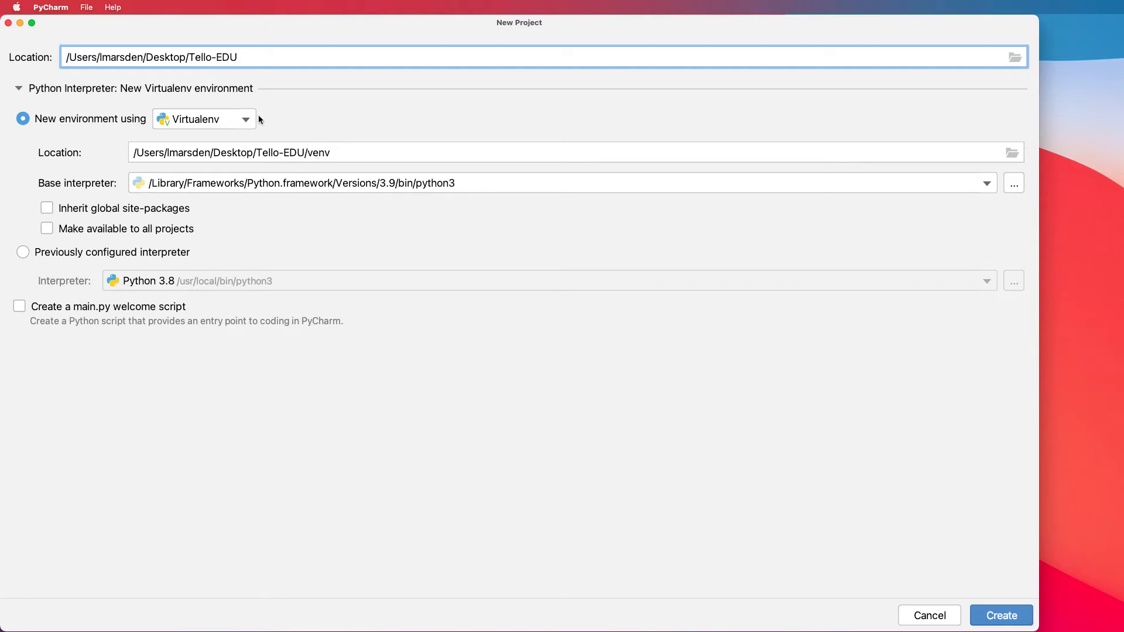
pyautogui.moveTo(402, 173)
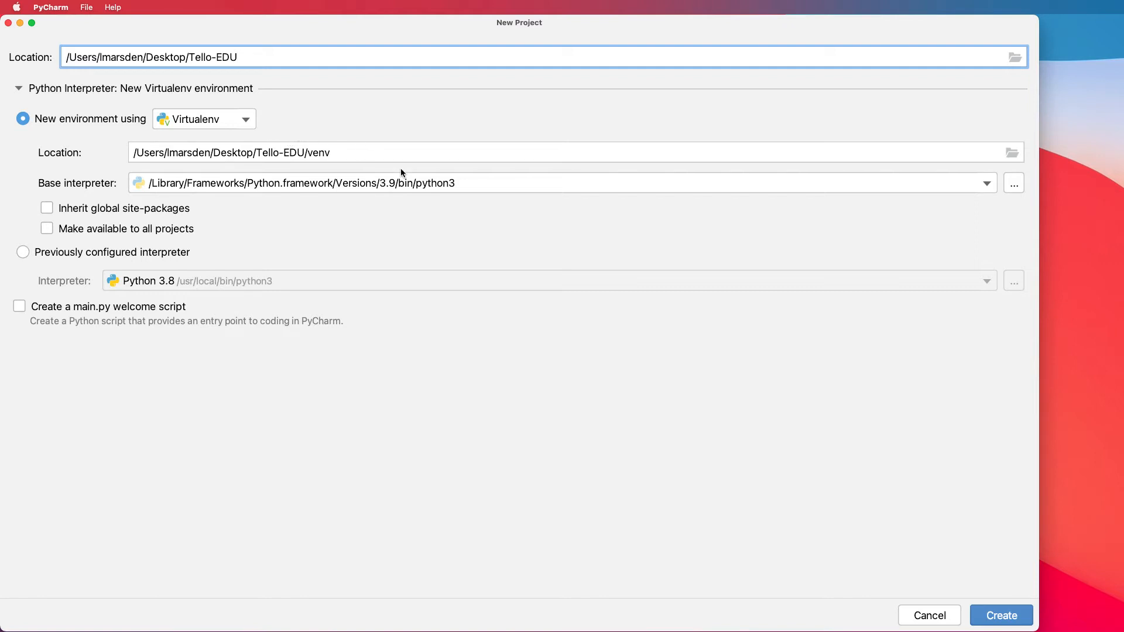
pyautogui.moveTo(385, 190)
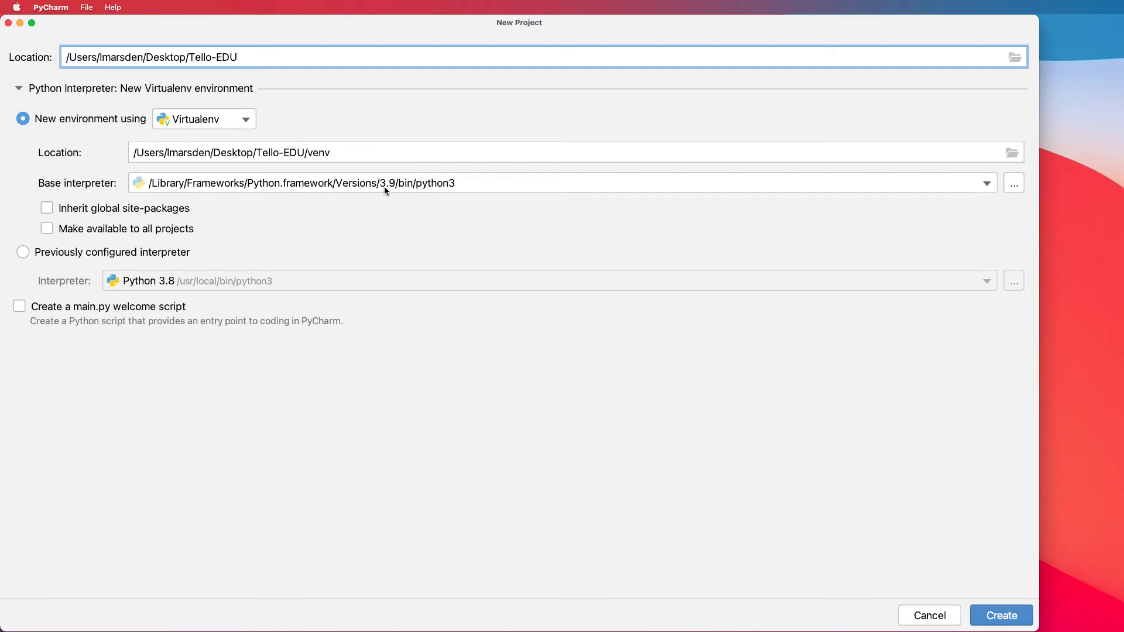
pyautogui.moveTo(794, 178)
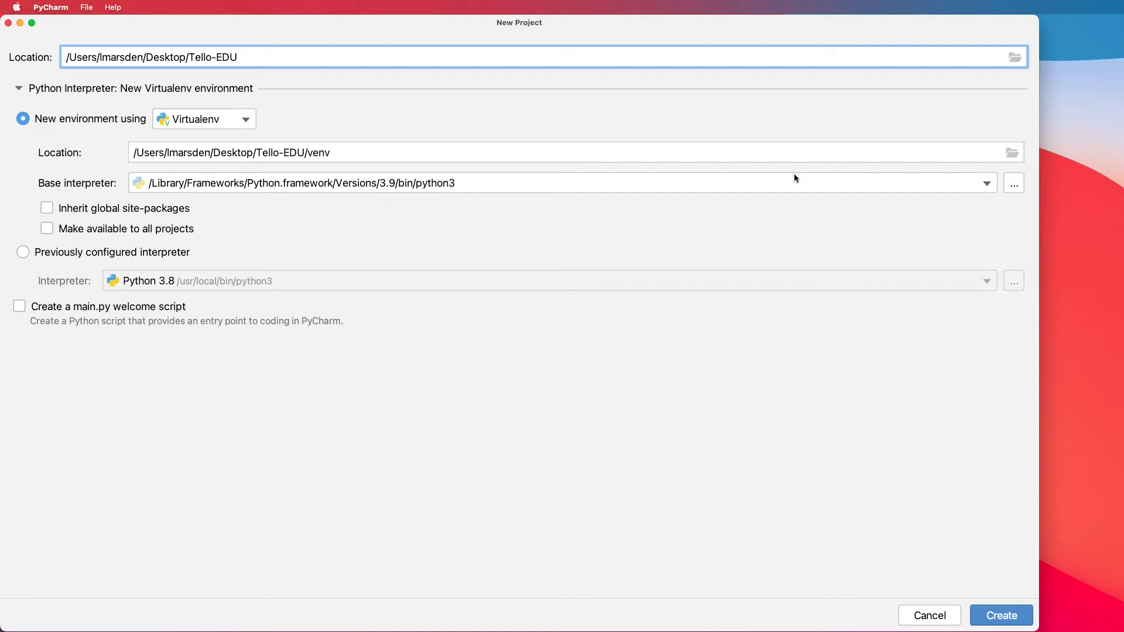
pyautogui.click(986, 182)
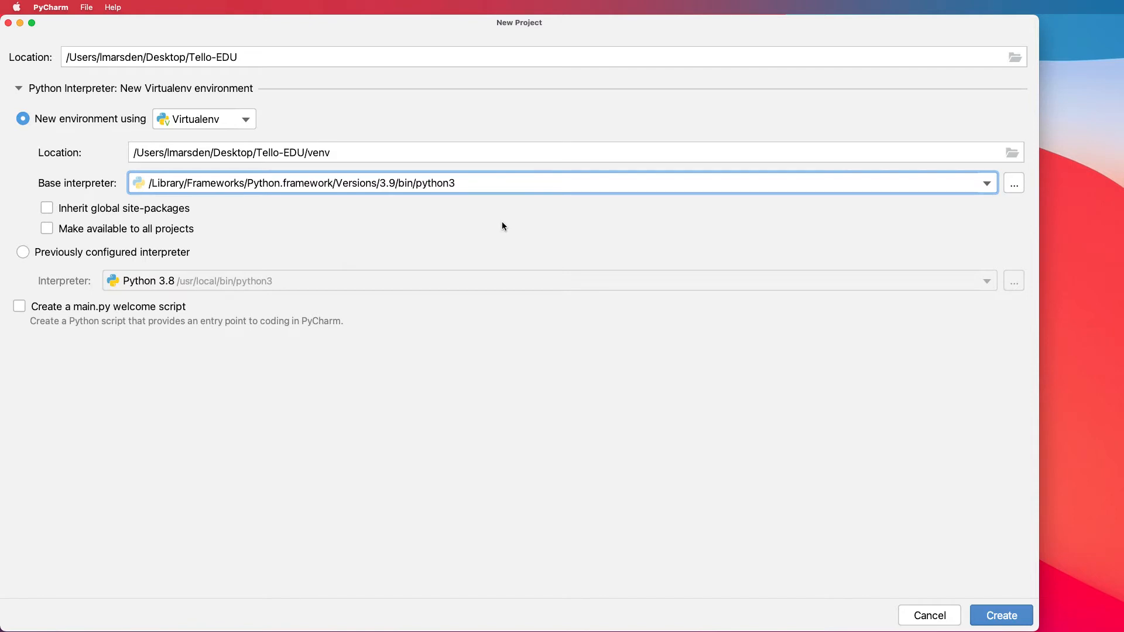
pyautogui.moveTo(1001, 615)
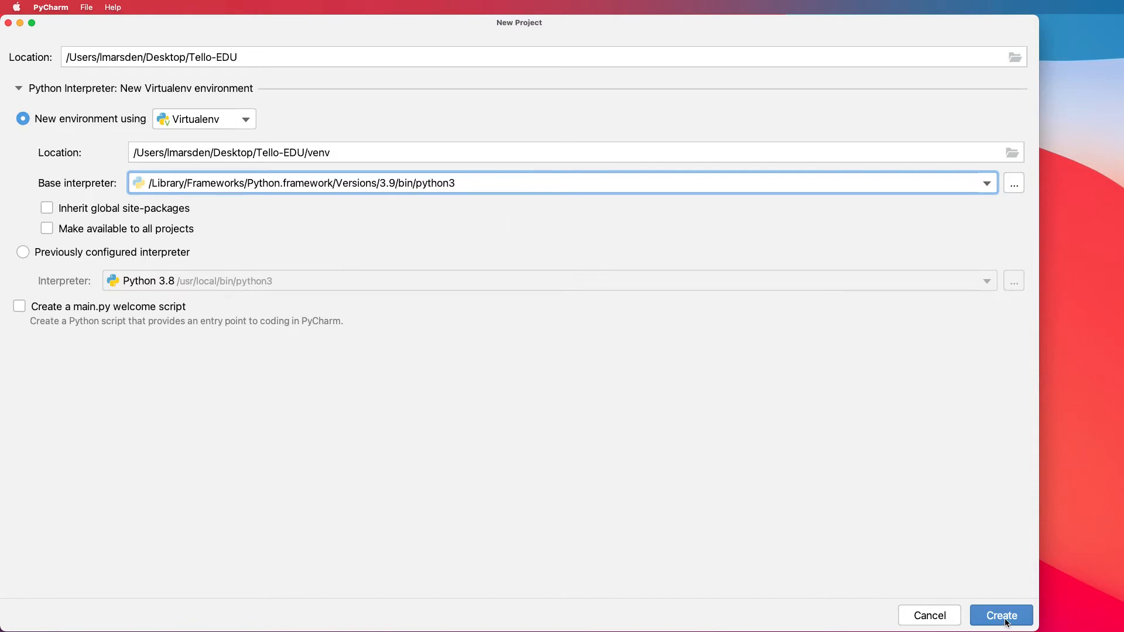
# Step: Create the Tello-EDU project so it opens with its venv folder
pyautogui.click(1001, 614)
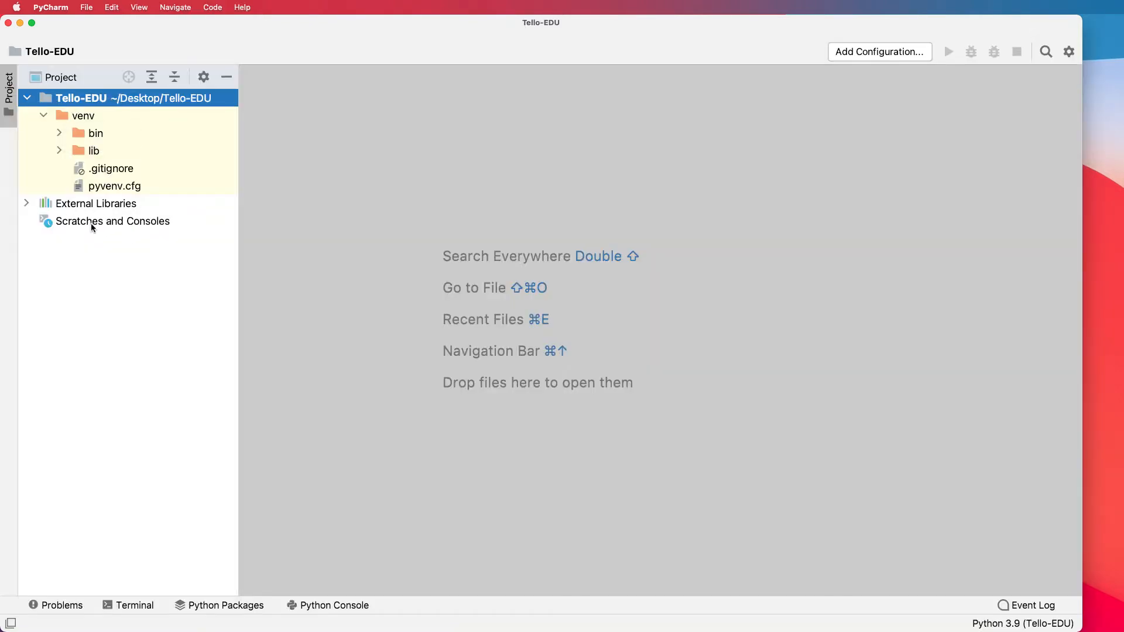
pyautogui.moveTo(192, 107)
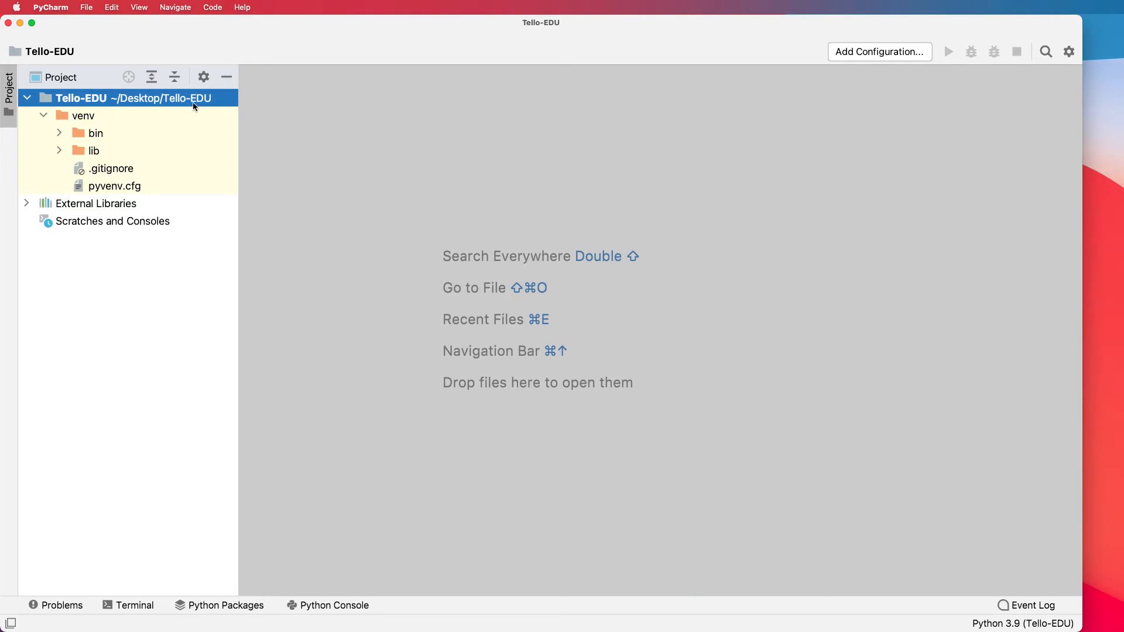
pyautogui.moveTo(79, 123)
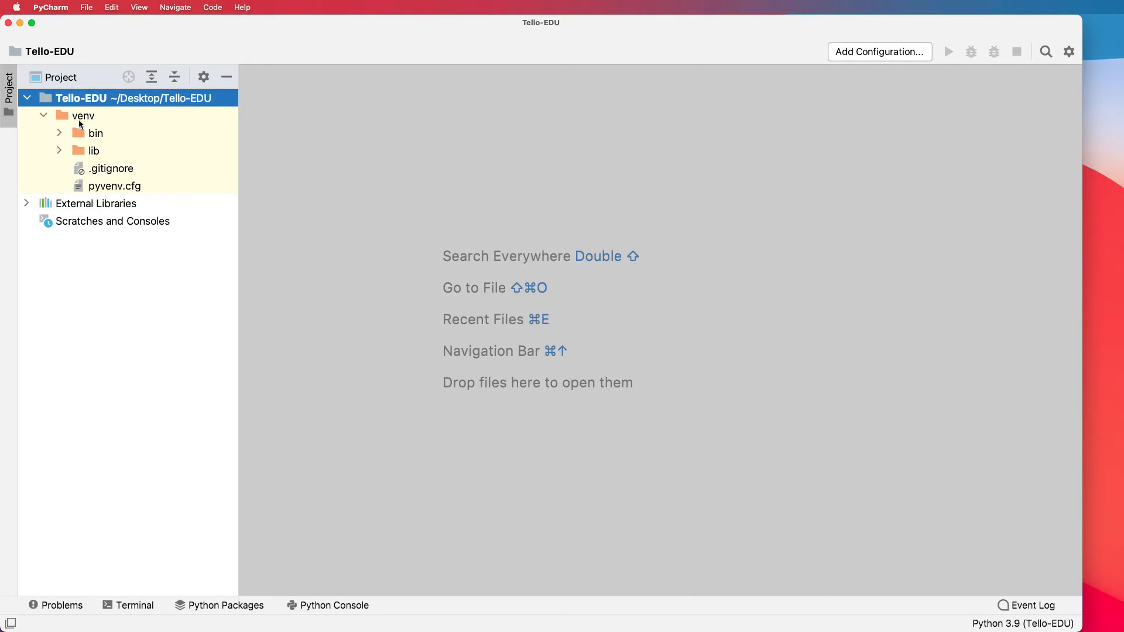
pyautogui.moveTo(85, 212)
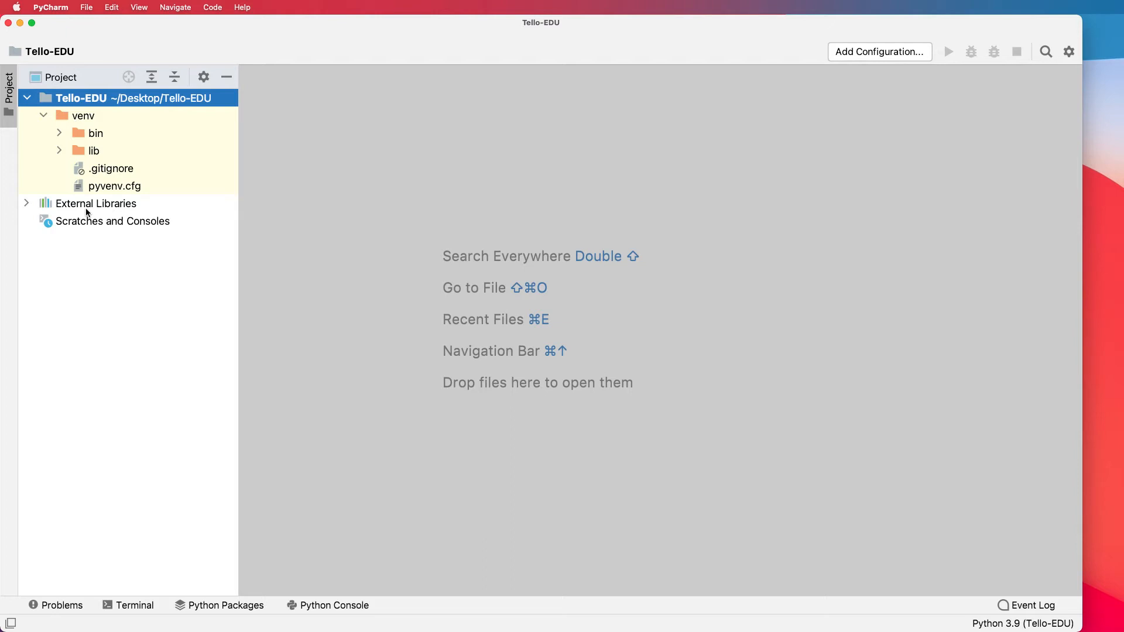
pyautogui.moveTo(71, 123)
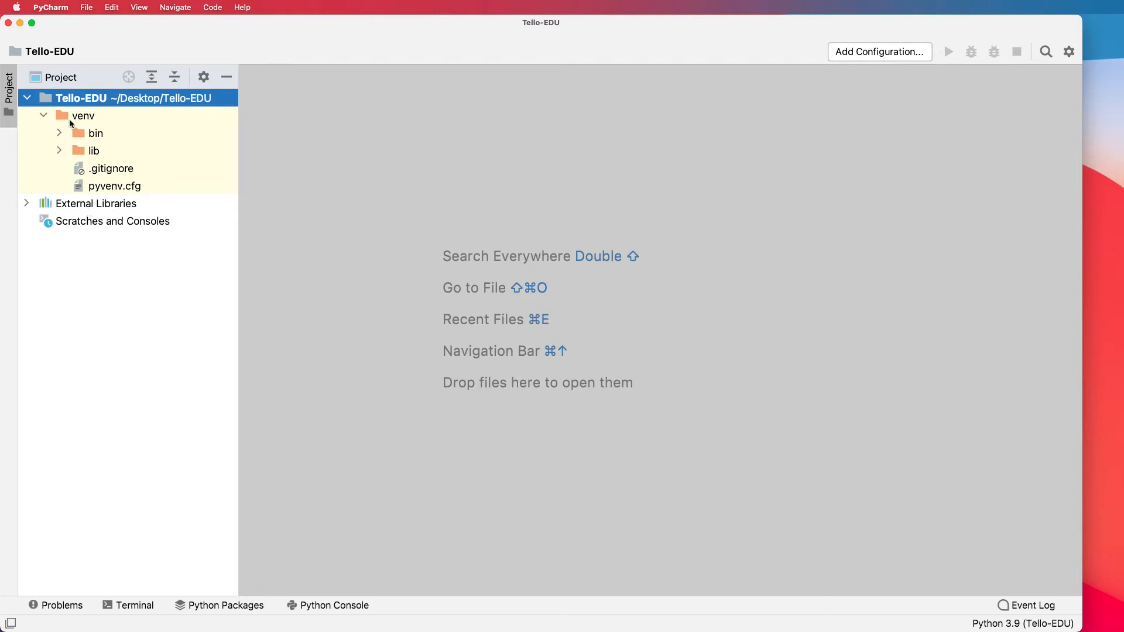
pyautogui.moveTo(86, 187)
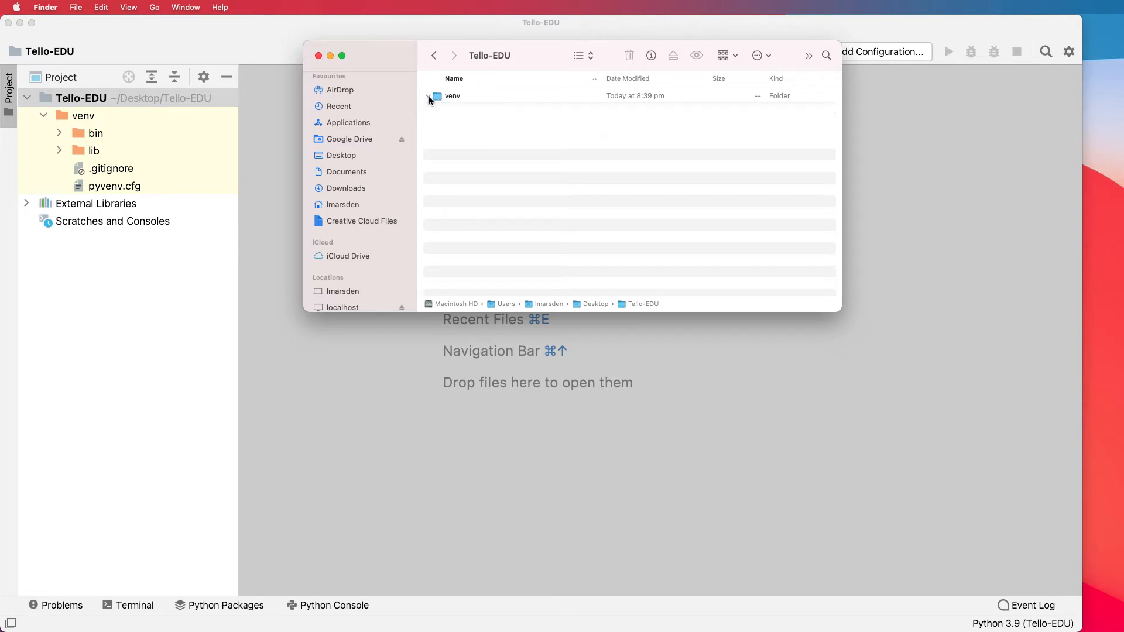
# Step: Check the venv and Tello-master folders inside Tello-EDU in Finder, then close the window
pyautogui.click(429, 95)
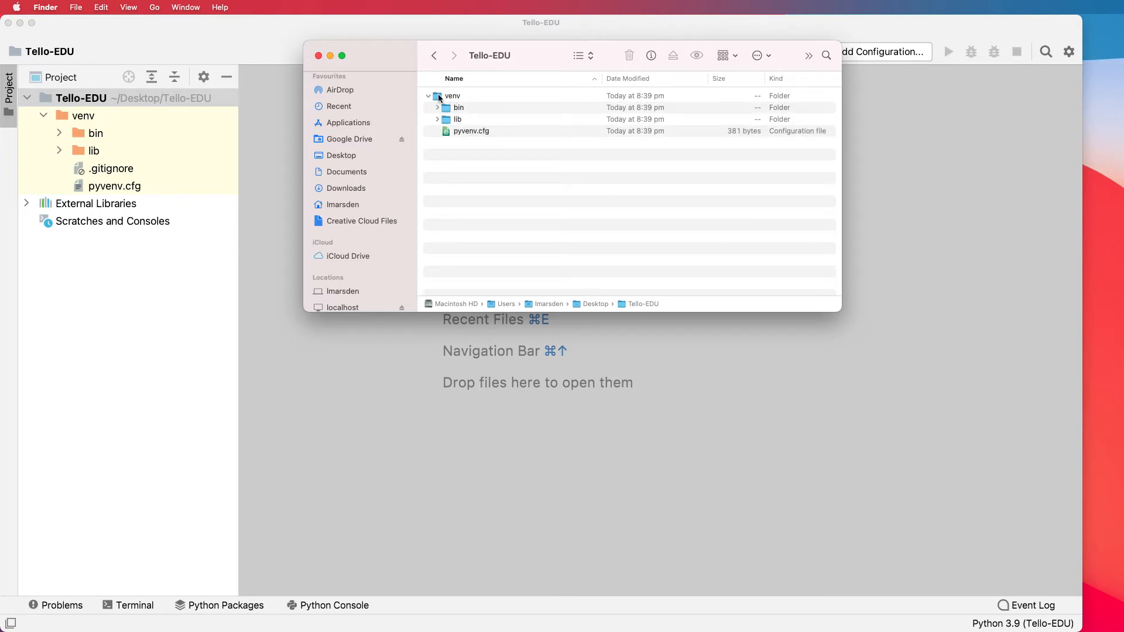
pyautogui.click(428, 95)
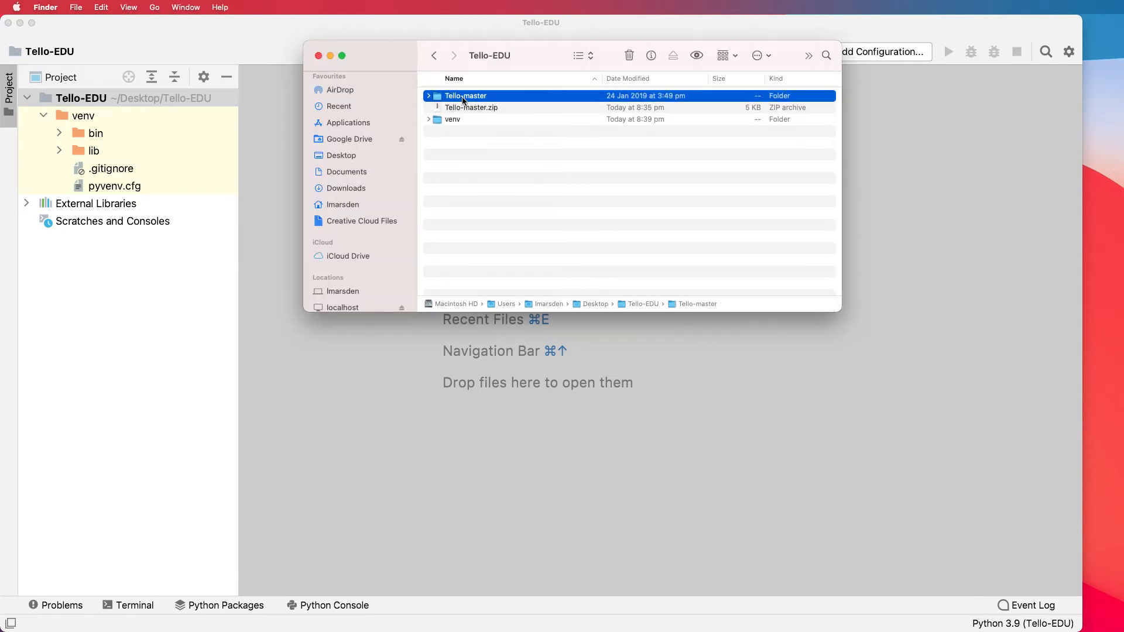
pyautogui.click(429, 95)
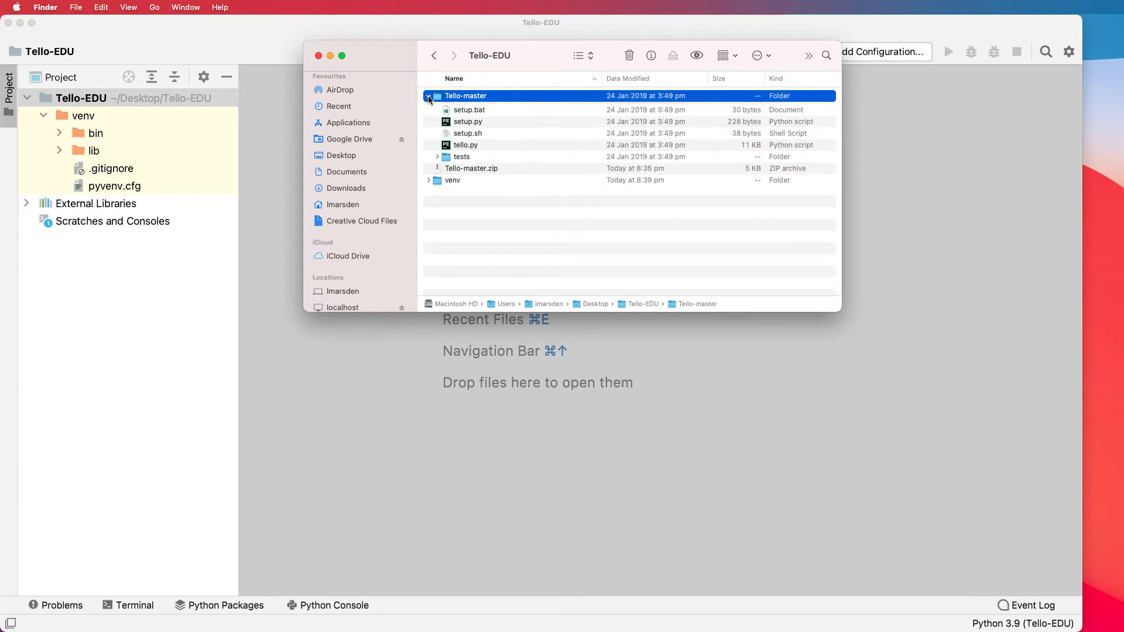
pyautogui.click(429, 95)
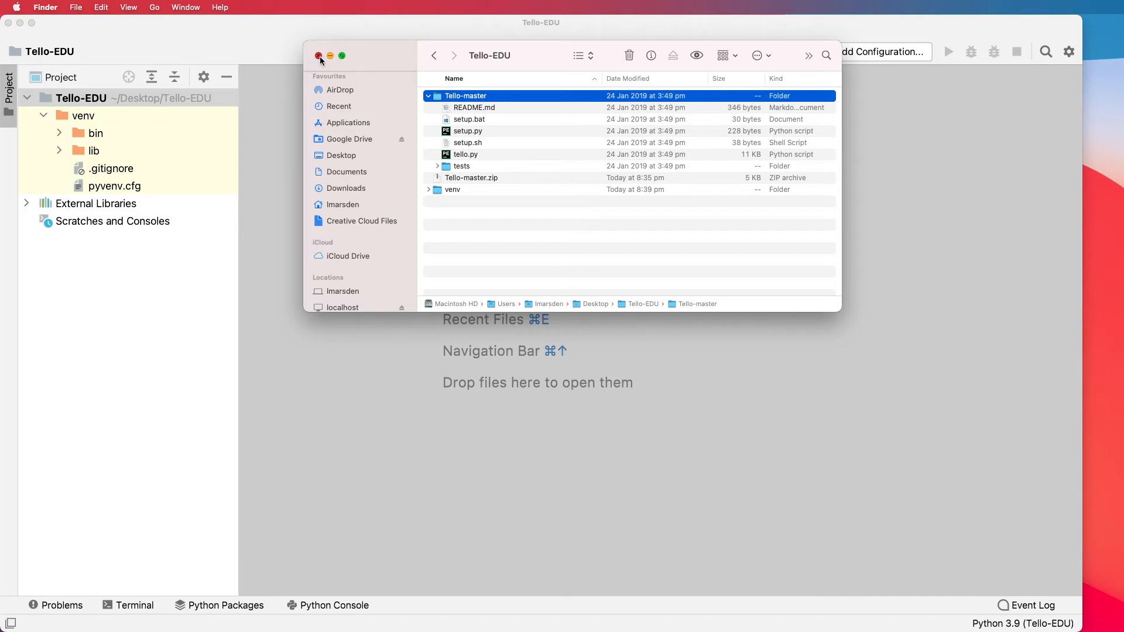
pyautogui.click(319, 57)
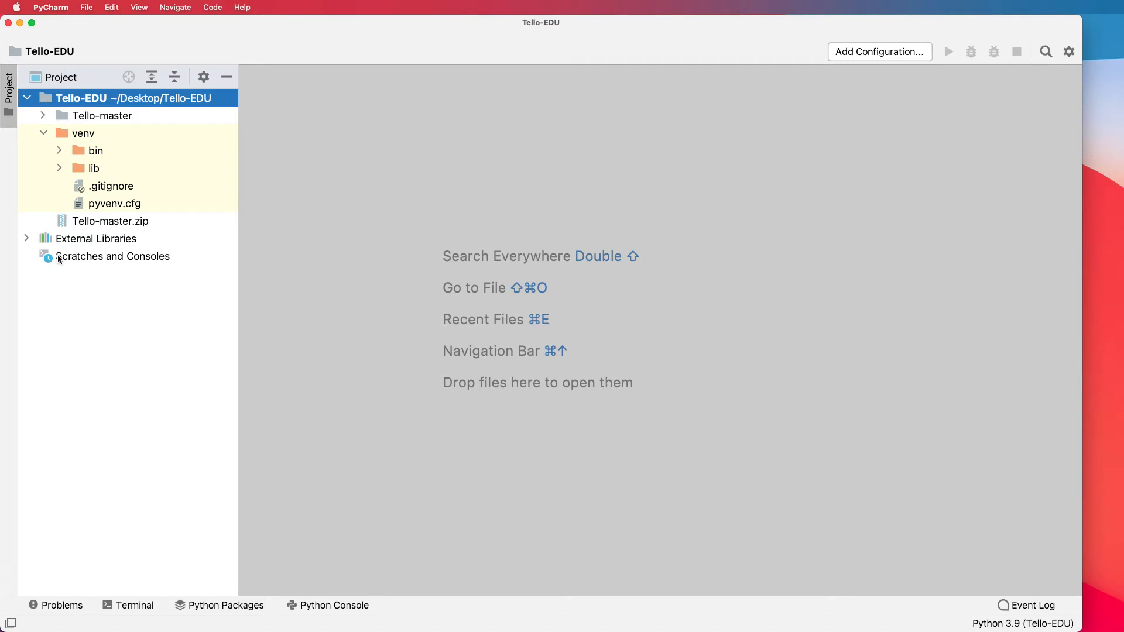
# Step: Expand Tello-master in the Project tree to show tello.py and setup.py
pyautogui.click(43, 116)
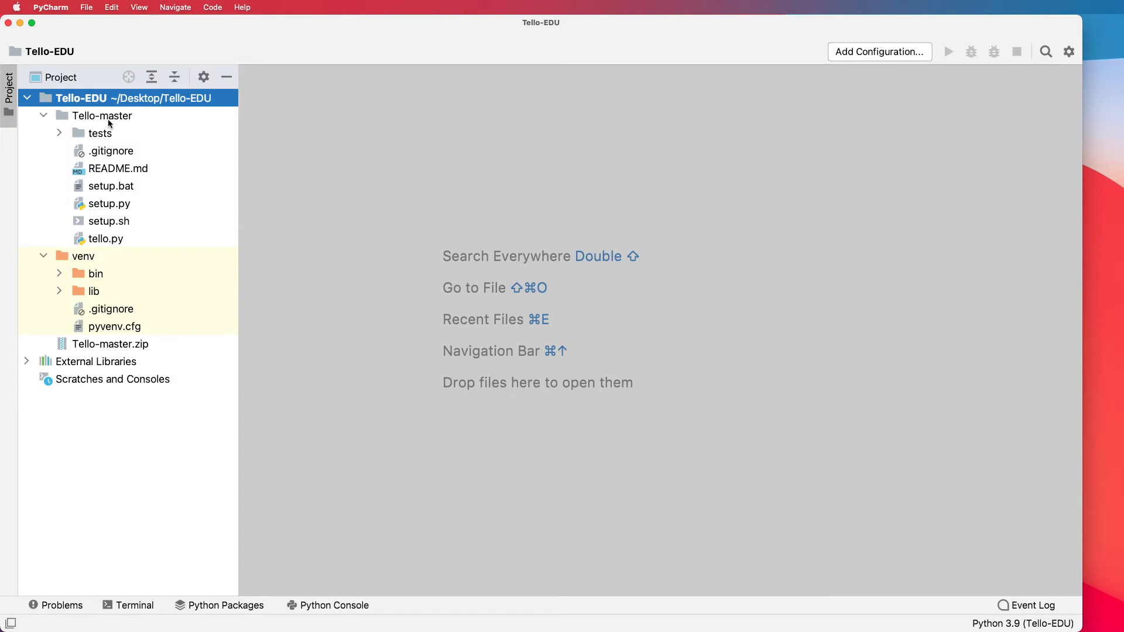
pyautogui.rightClick(101, 116)
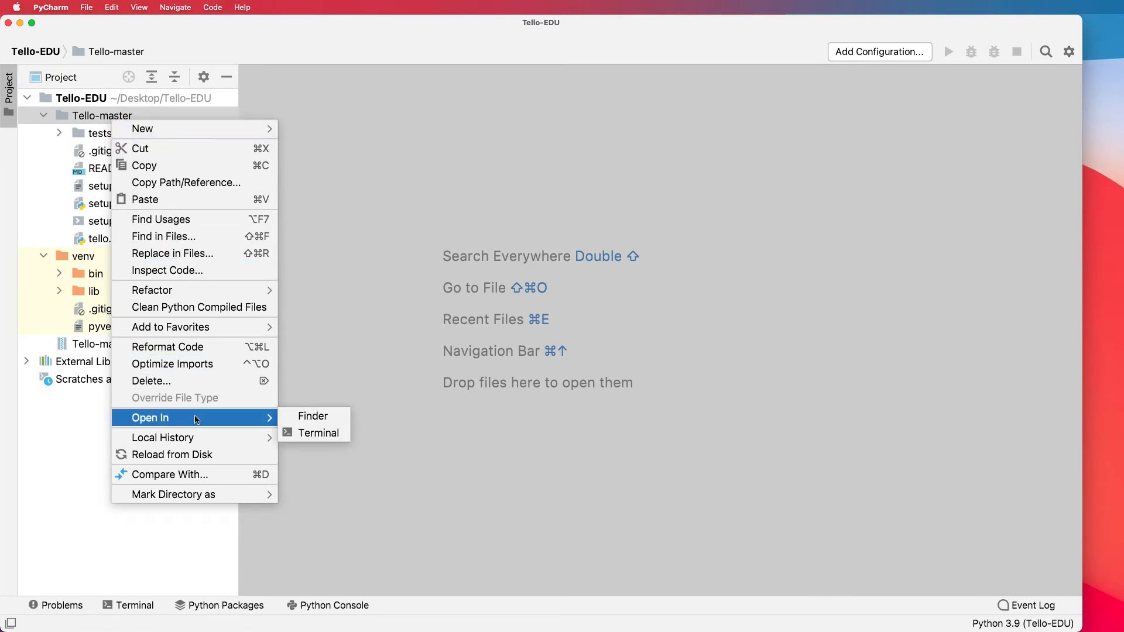
pyautogui.moveTo(319, 433)
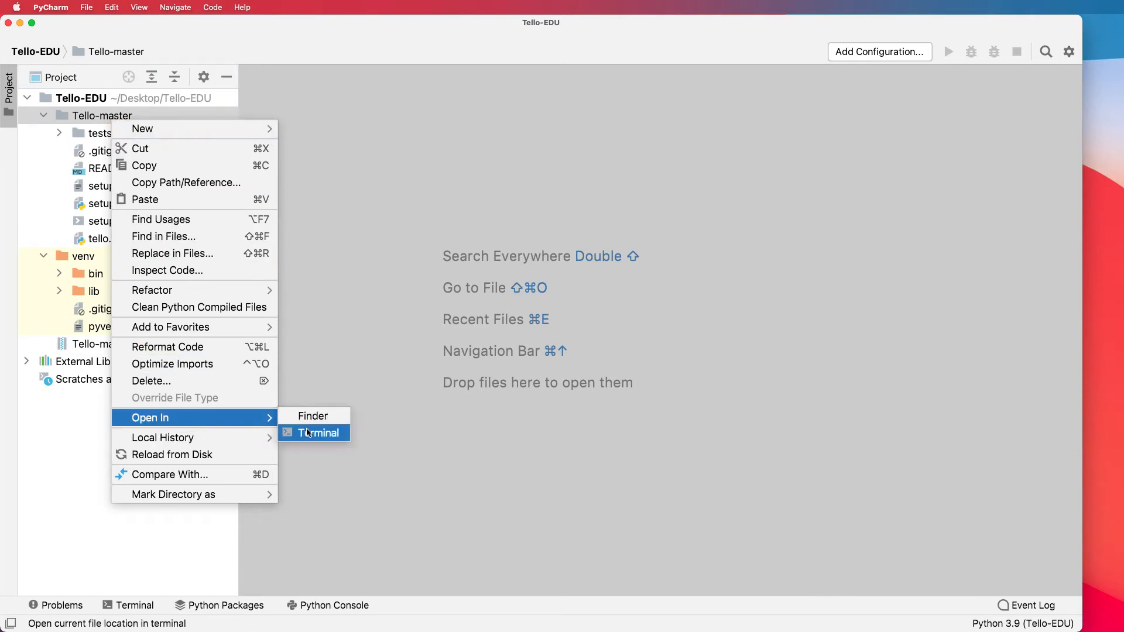
pyautogui.click(320, 433)
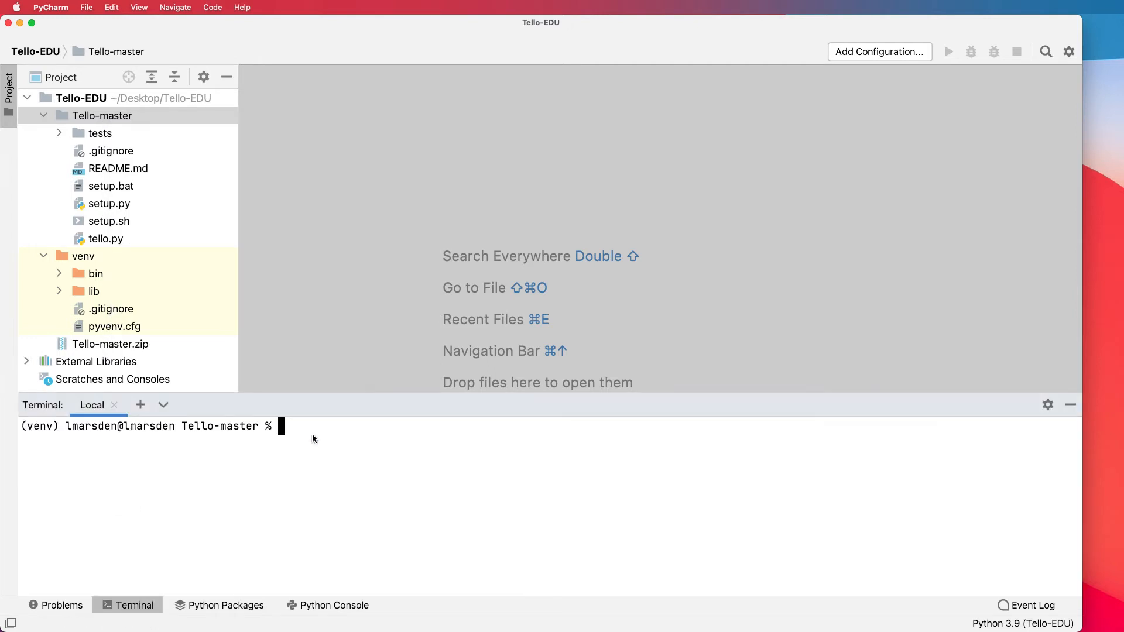
pyautogui.moveTo(34, 437)
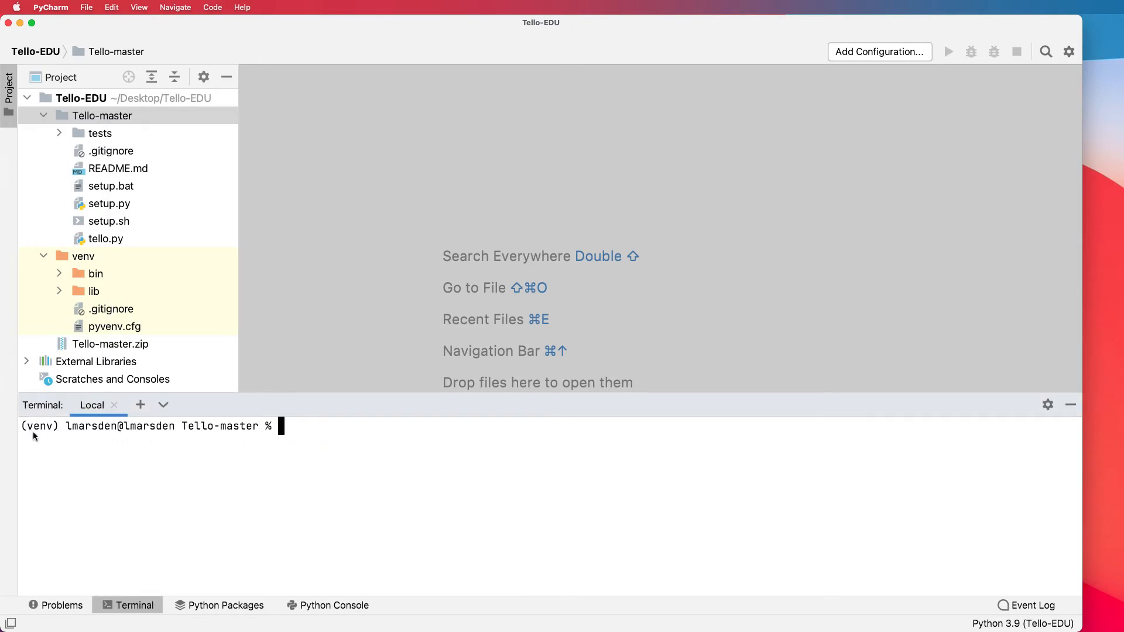
pyautogui.moveTo(77, 434)
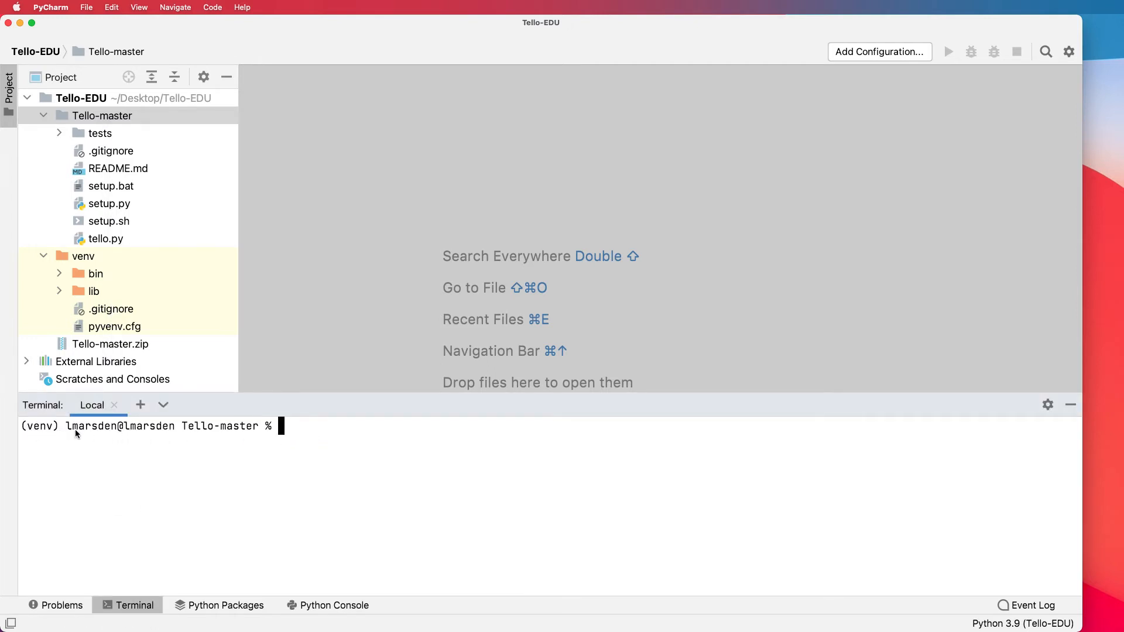
pyautogui.moveTo(199, 432)
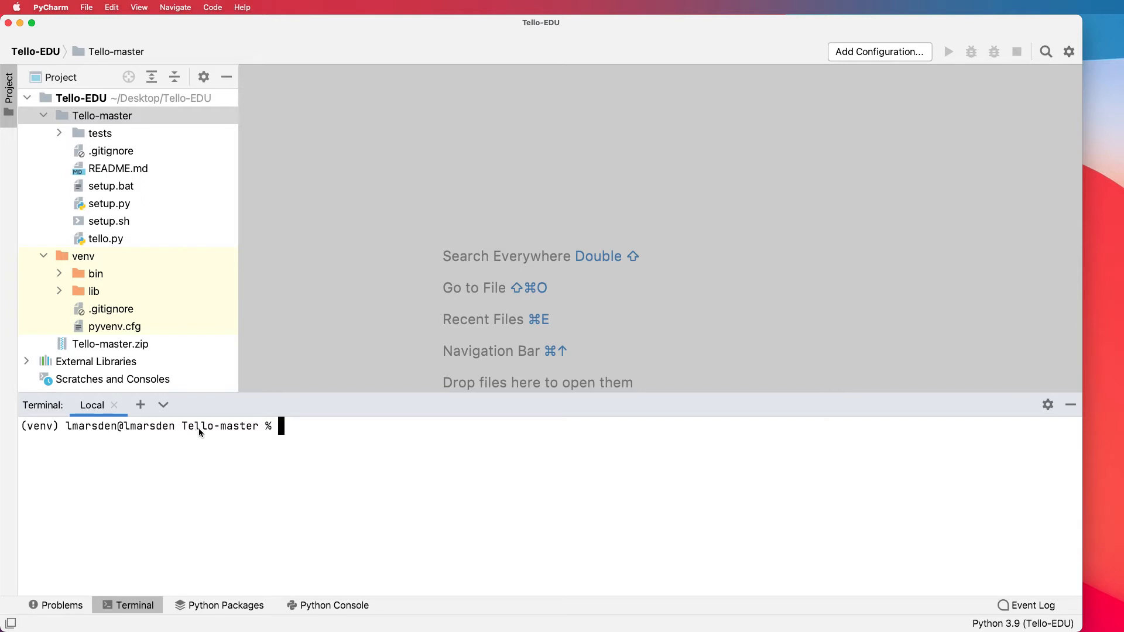
pyautogui.moveTo(103, 153)
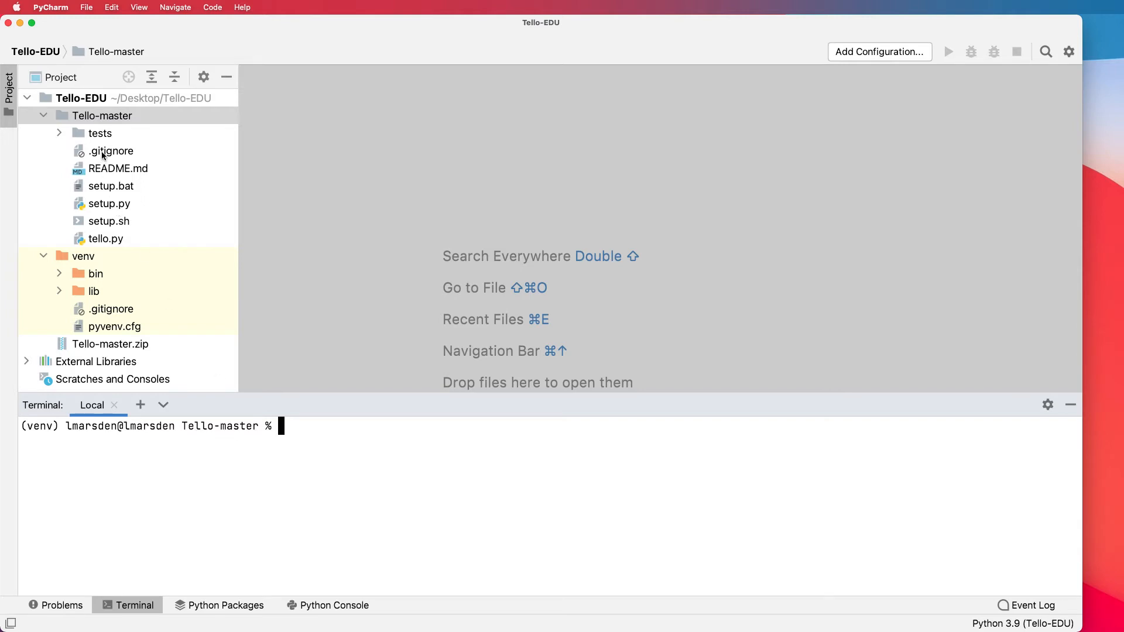
pyautogui.moveTo(299, 330)
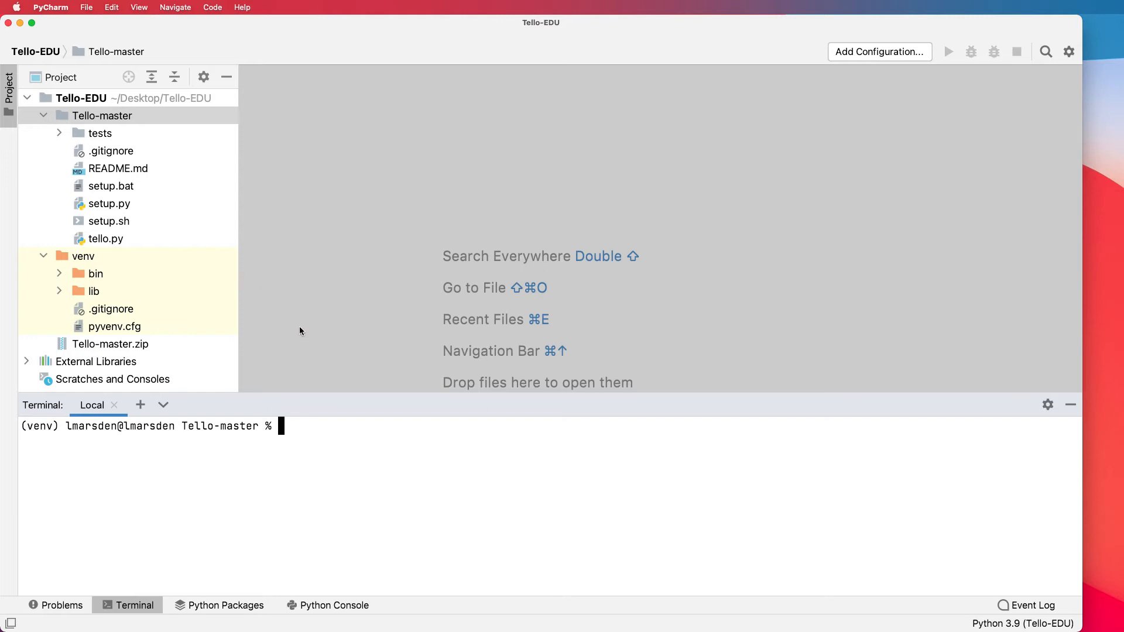
# Step: Run ls in the terminal to list Tello-master's files: setup.py, tello.py, tests
pyautogui.write('ls')
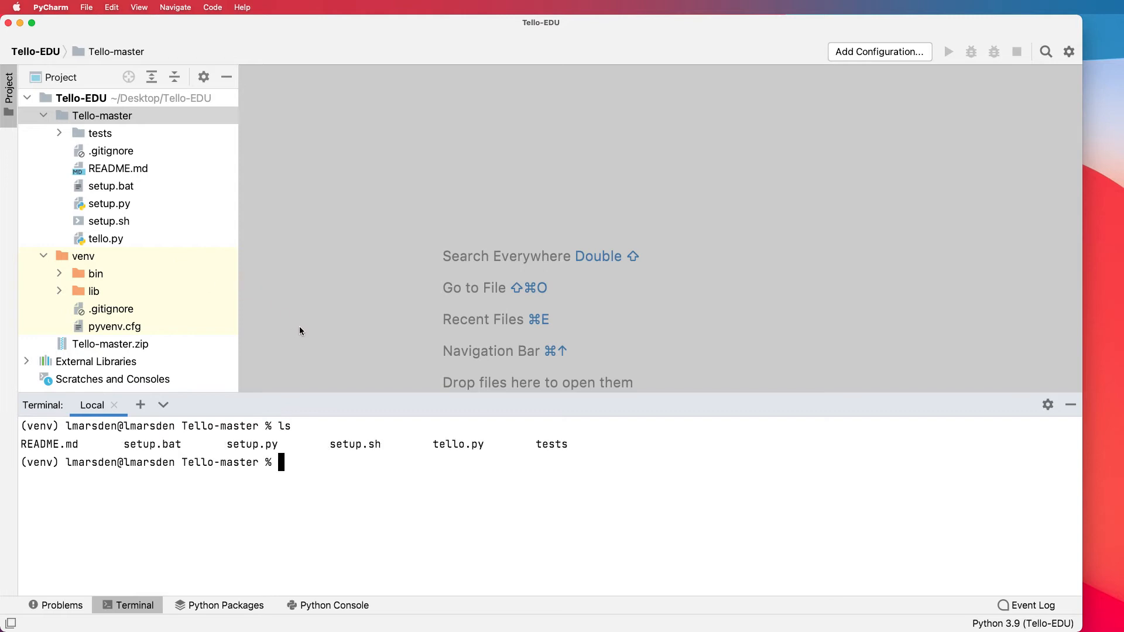
pyautogui.moveTo(46, 67)
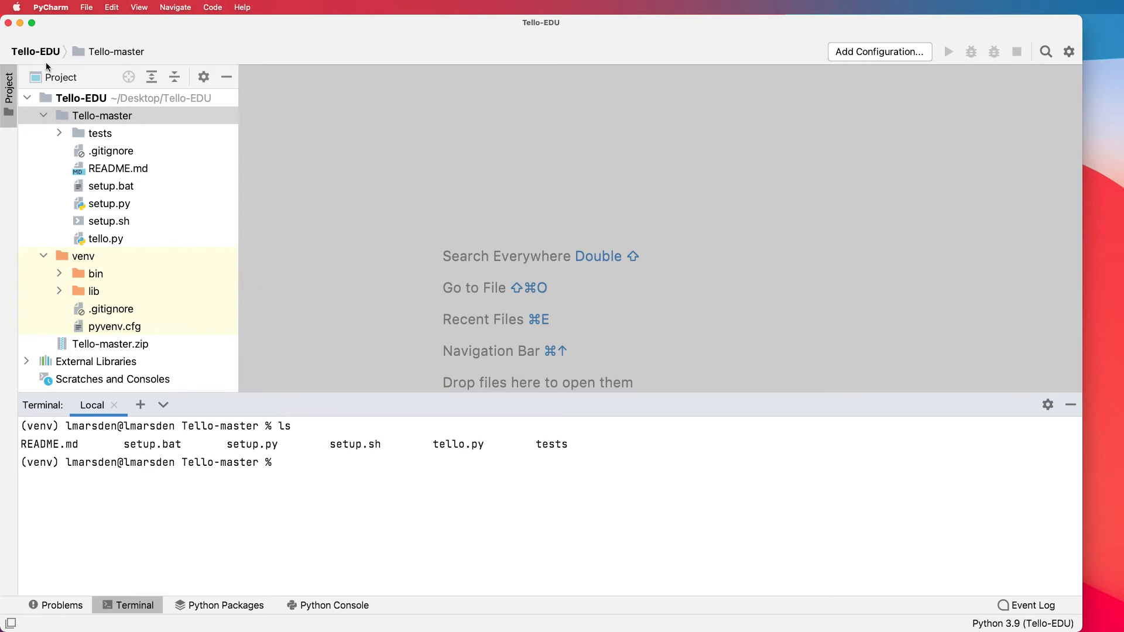
pyautogui.click(280, 462)
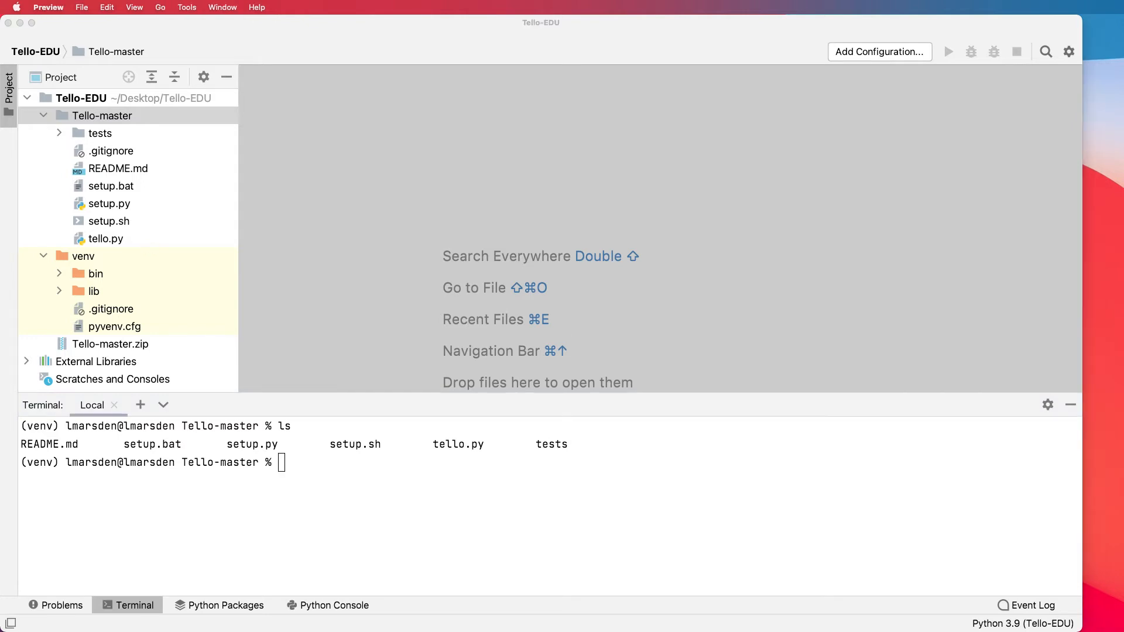
pyautogui.moveTo(513, 410)
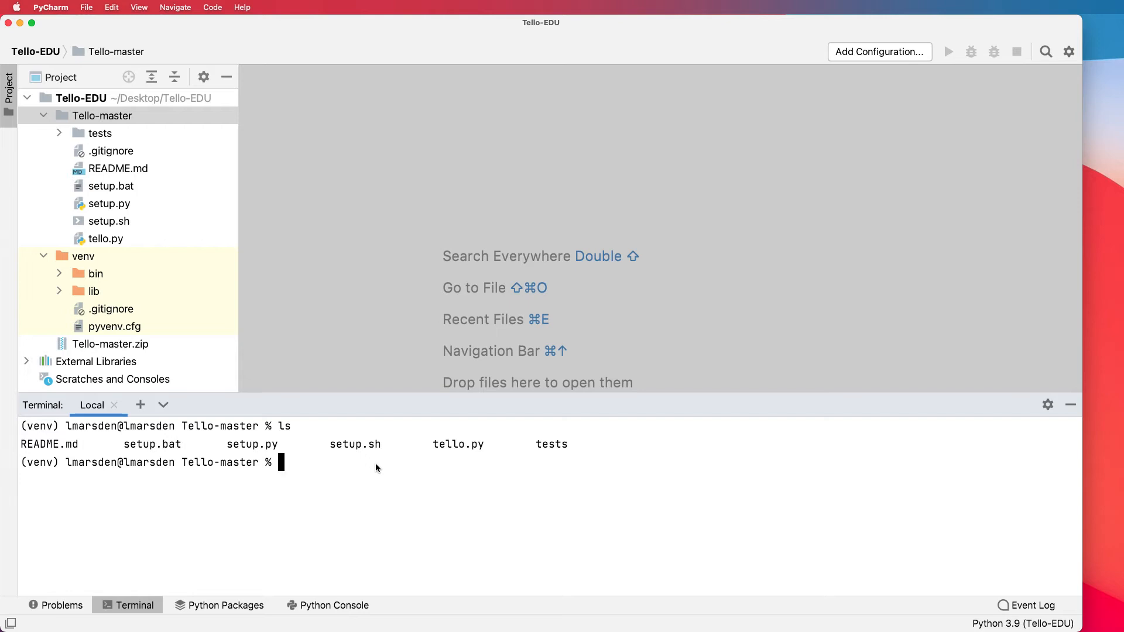
# Step: Run python3 setup.py install in the Terminal; the build succeeds but pygame is not found
pyautogui.write('py')
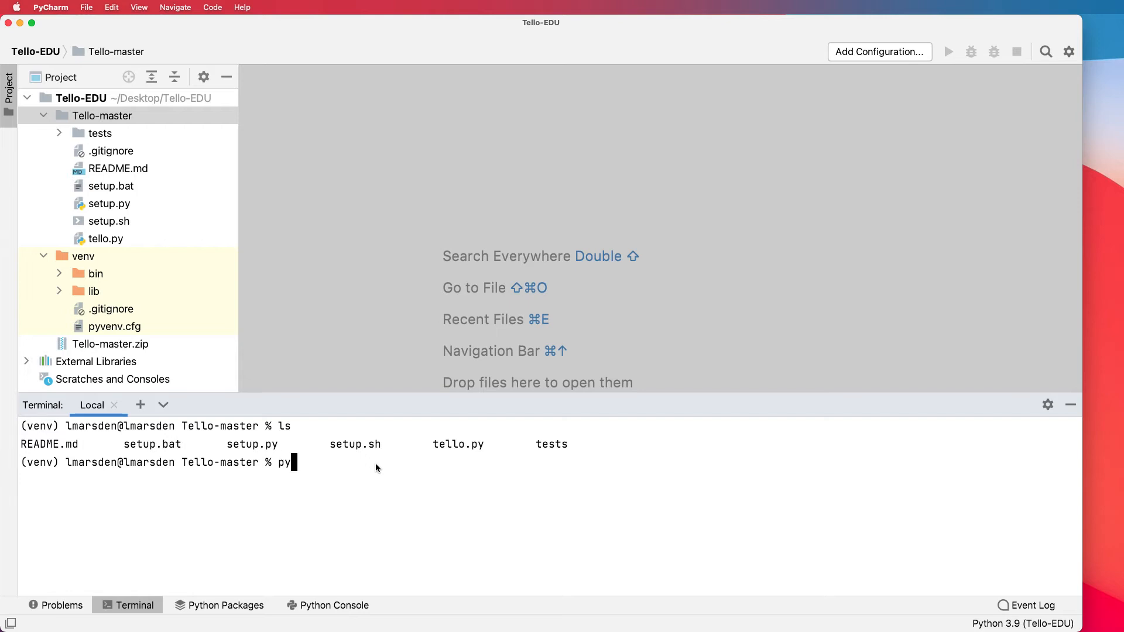
pyautogui.write('thon3')
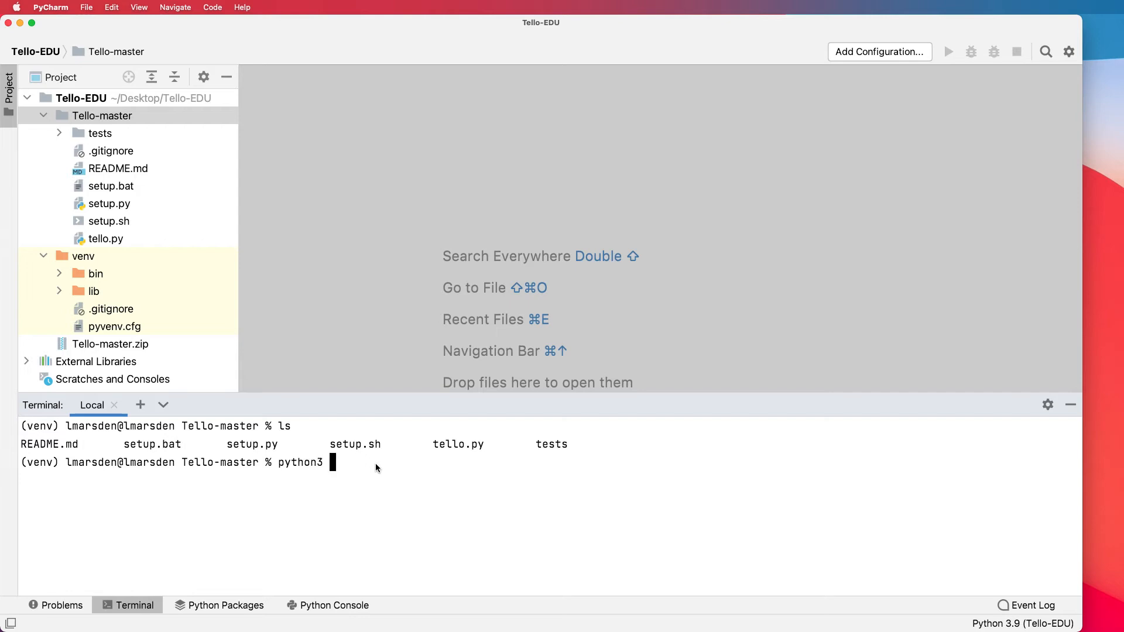
pyautogui.write('setup')
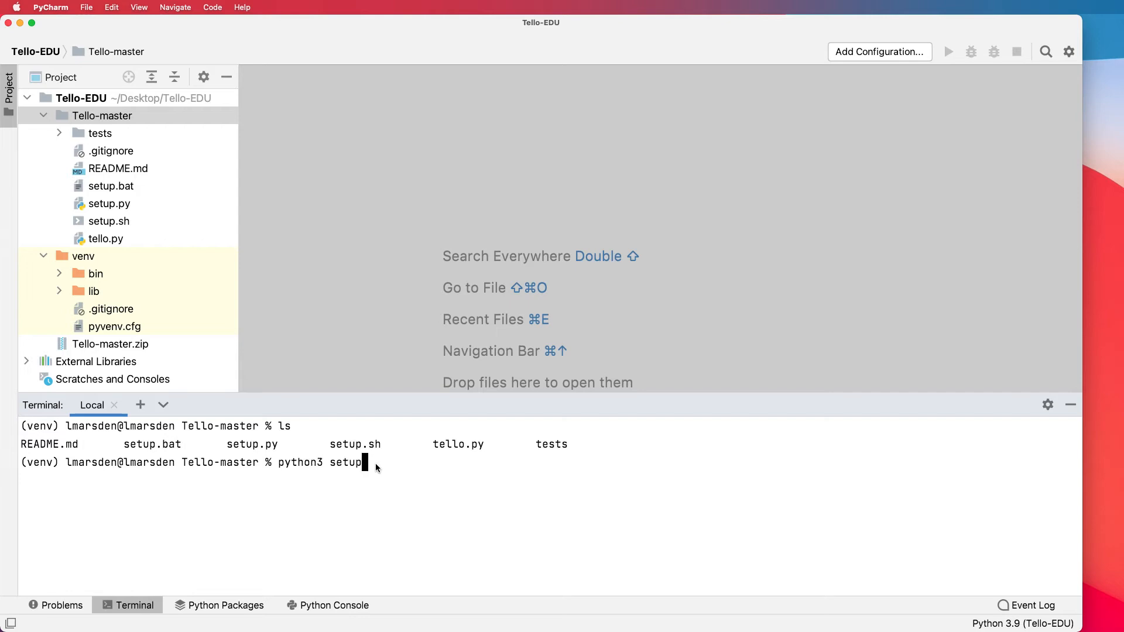
pyautogui.write('.py')
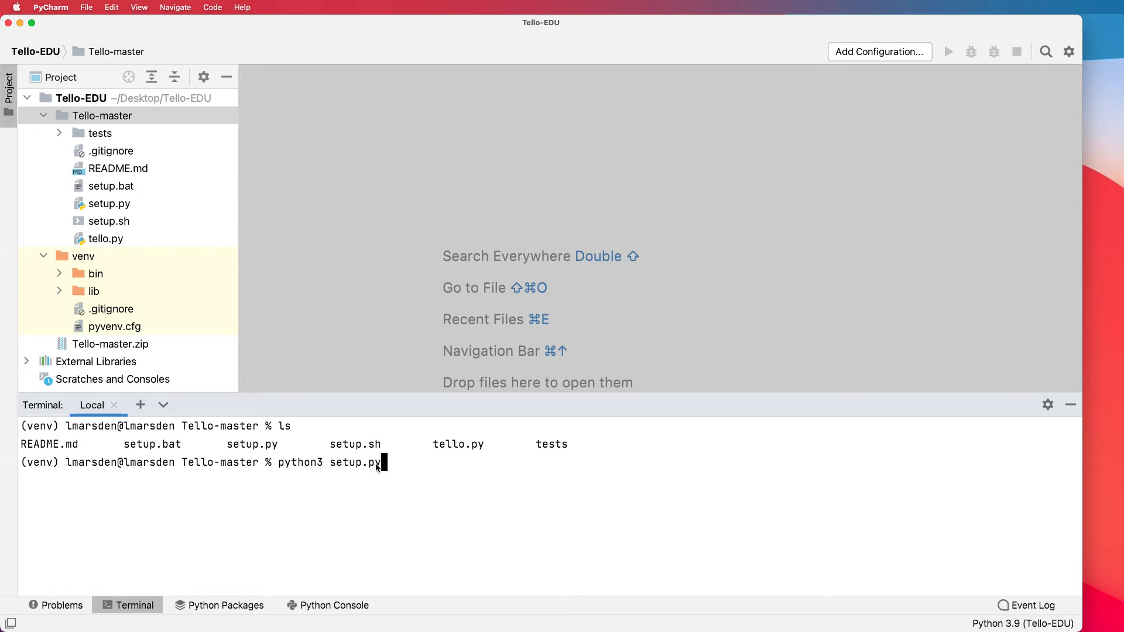
pyautogui.write('install')
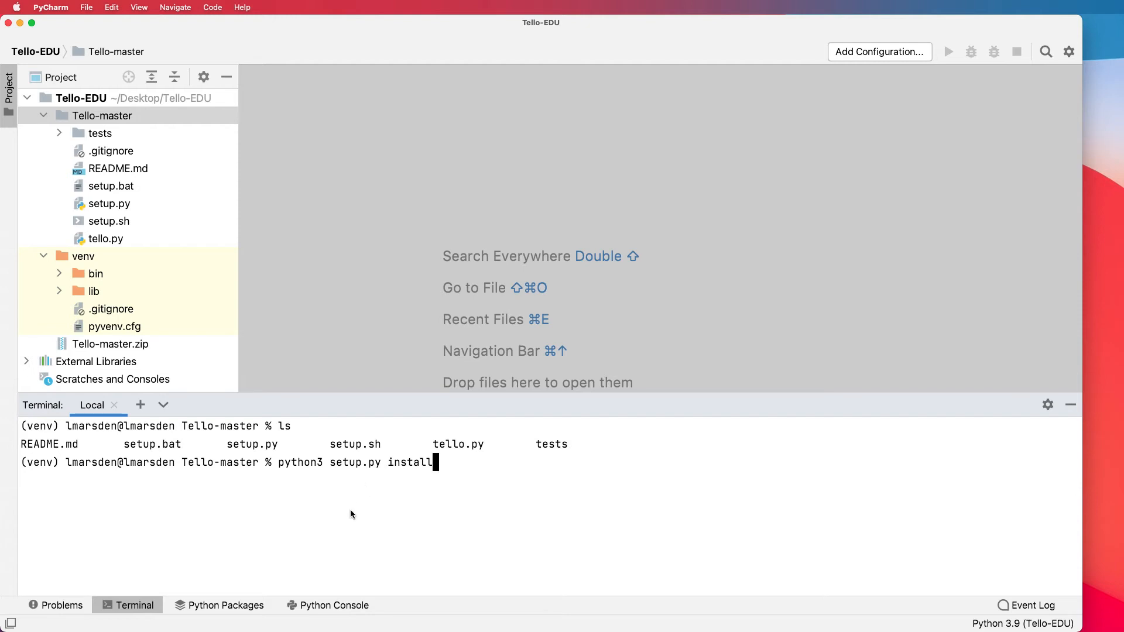
pyautogui.moveTo(257, 448)
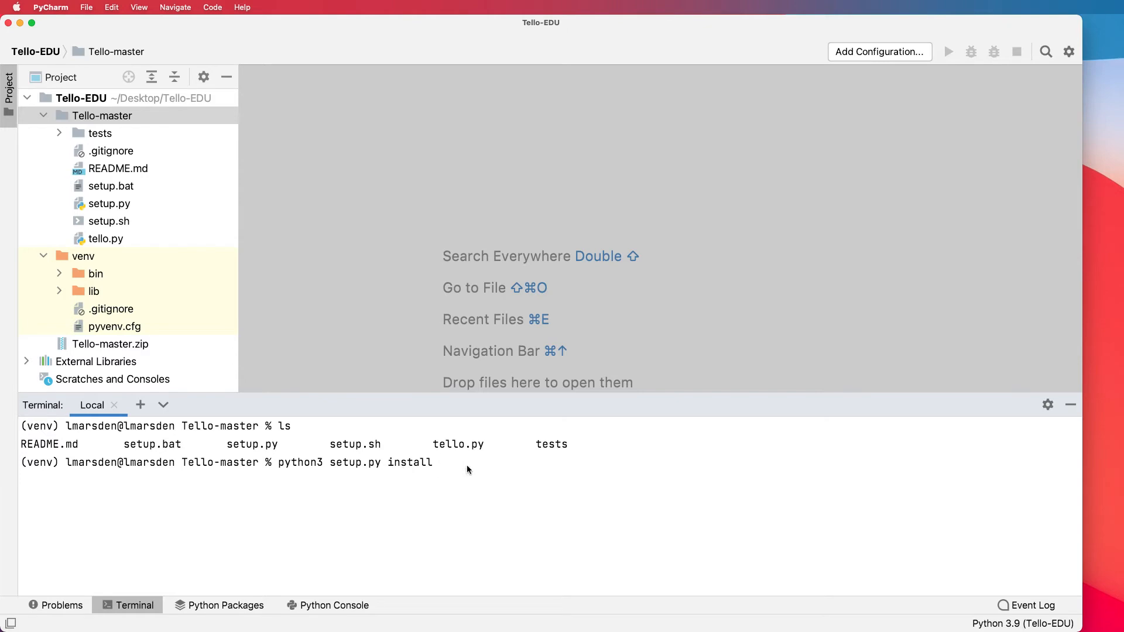
pyautogui.press('Return')
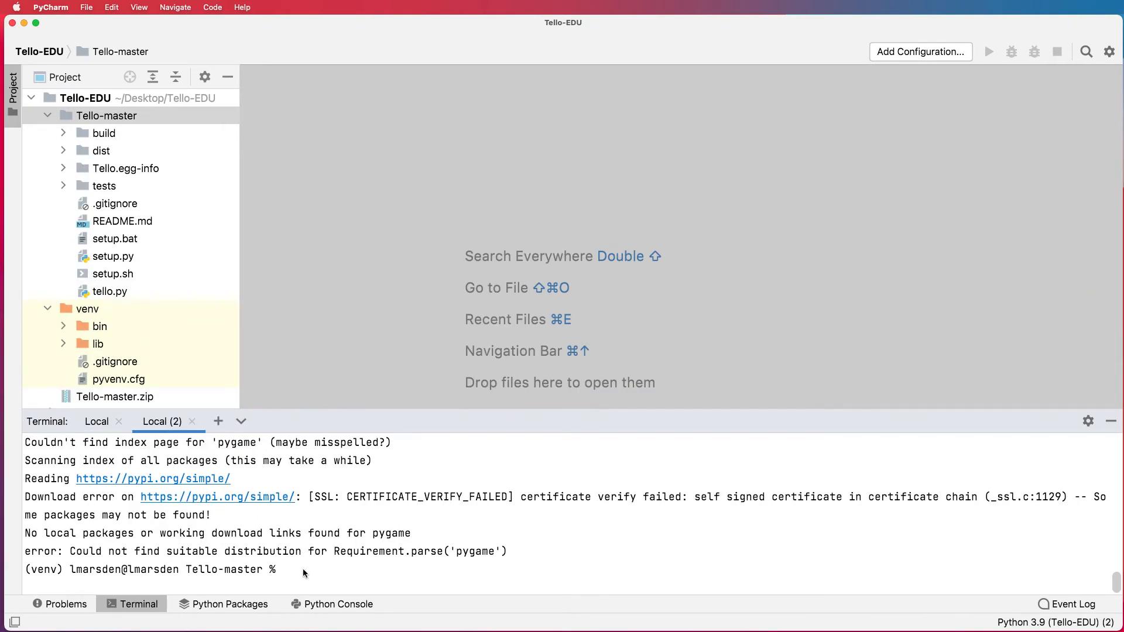
# Step: Begin a pip install Tello command, then back up to insert trusted-host options
pyautogui.write('pip')
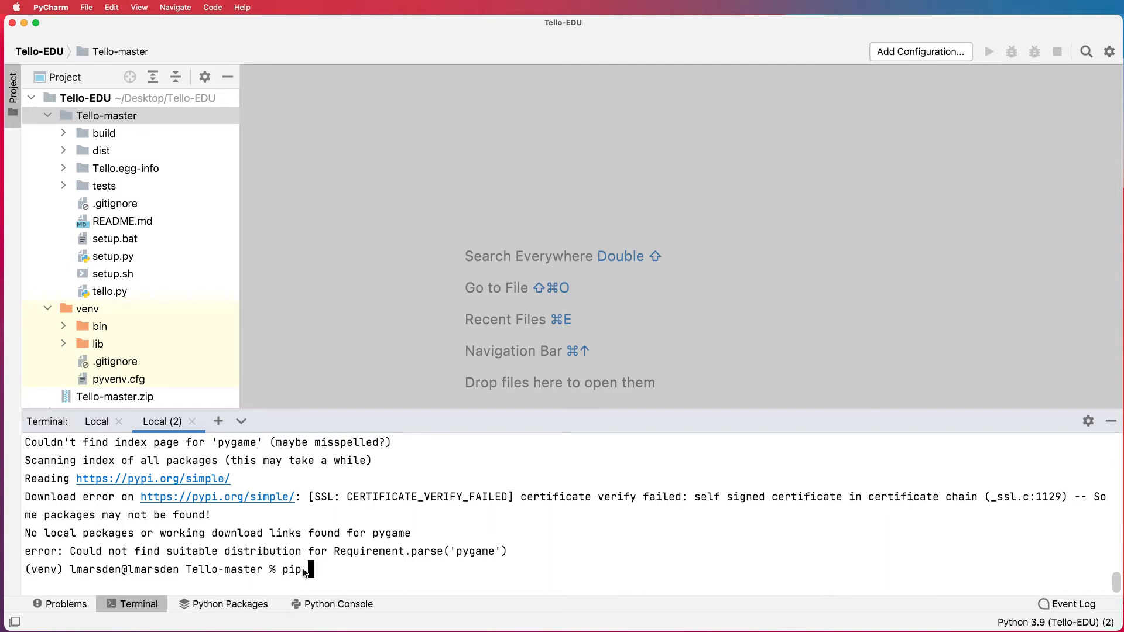
pyautogui.write('install')
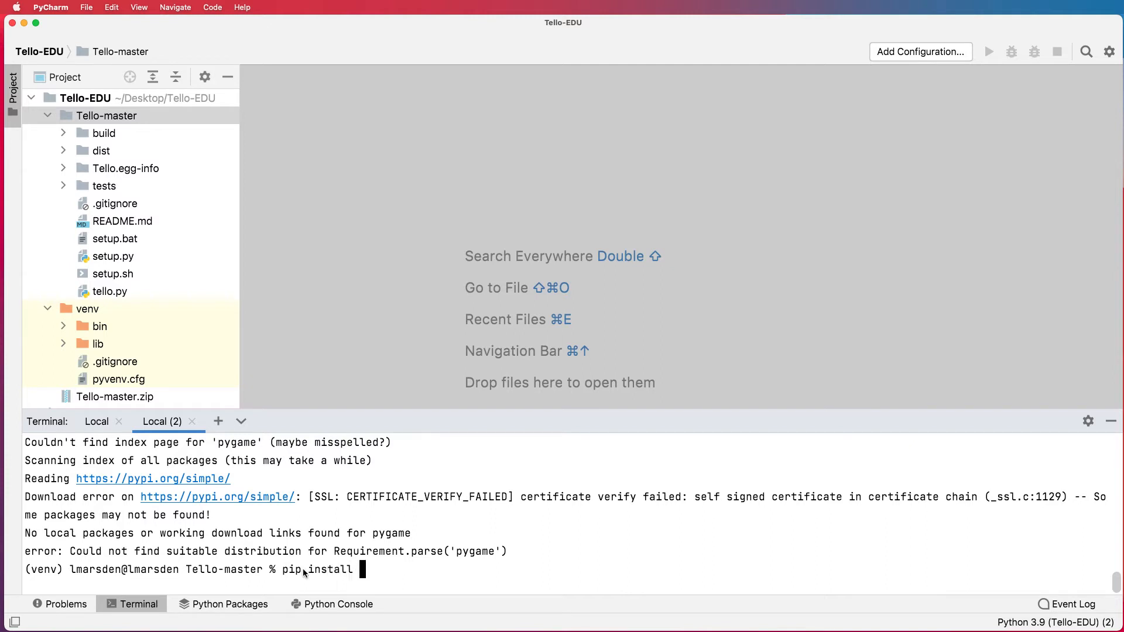
pyautogui.write('Tello')
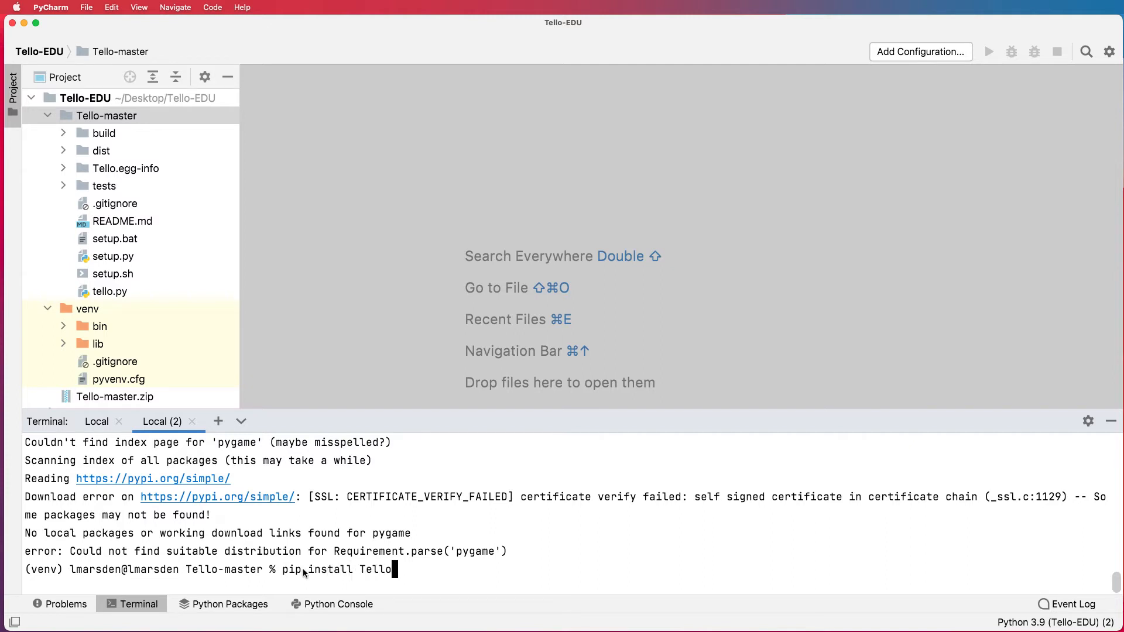
pyautogui.moveTo(726, 526)
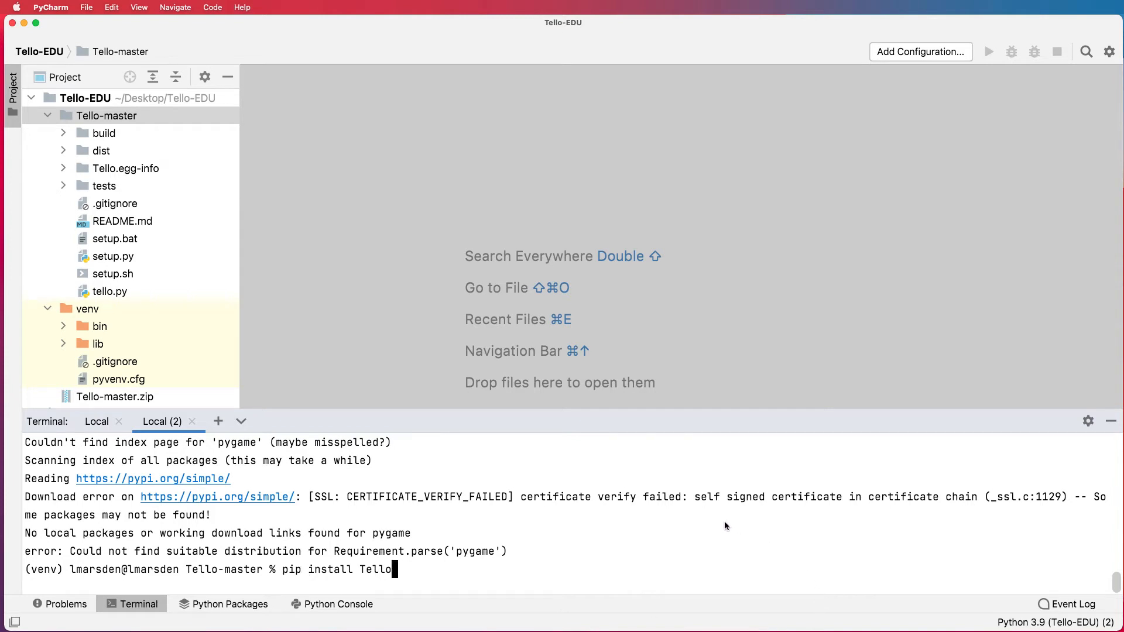
pyautogui.press('backspace')
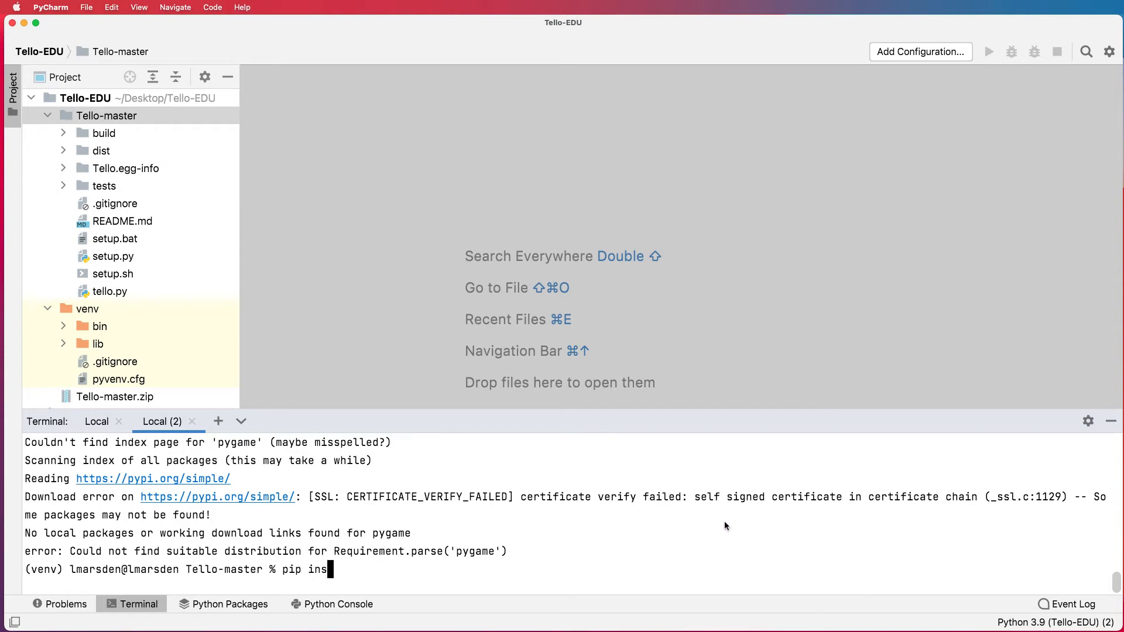
pyautogui.press('Backspace')
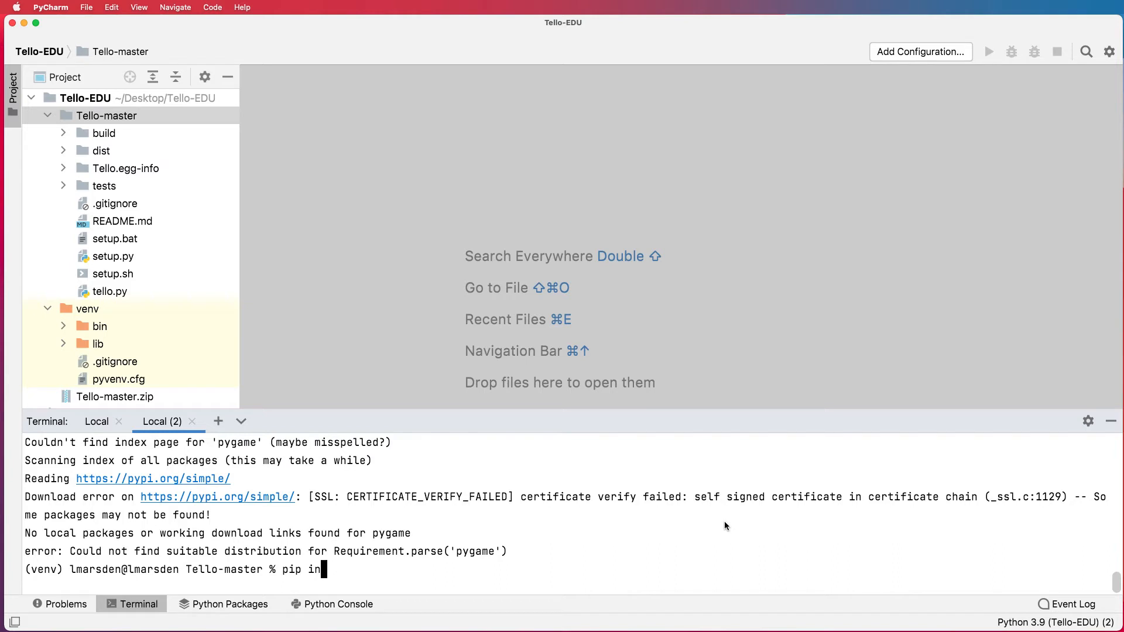
pyautogui.write('stall')
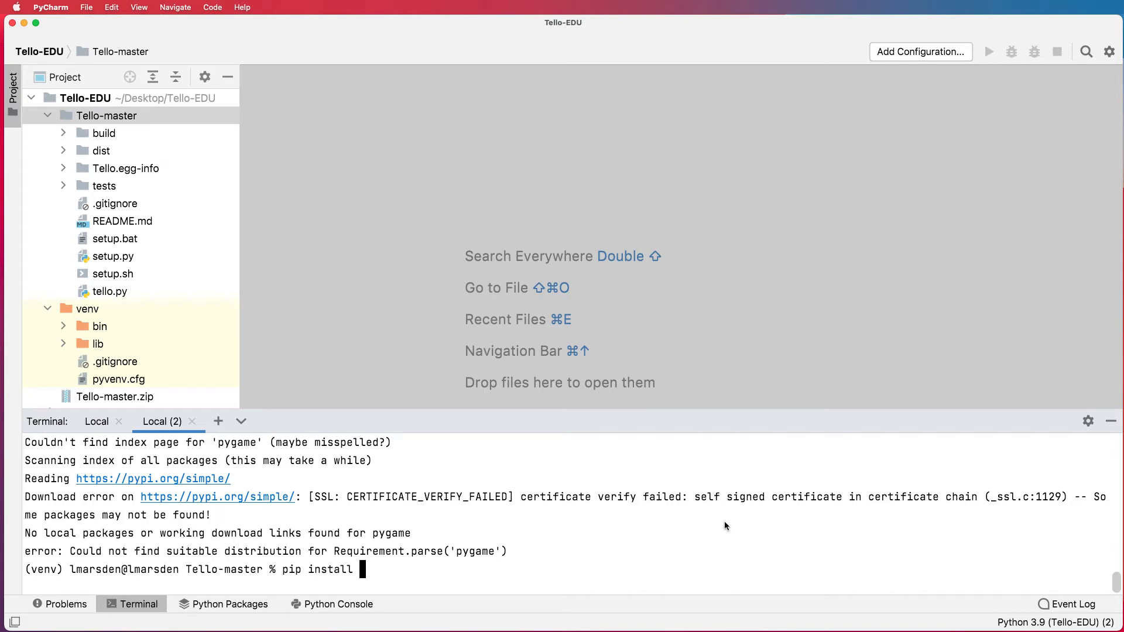
# Step: Complete pip install with --trusted-host pypi.org and files.pythonhosted.org for Tello and its dependencies
pyautogui.write('--trusted')
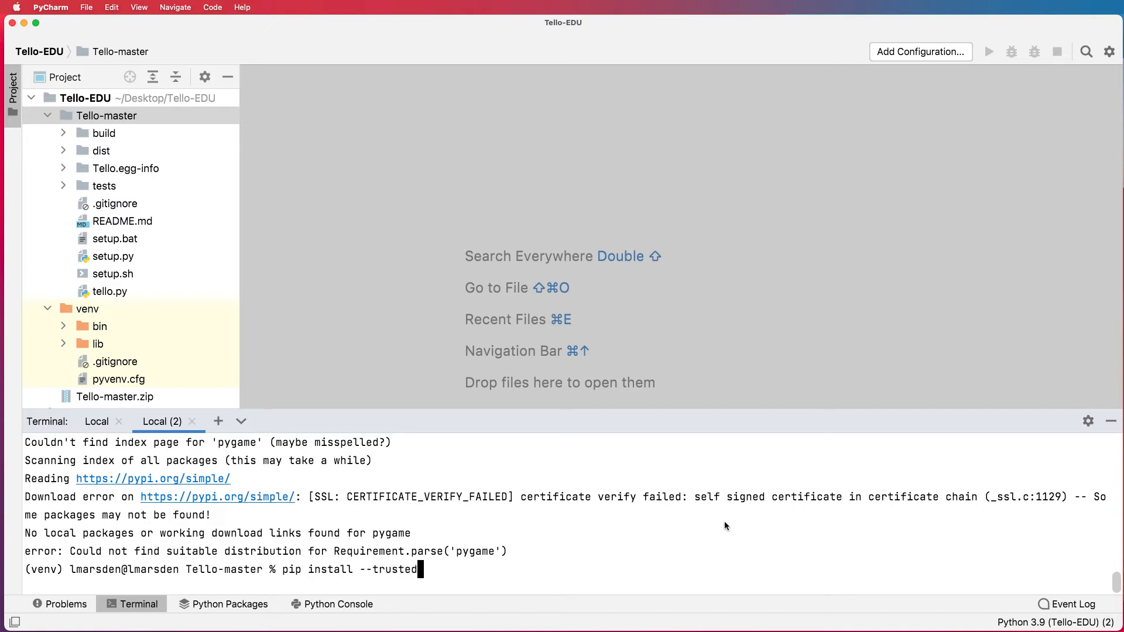
pyautogui.write('host')
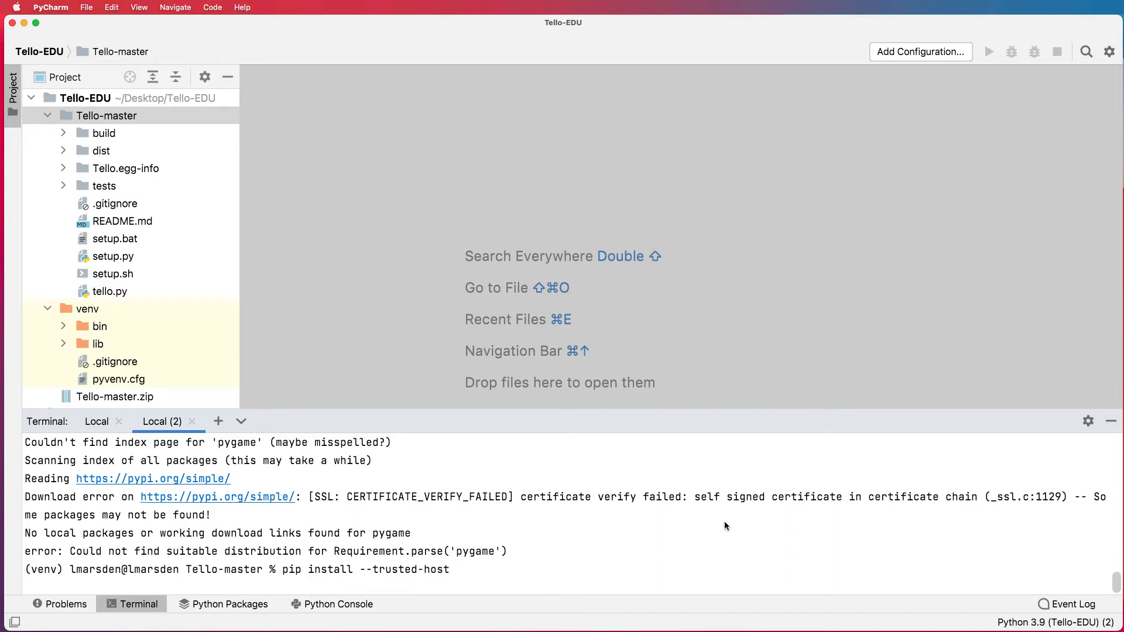
pyautogui.write('pypi.o')
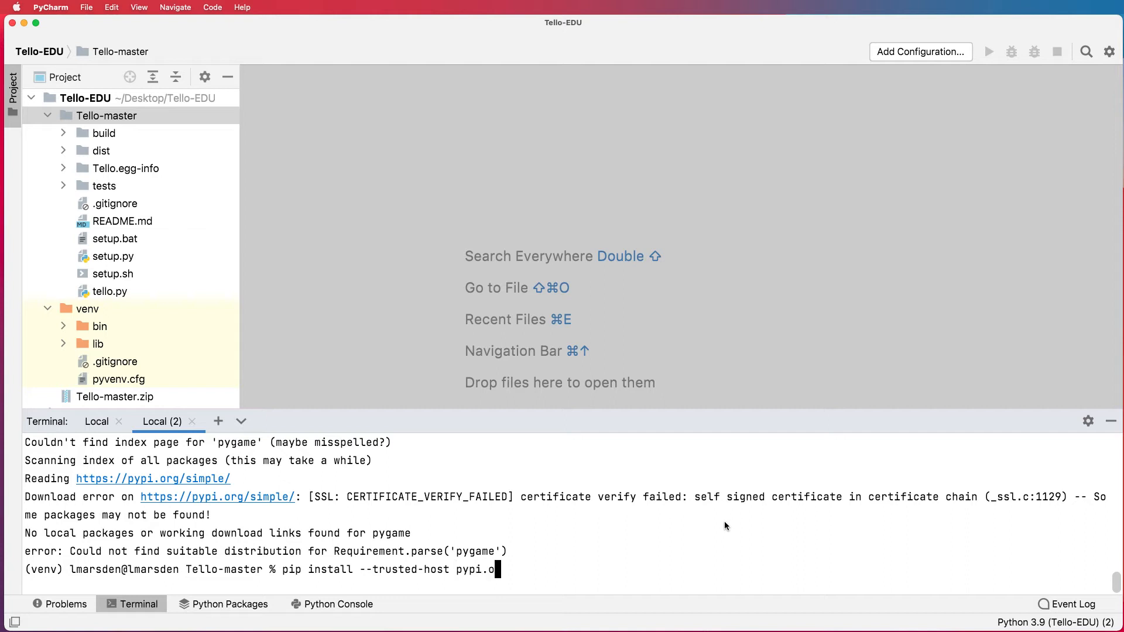
pyautogui.write('rg')
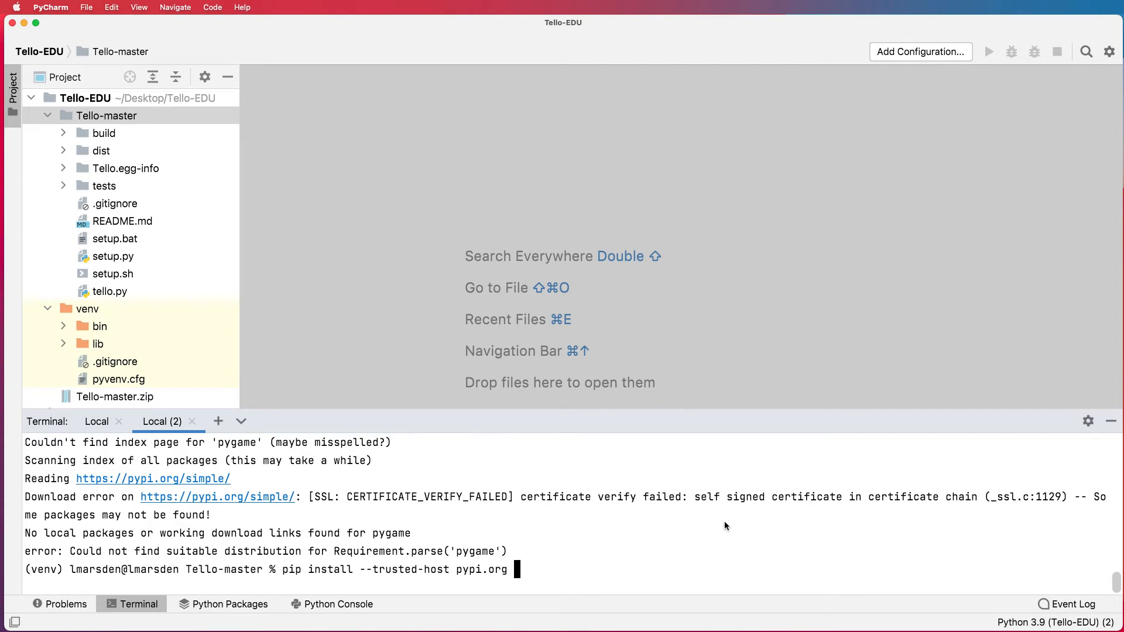
pyautogui.write('--trusted')
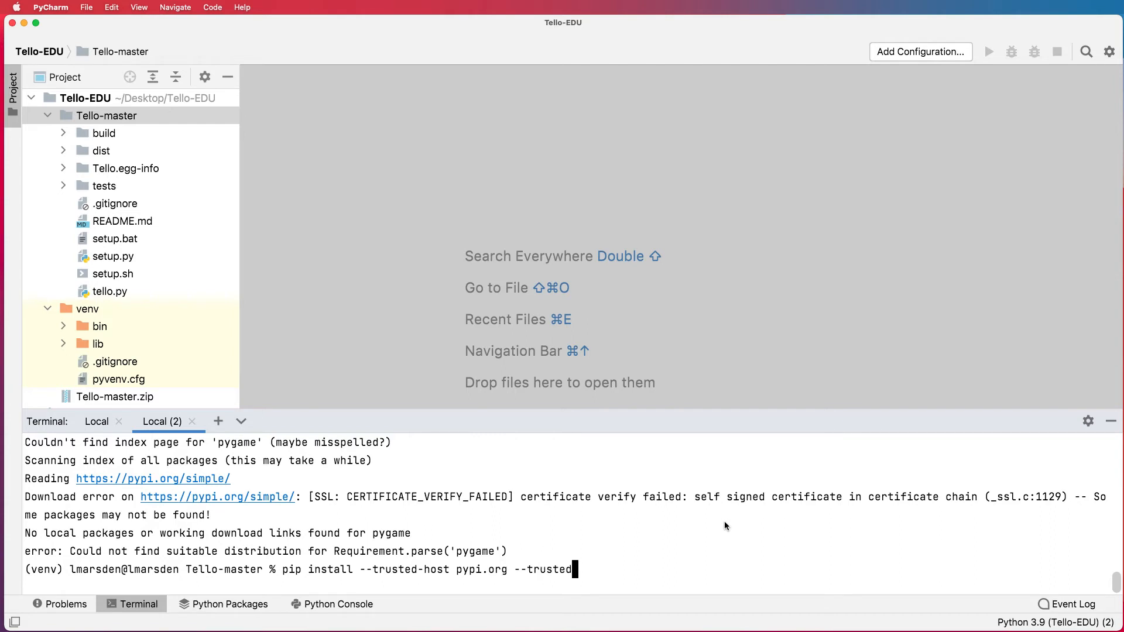
pyautogui.write('-host')
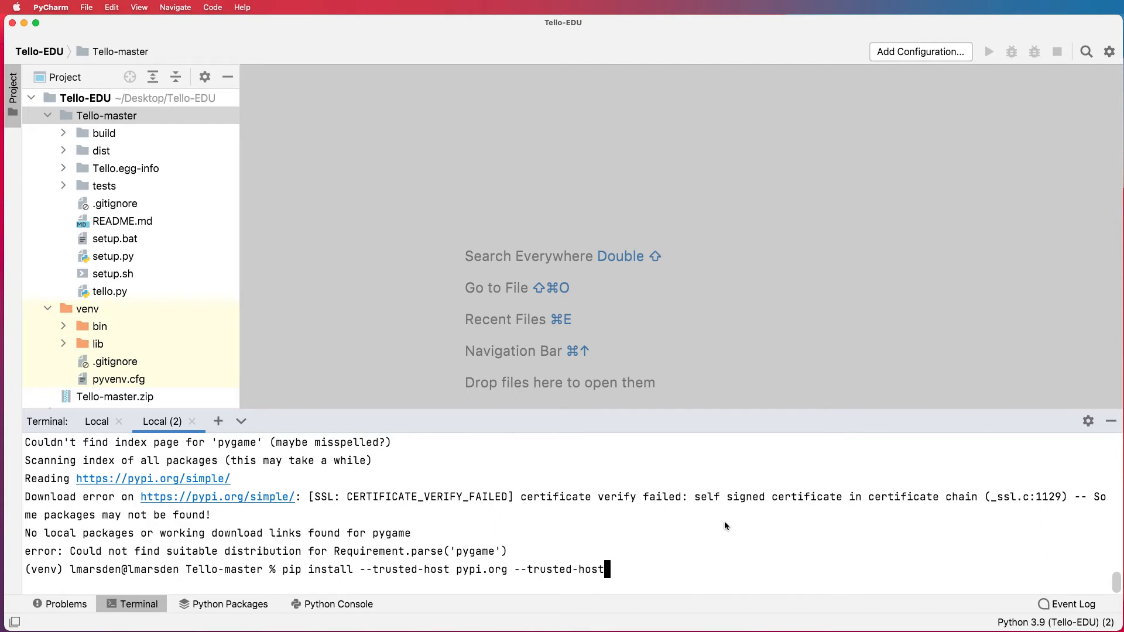
pyautogui.write('file')
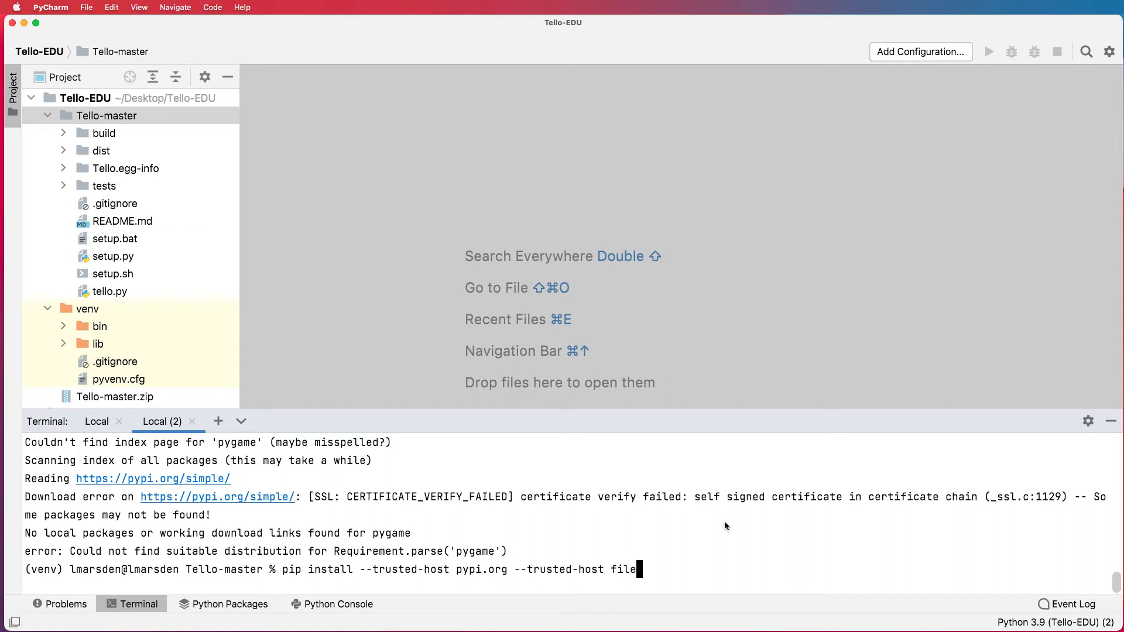
pyautogui.write('s.')
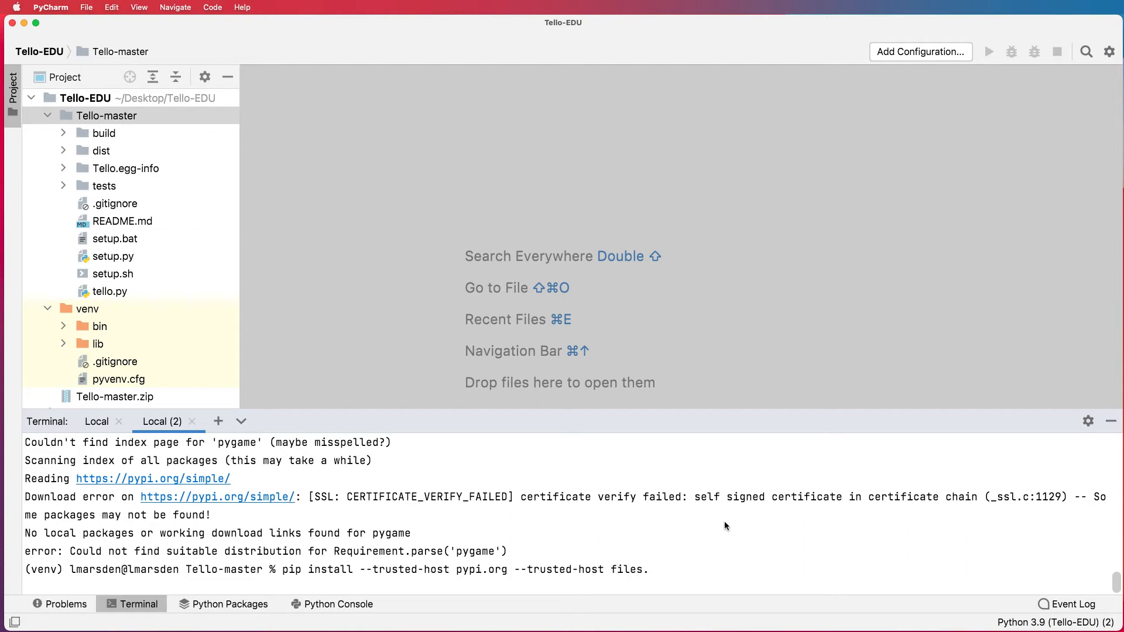
pyautogui.write('python')
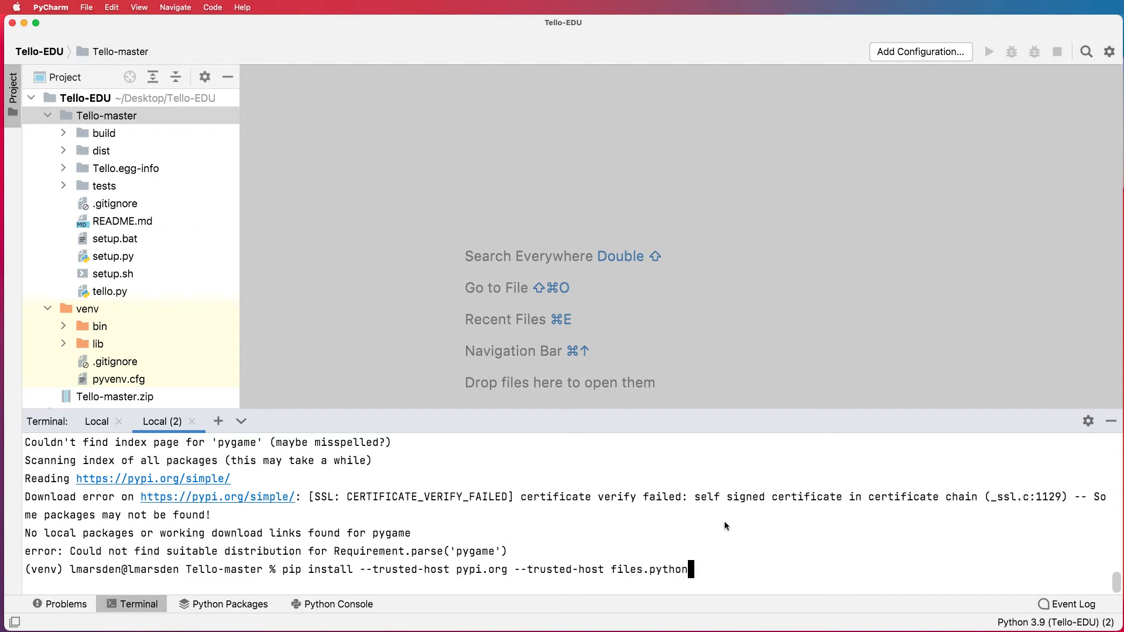
pyautogui.write('hosted.or')
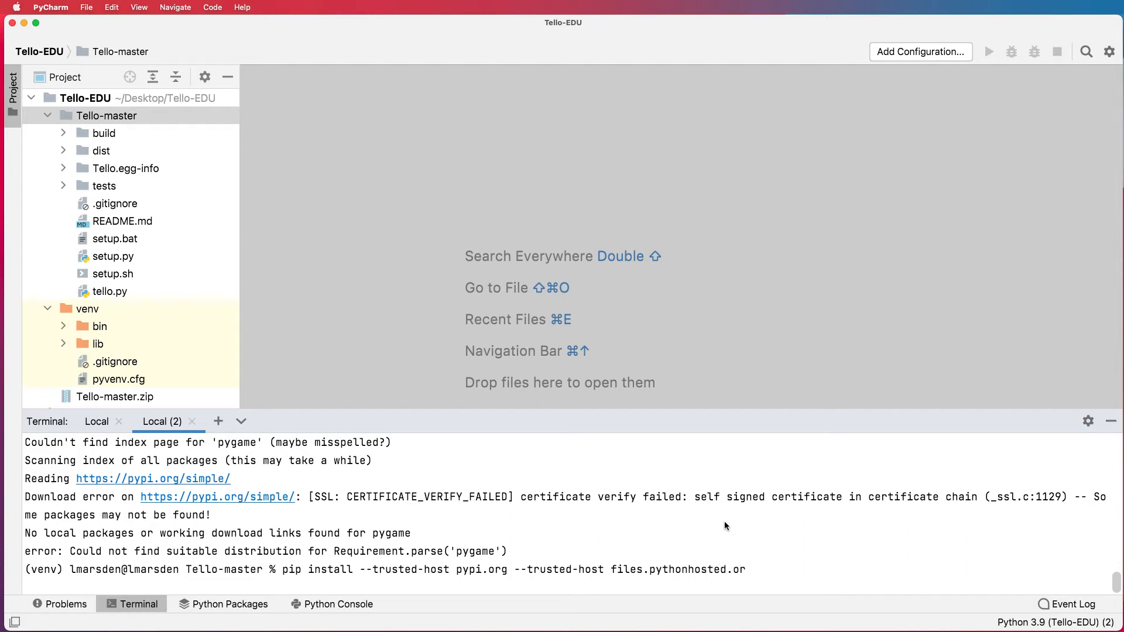
pyautogui.write('g')
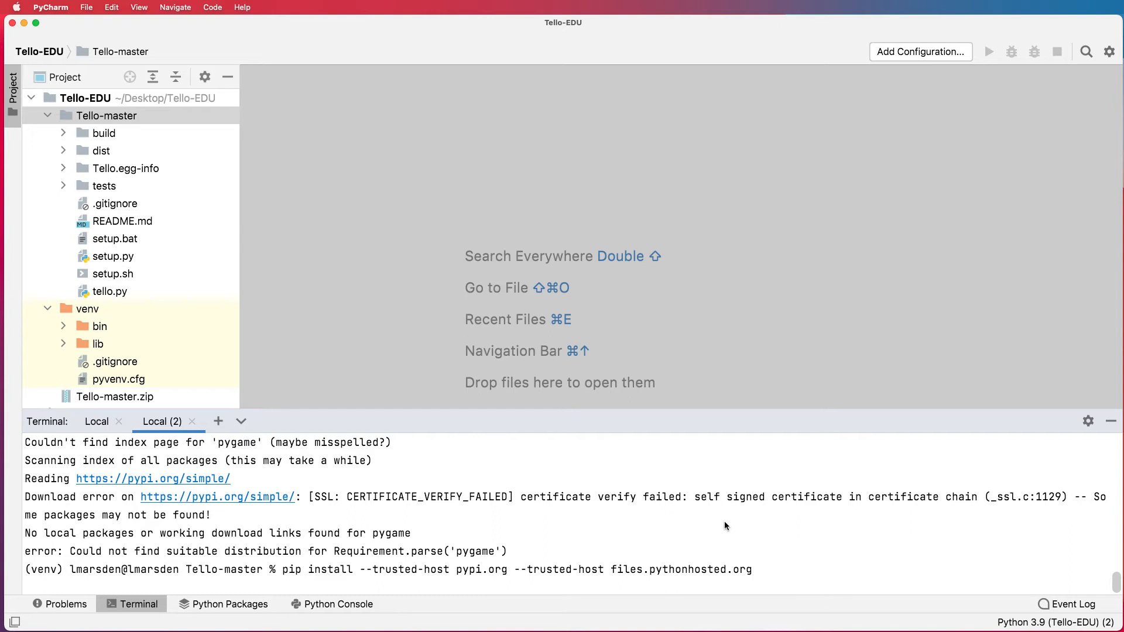
pyautogui.write('Tello')
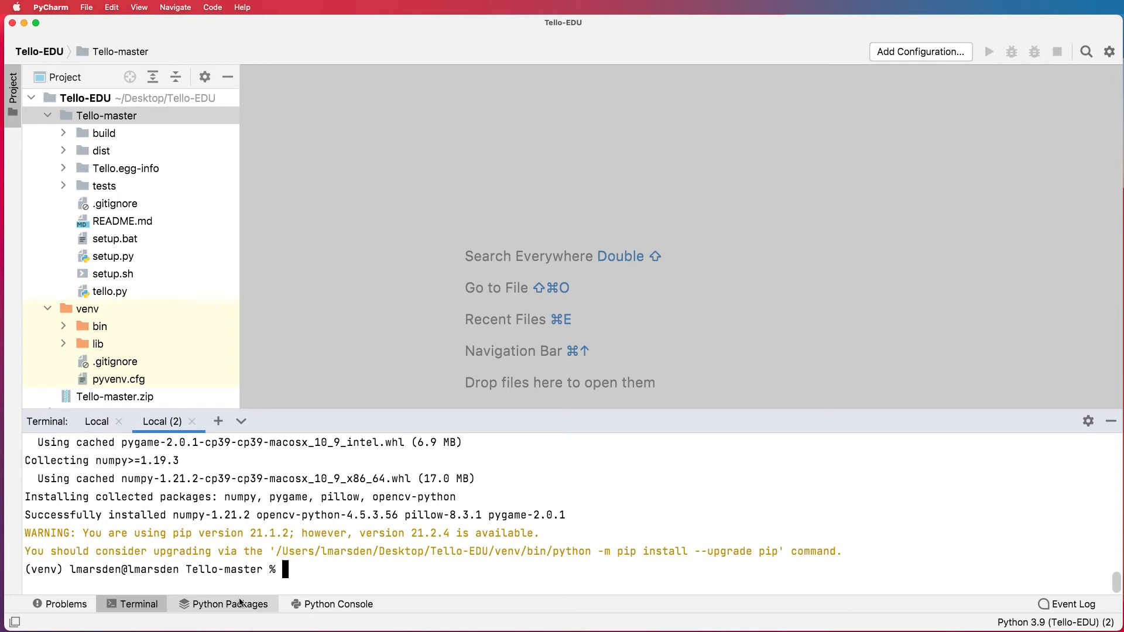
# Step: Show the installed packages list confirming Tello 0.1 with numpy, pygame, Pillow and opencv-python
pyautogui.click(231, 604)
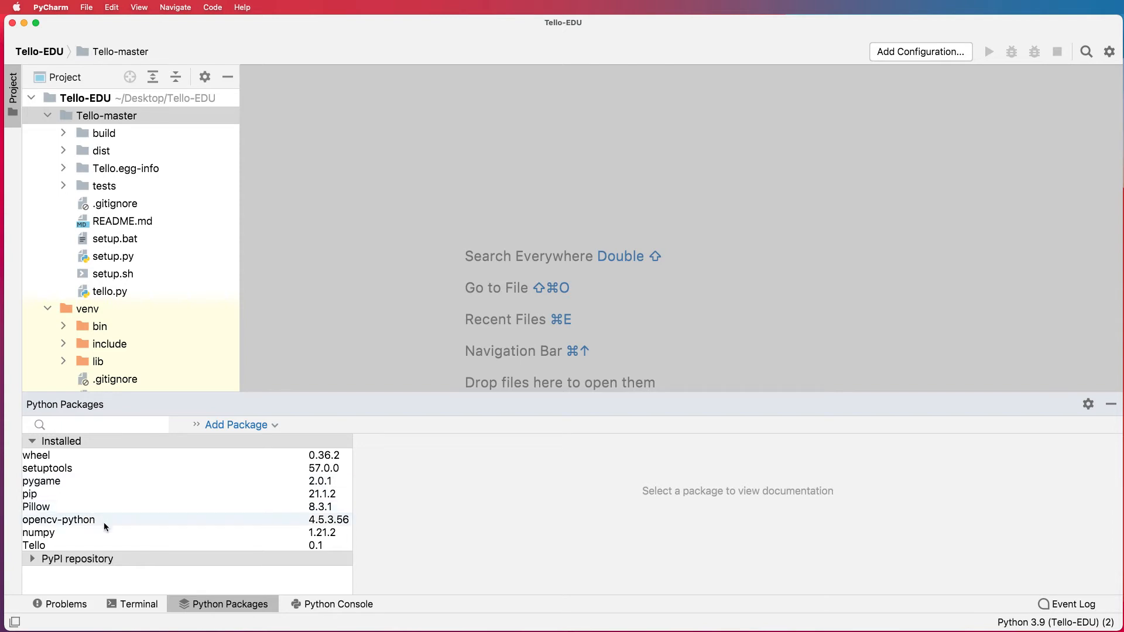
pyautogui.click(93, 424)
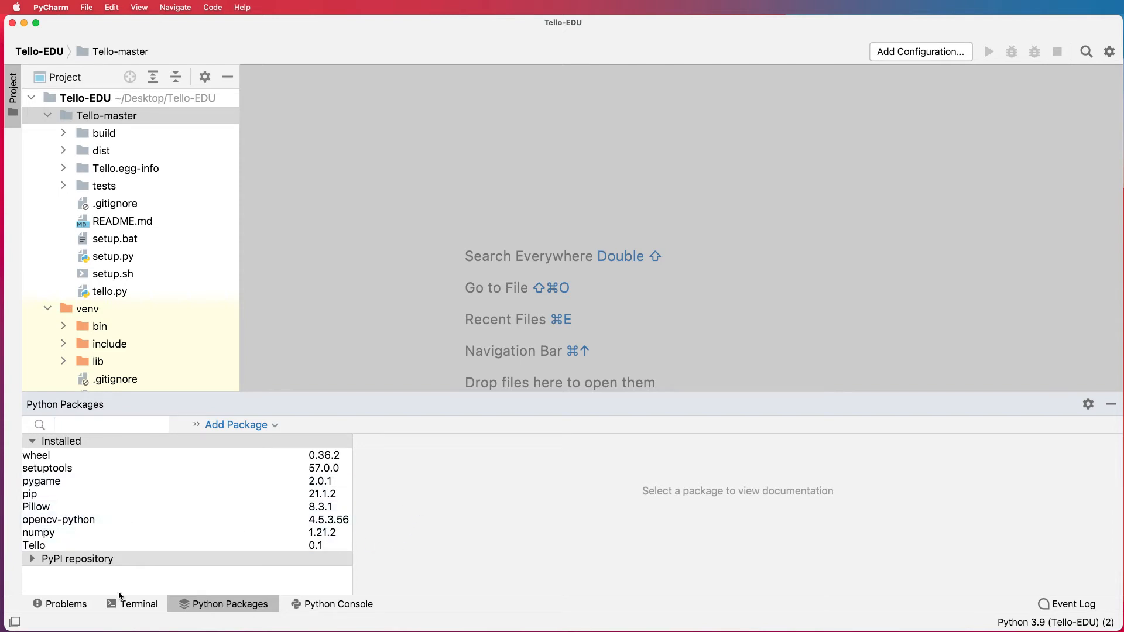
pyautogui.moveTo(91, 456)
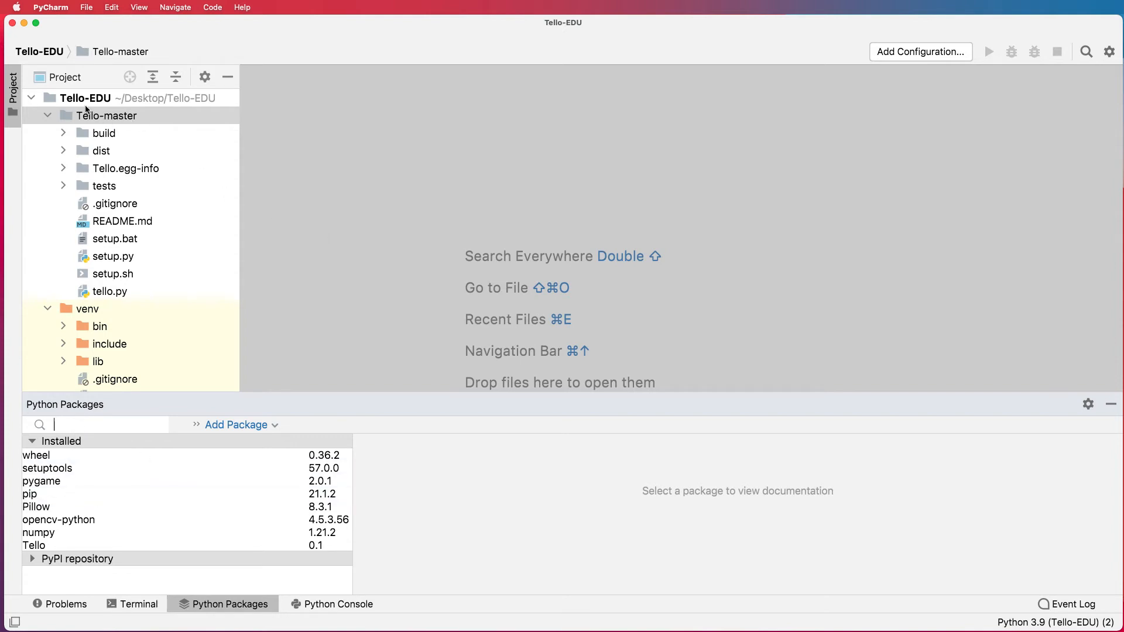
pyautogui.click(84, 97)
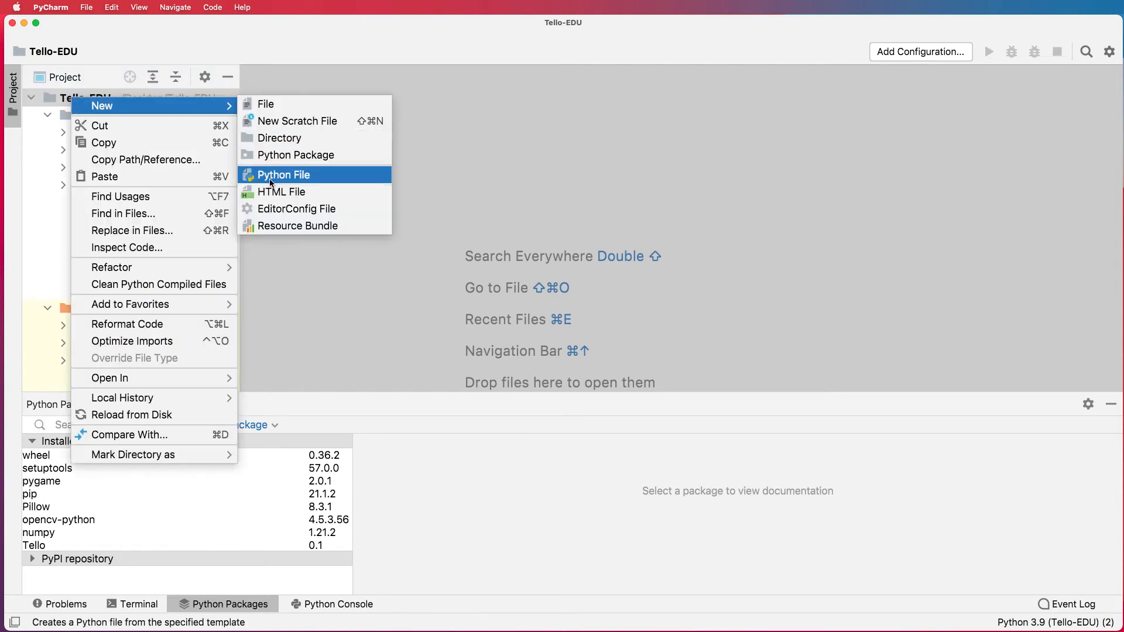
# Step: Add a new Python file named testFlight.py at the Tello-EDU project root
pyautogui.click(283, 174)
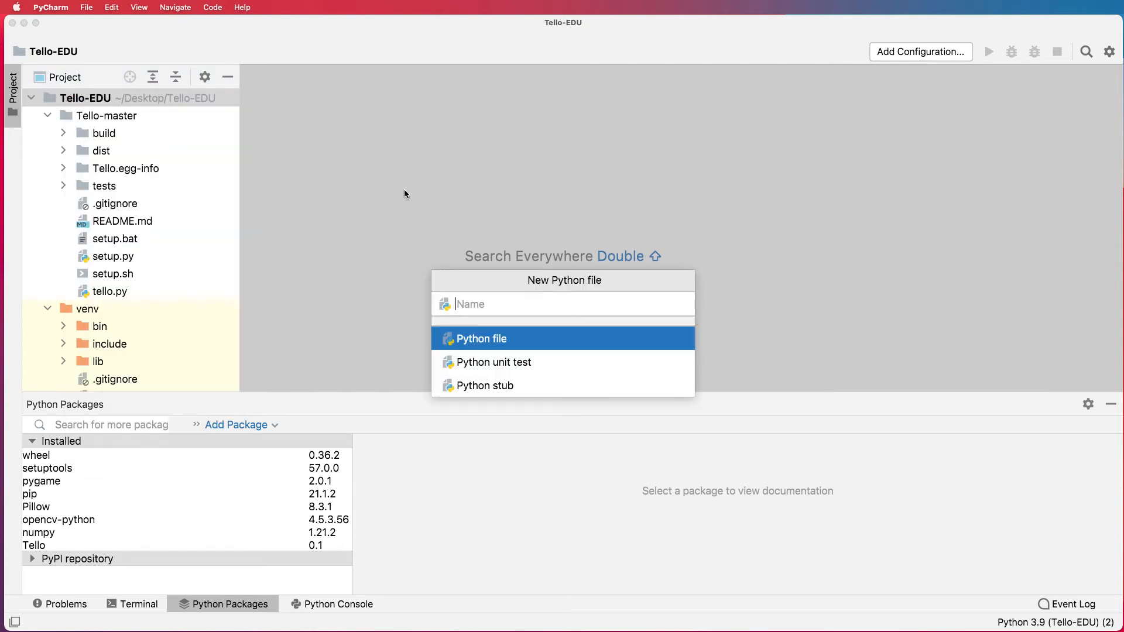
pyautogui.write('testFi')
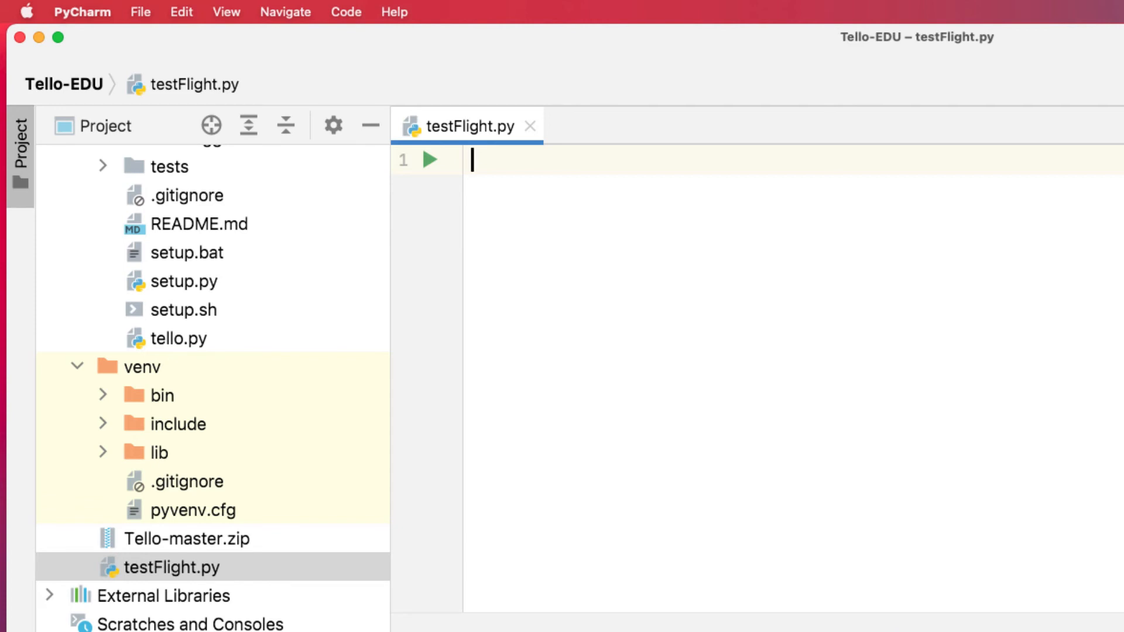
# Step: Write 'from tello import *', start() and power = get_battery() lines
pyautogui.write('from t')
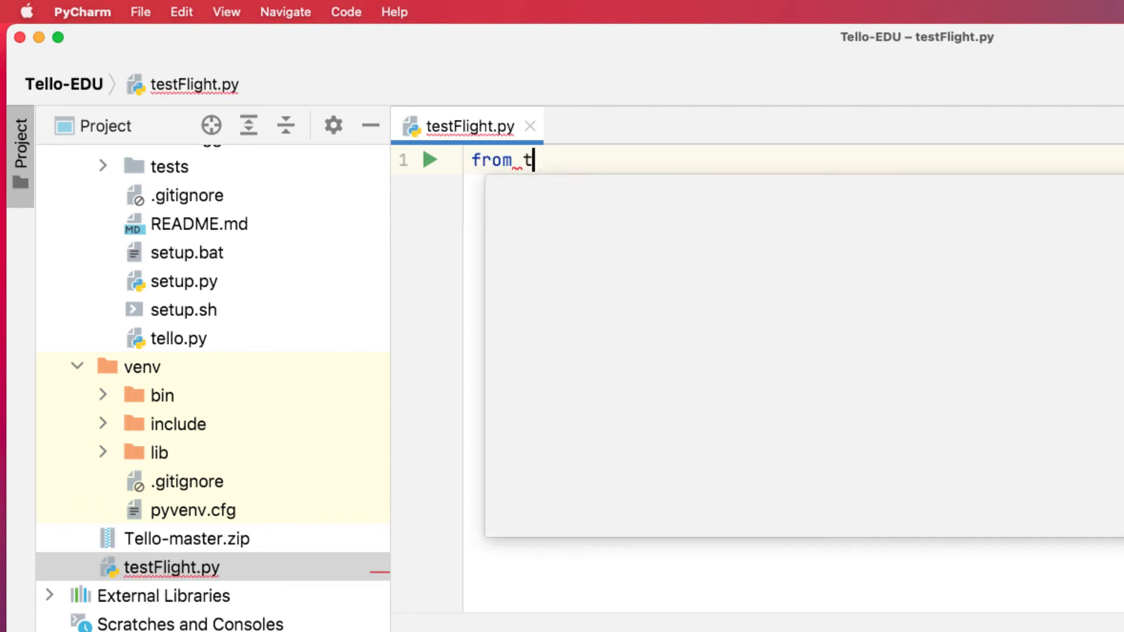
pyautogui.write('ello import *')
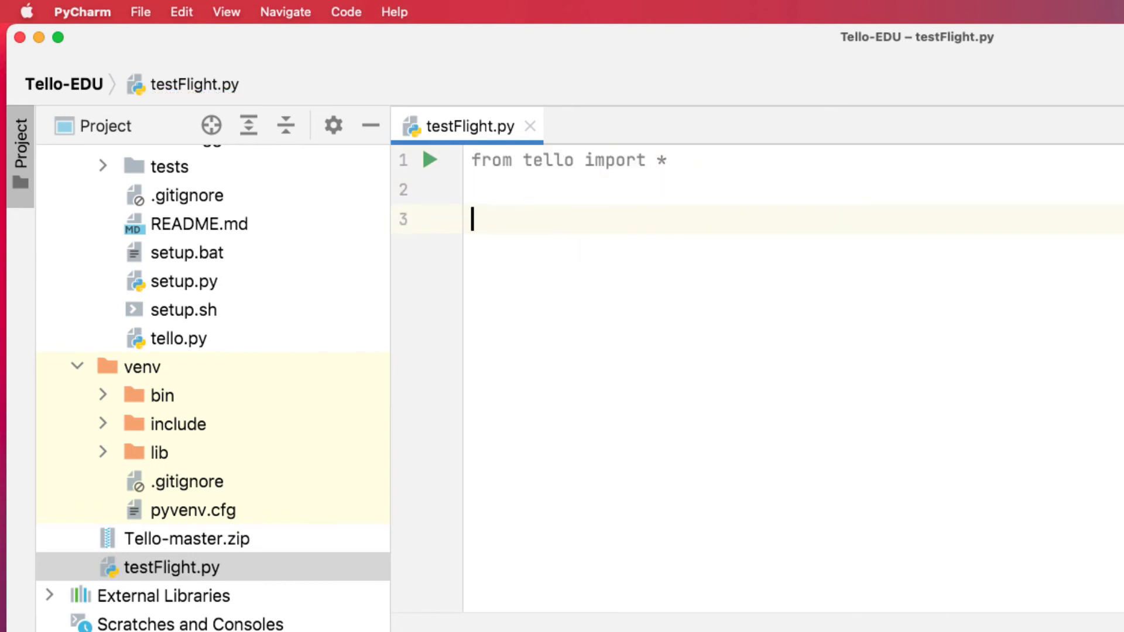
pyautogui.write('start(')
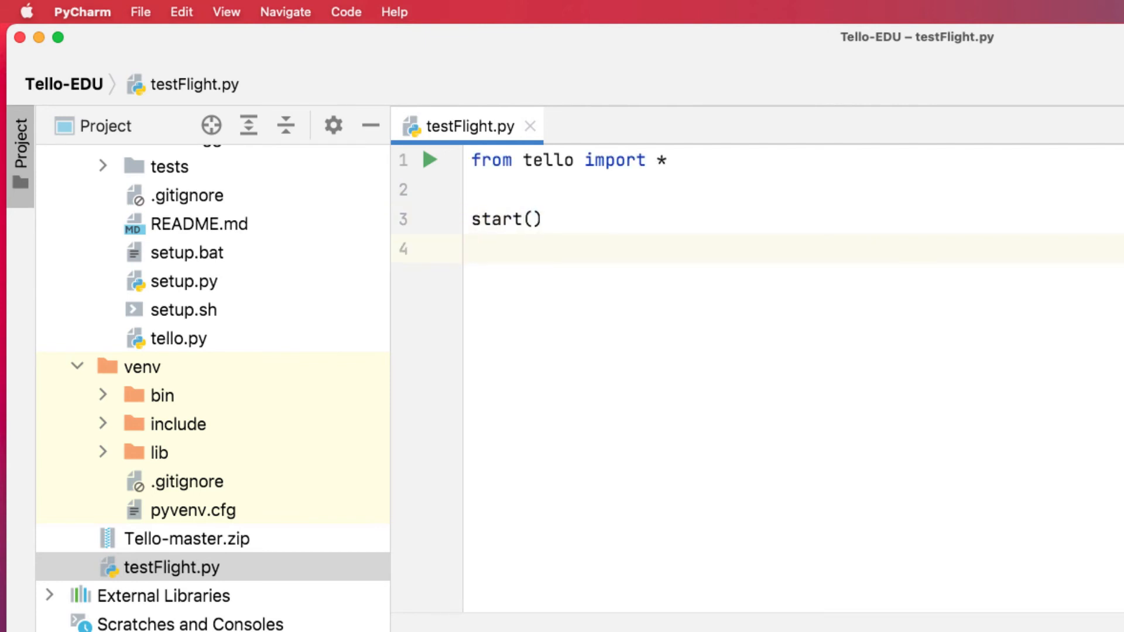
pyautogui.write('poe')
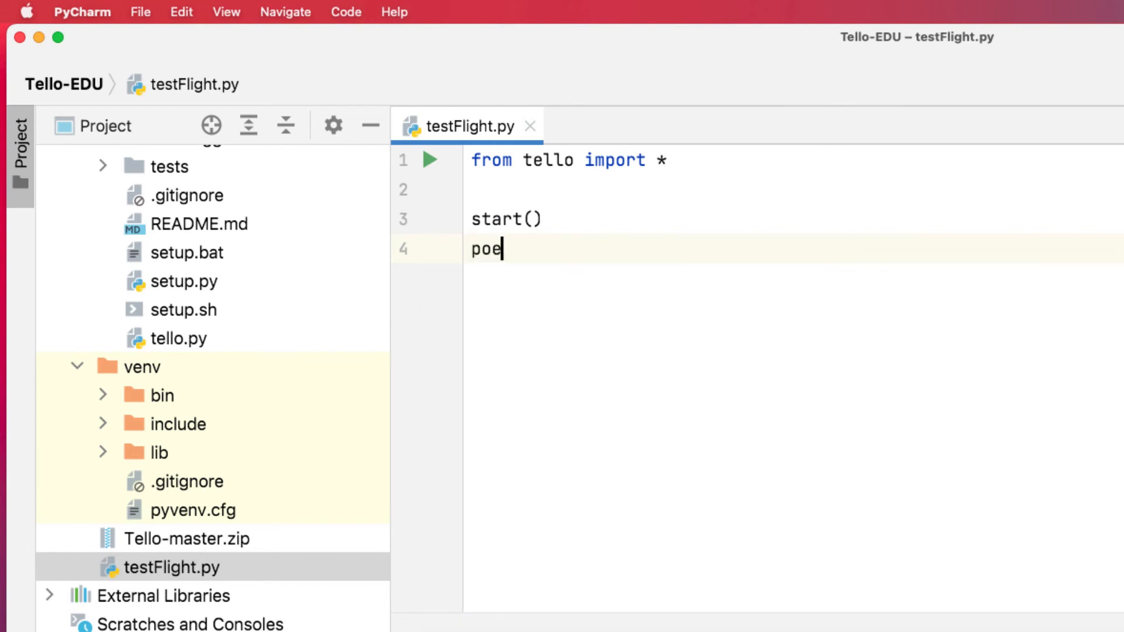
pyautogui.write('wer =')
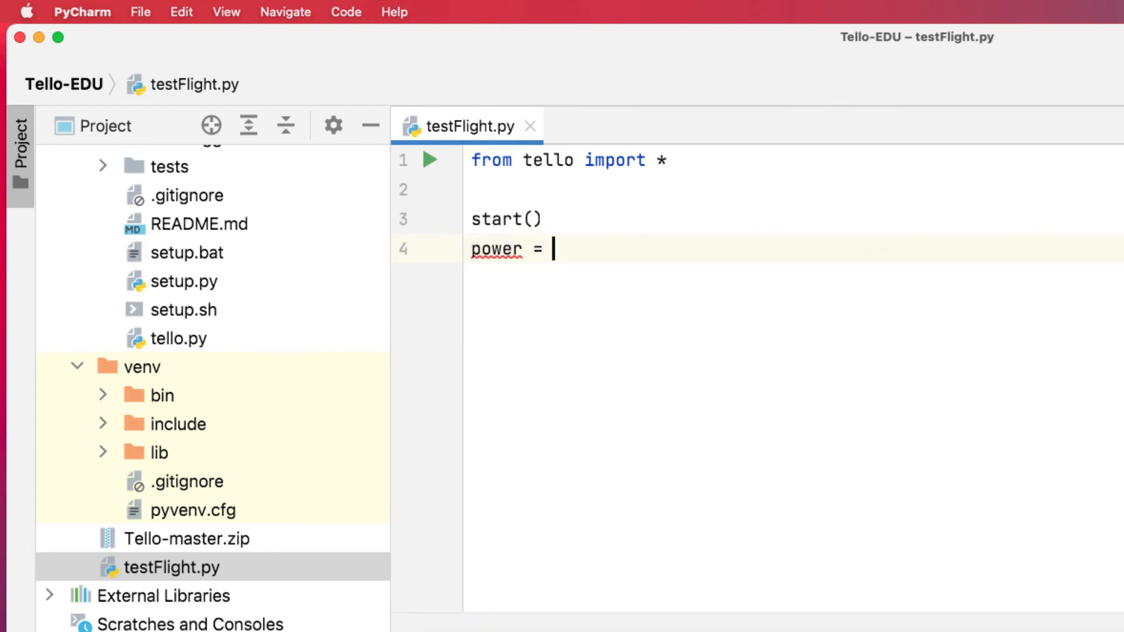
pyautogui.write('get_battery(')
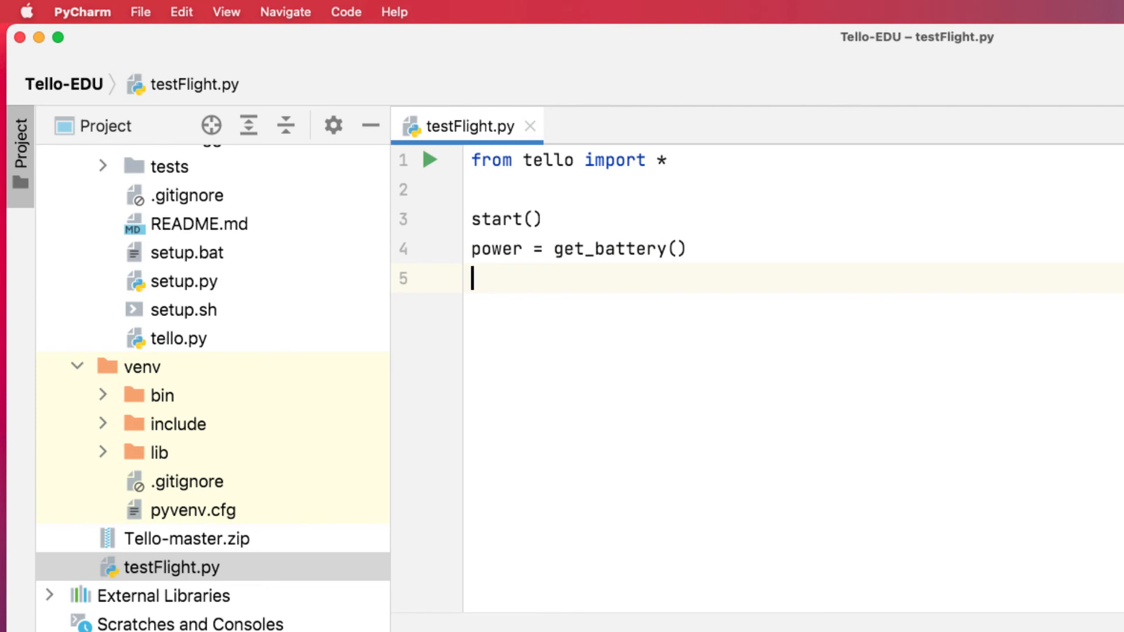
# Step: Add print('Power Level:', power), takeoff() and land() to finish the script
pyautogui.write('print')
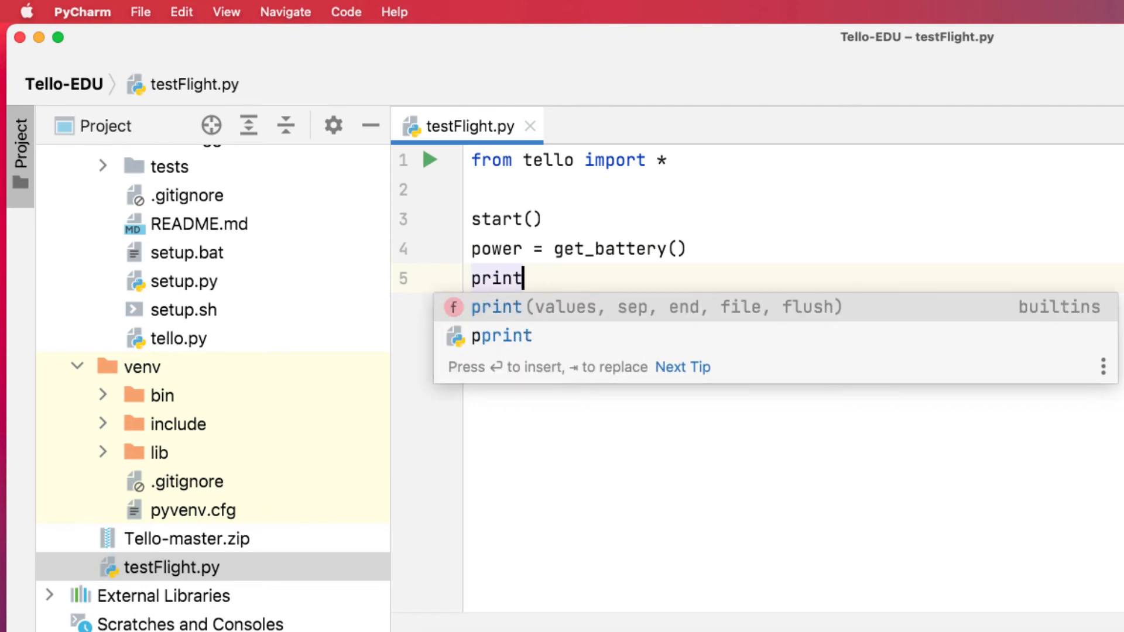
pyautogui.press('escape')
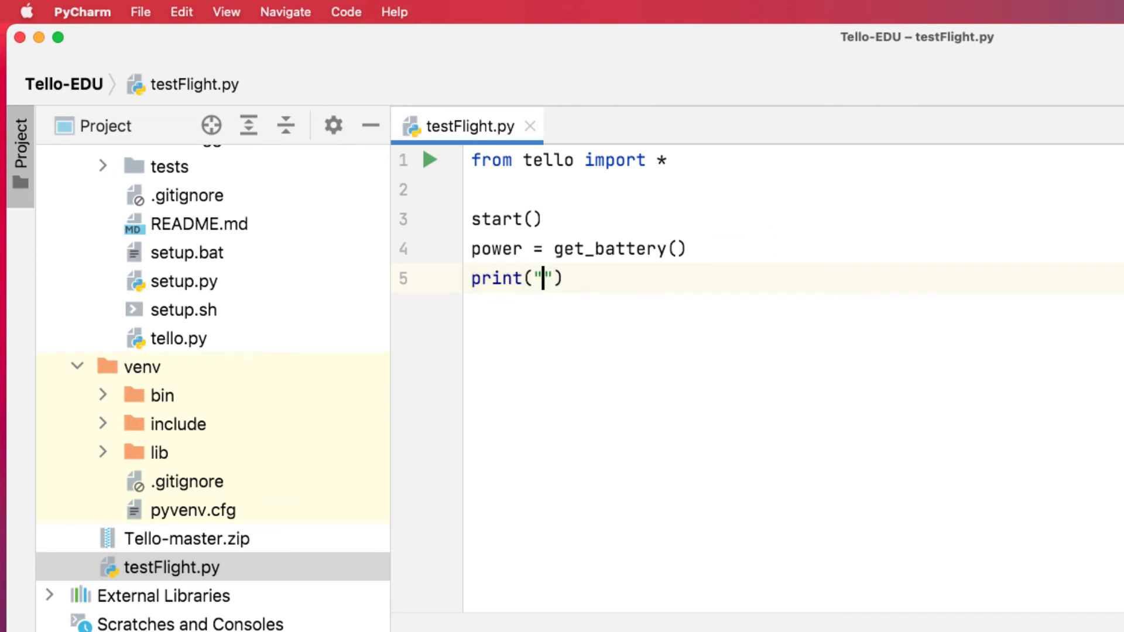
pyautogui.write('Power Leve')
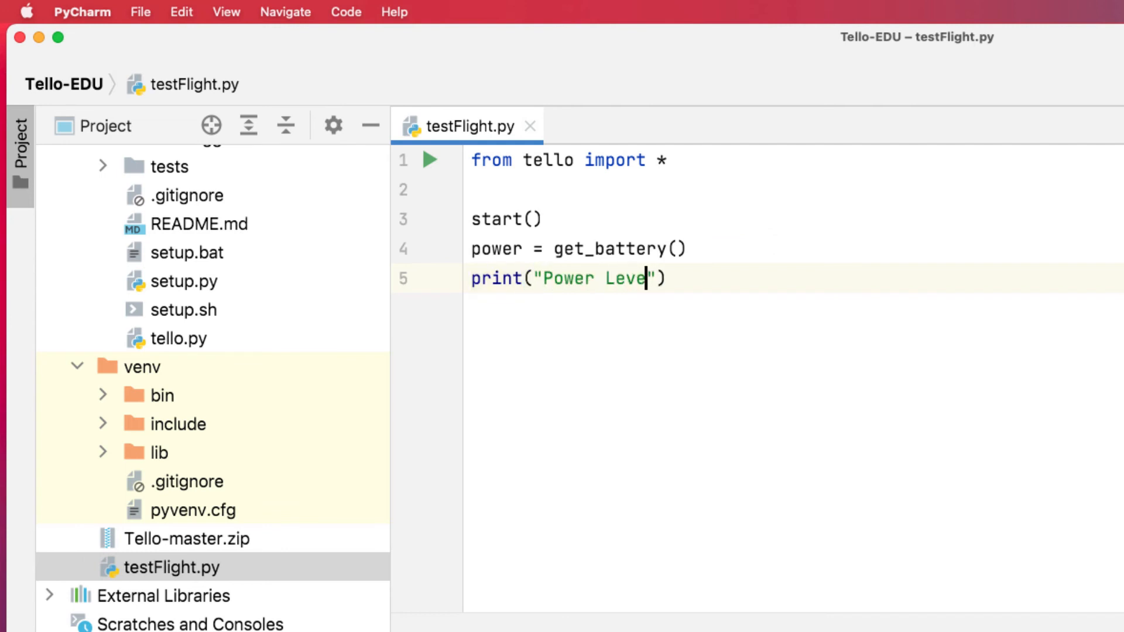
pyautogui.write('l:')
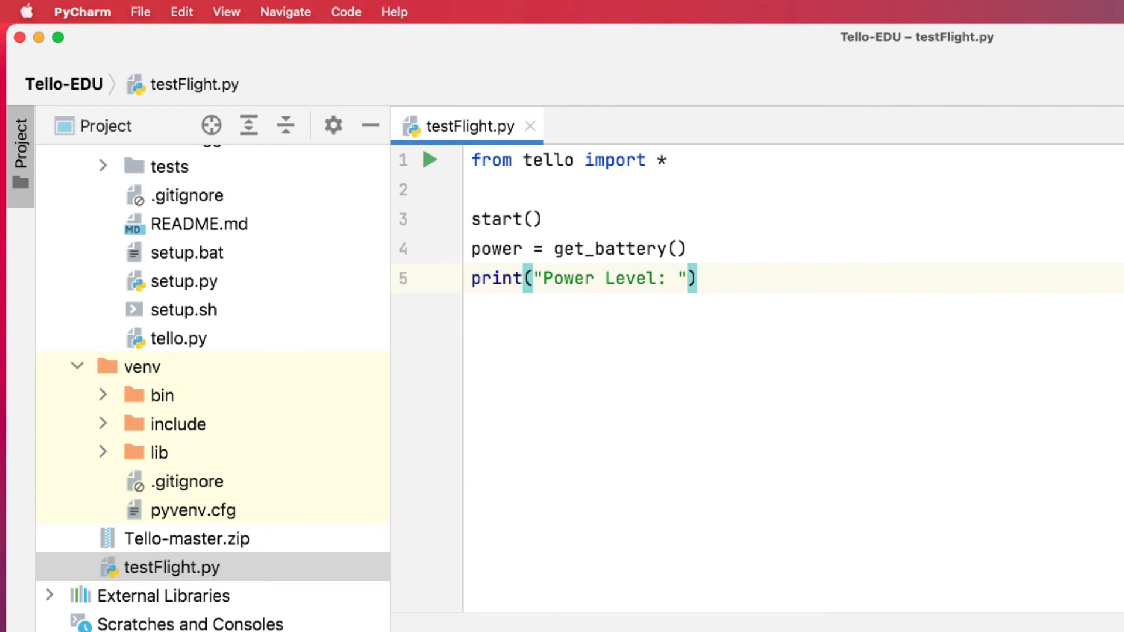
pyautogui.write(', power, "%')
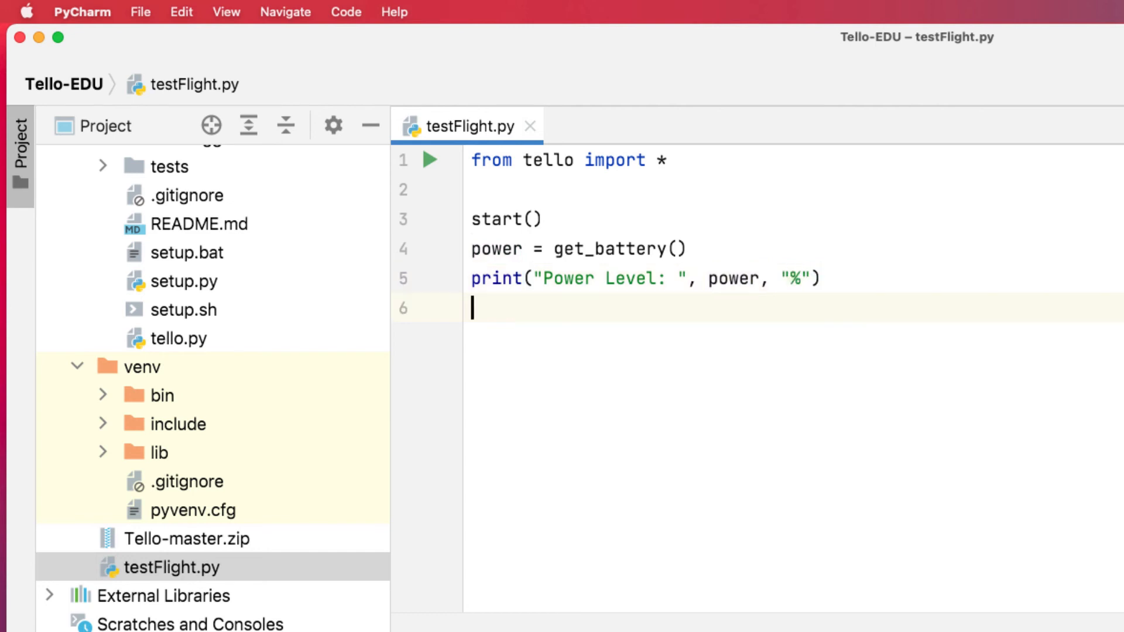
pyautogui.write('t')
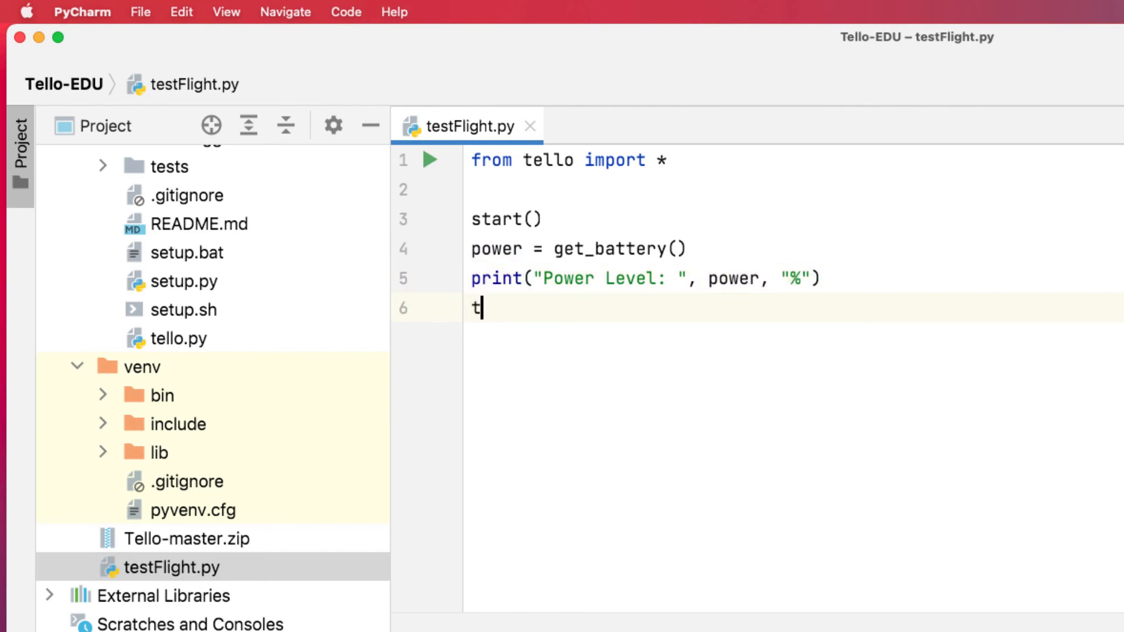
pyautogui.write('akeoff(')
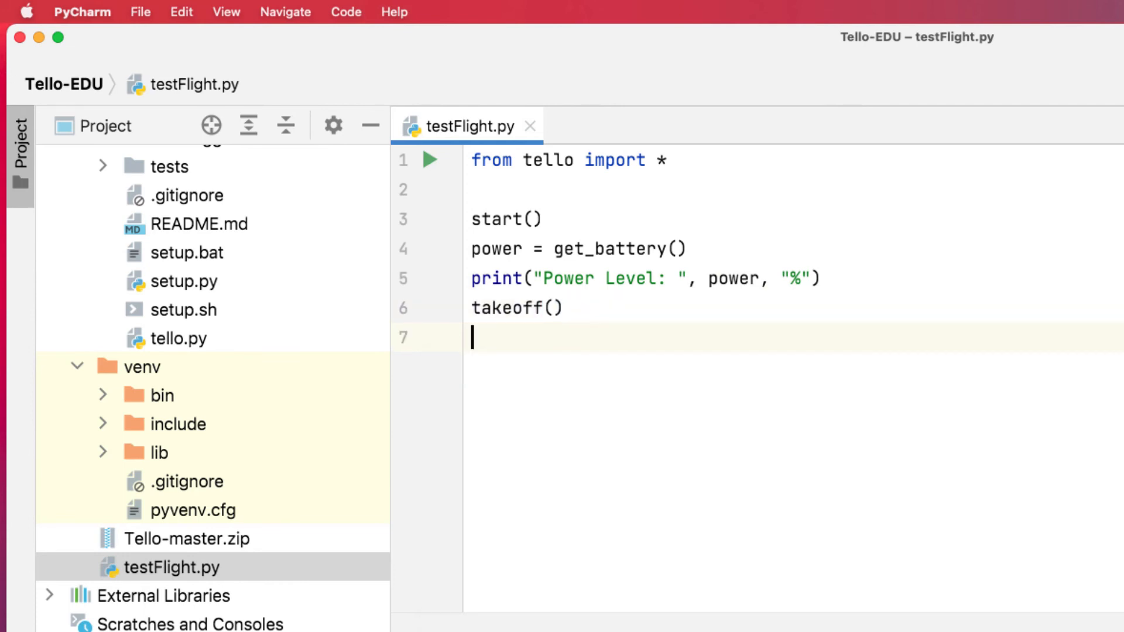
pyautogui.write('land(')
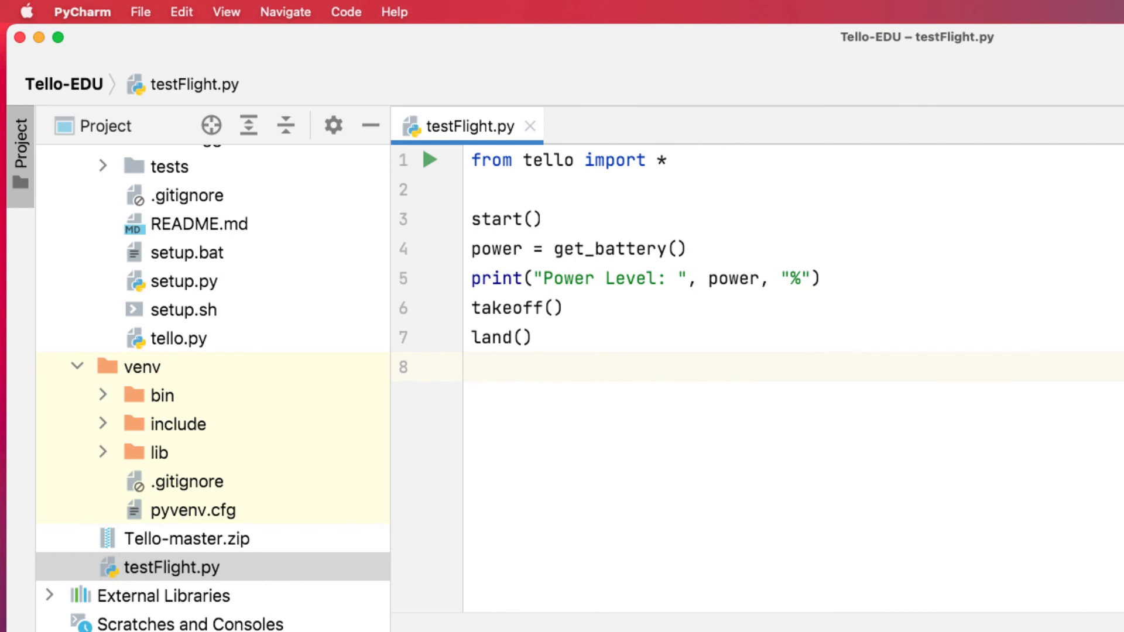
pyautogui.click(410, 95)
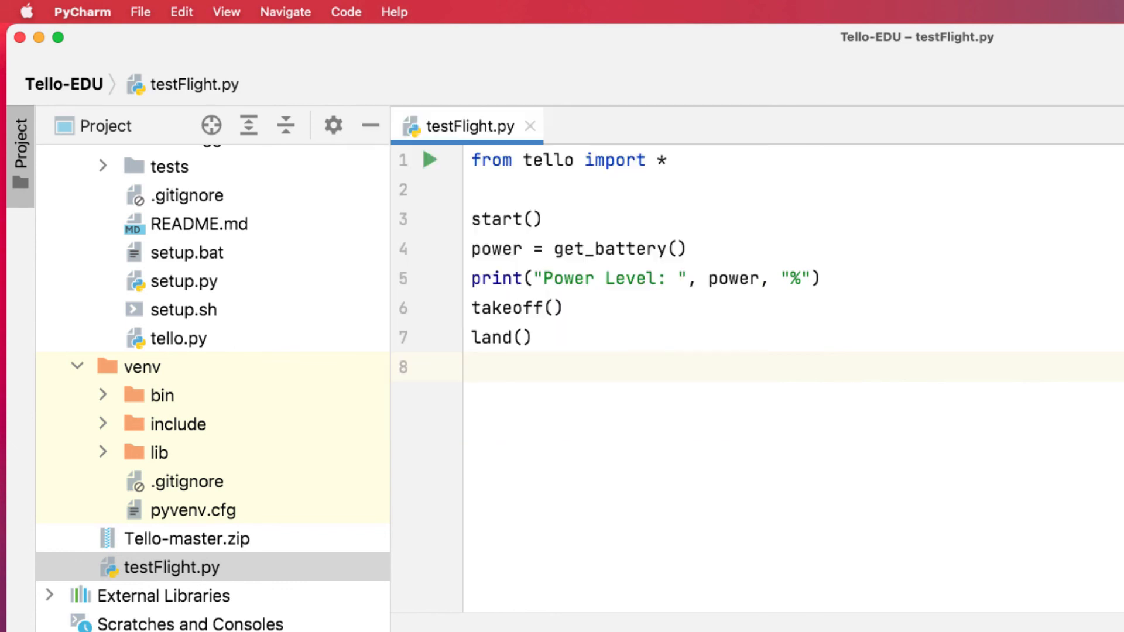
pyautogui.click(440, 68)
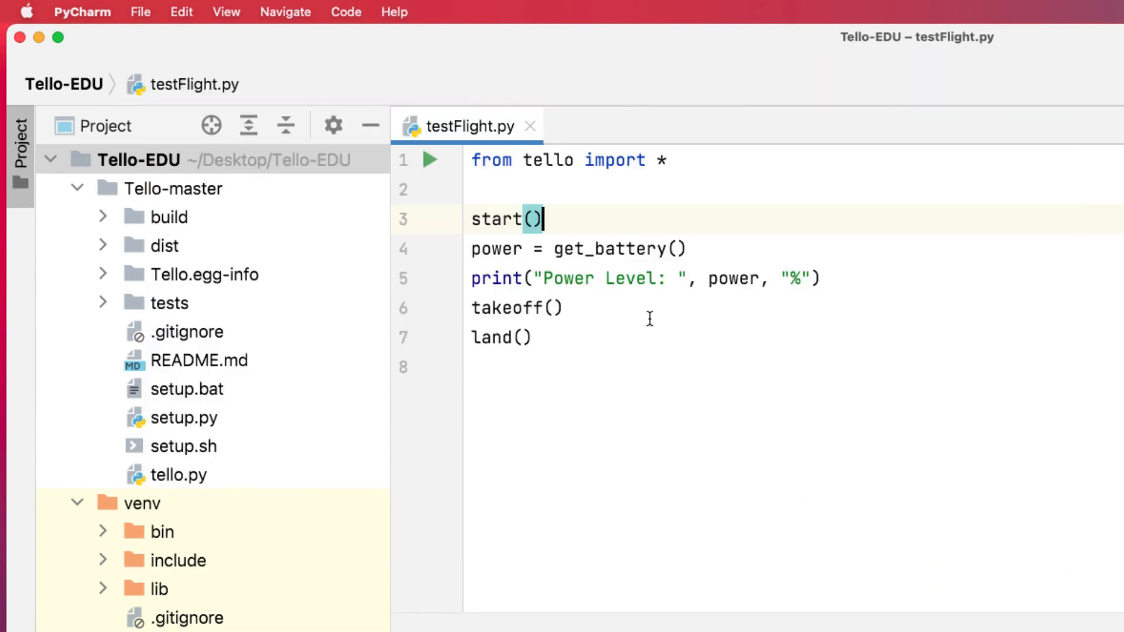
pyautogui.moveTo(642, 165)
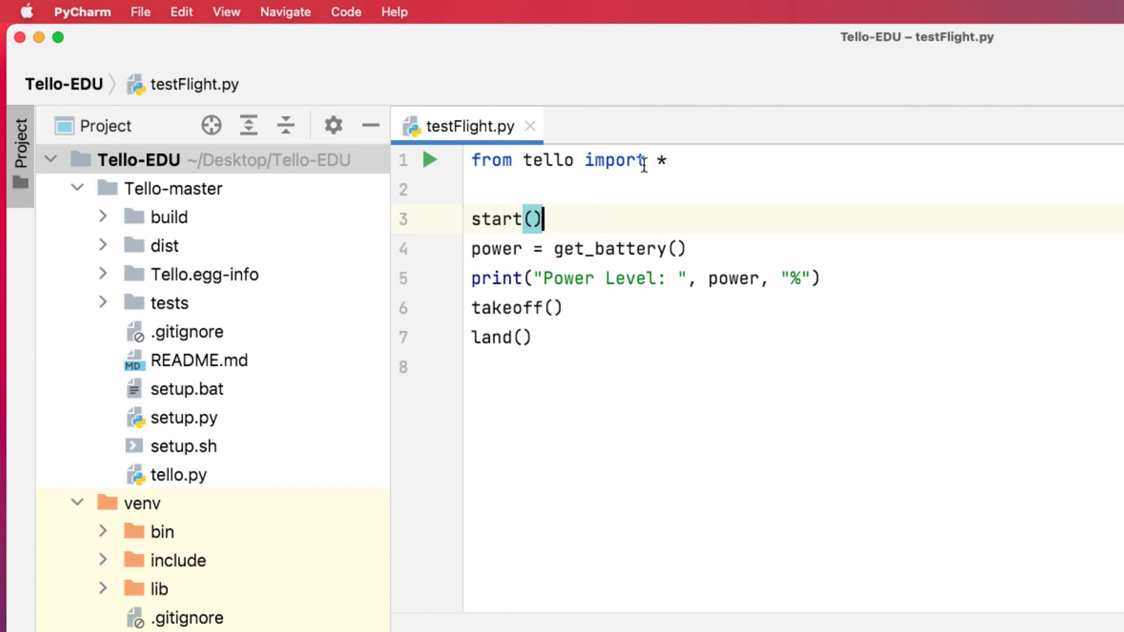
pyautogui.moveTo(587, 184)
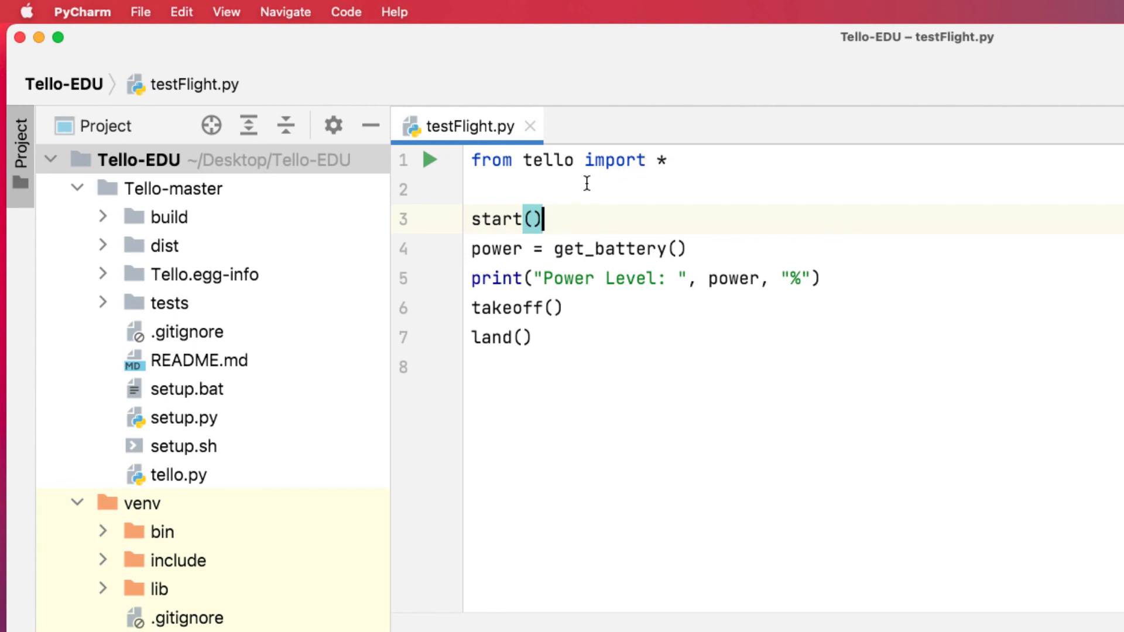